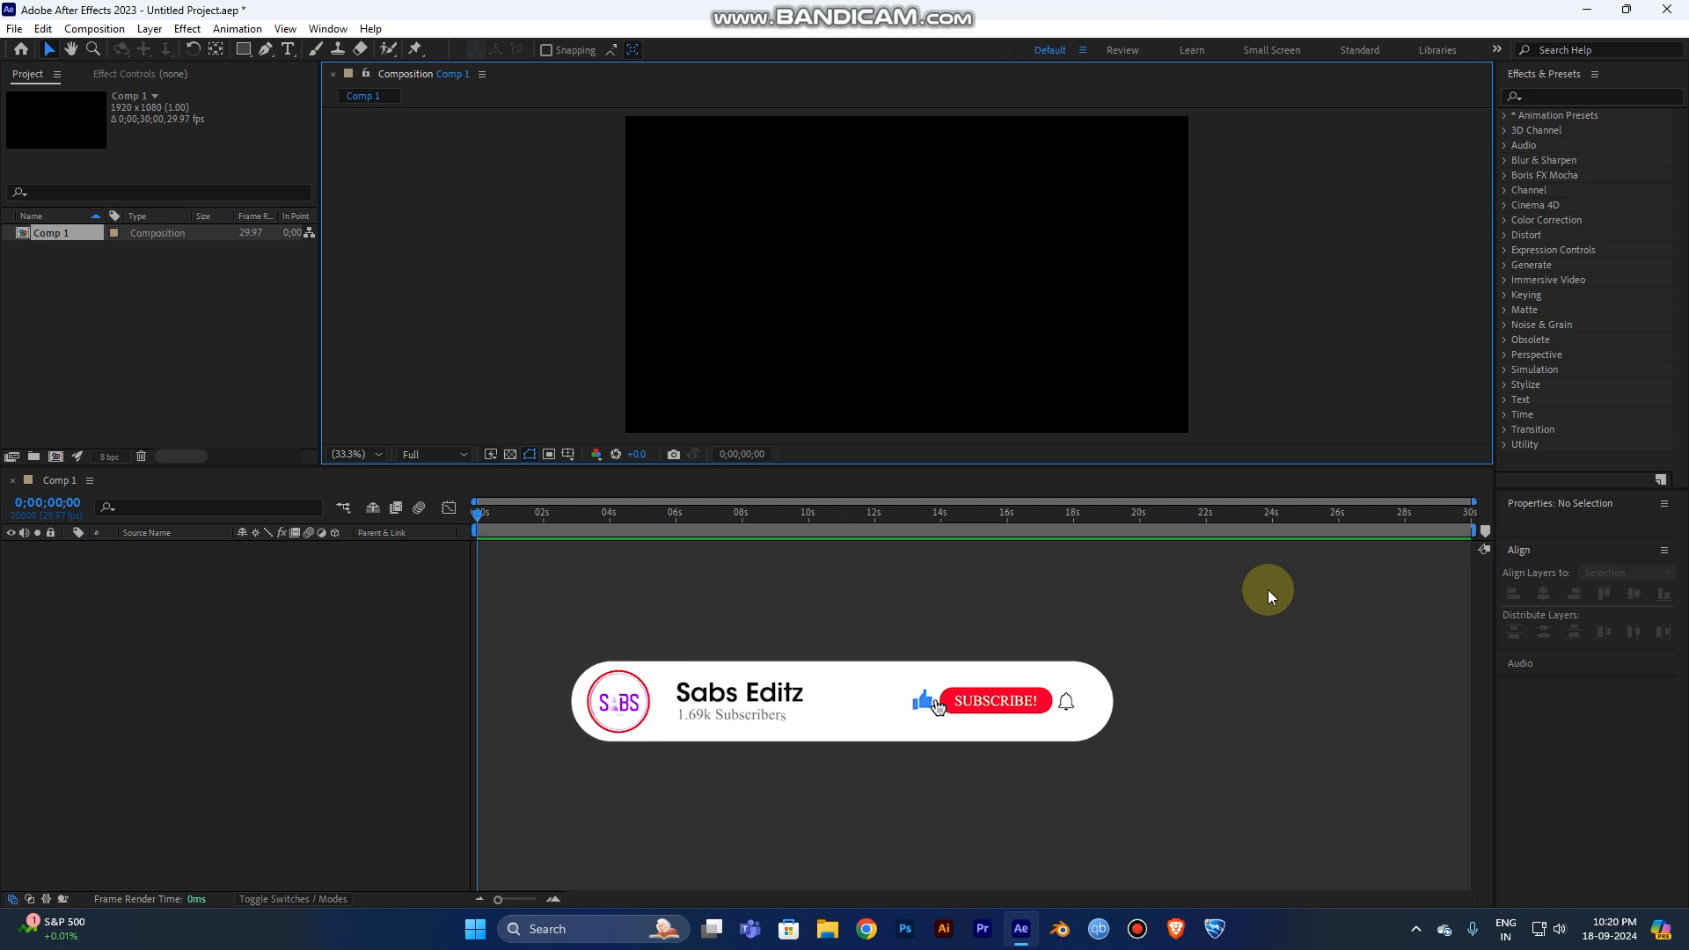
- Add a full-length Adjustment Layer 1 to the empty Comp 1 timeline
click(993, 700)
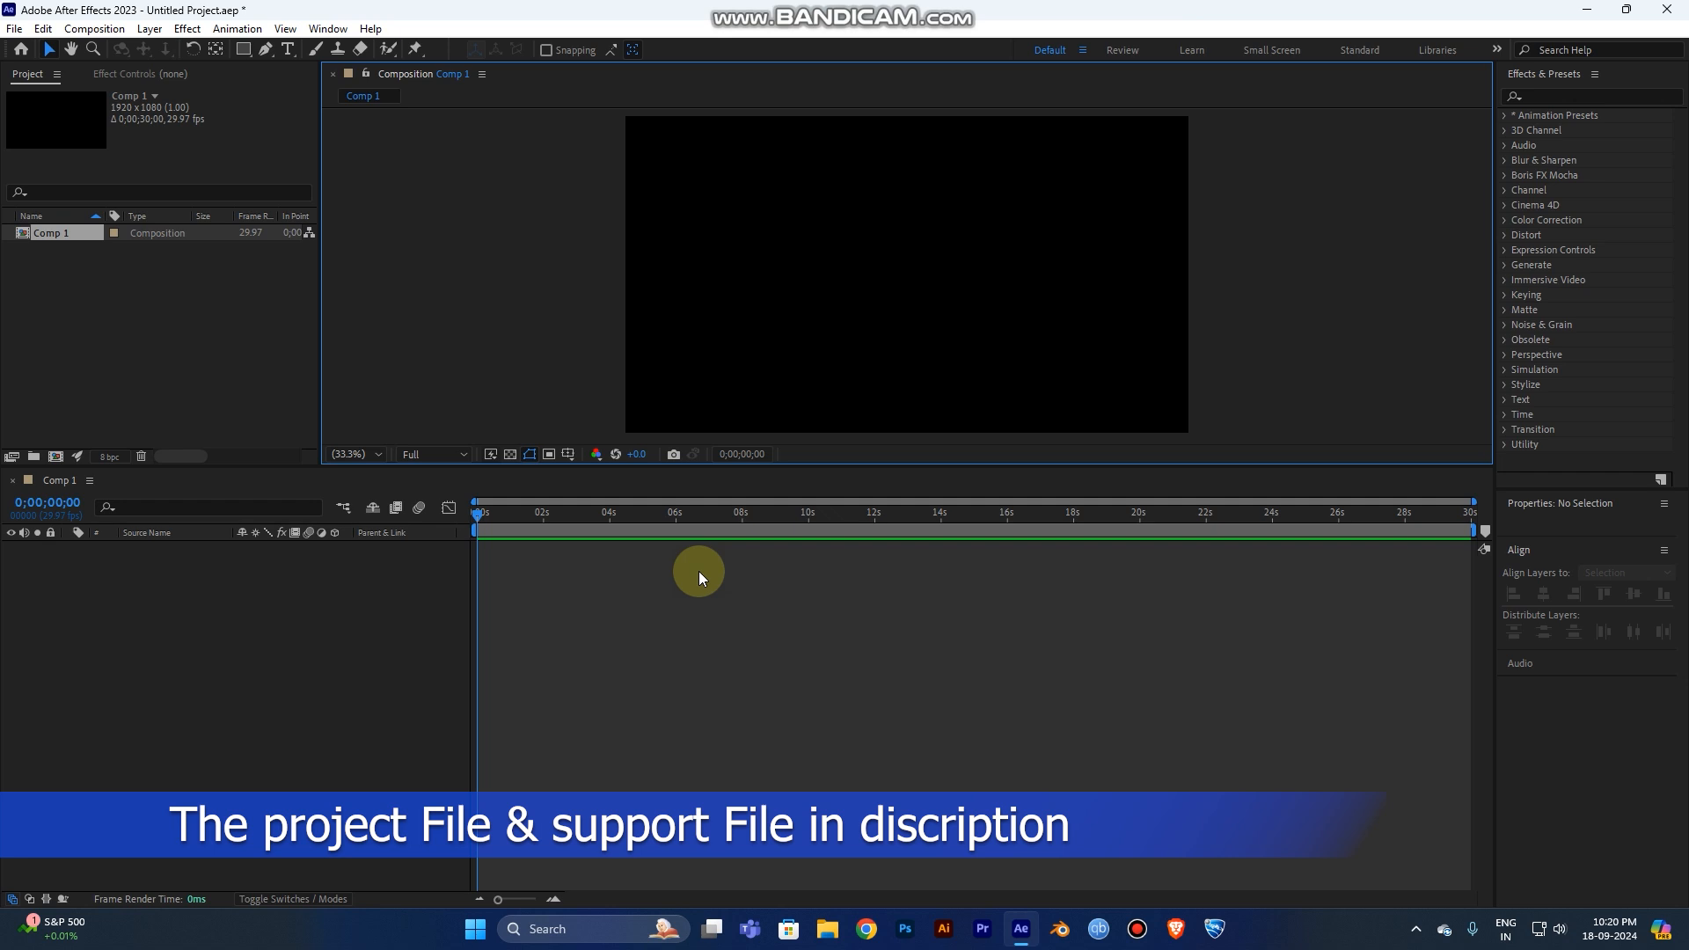
mouse_move(637, 421)
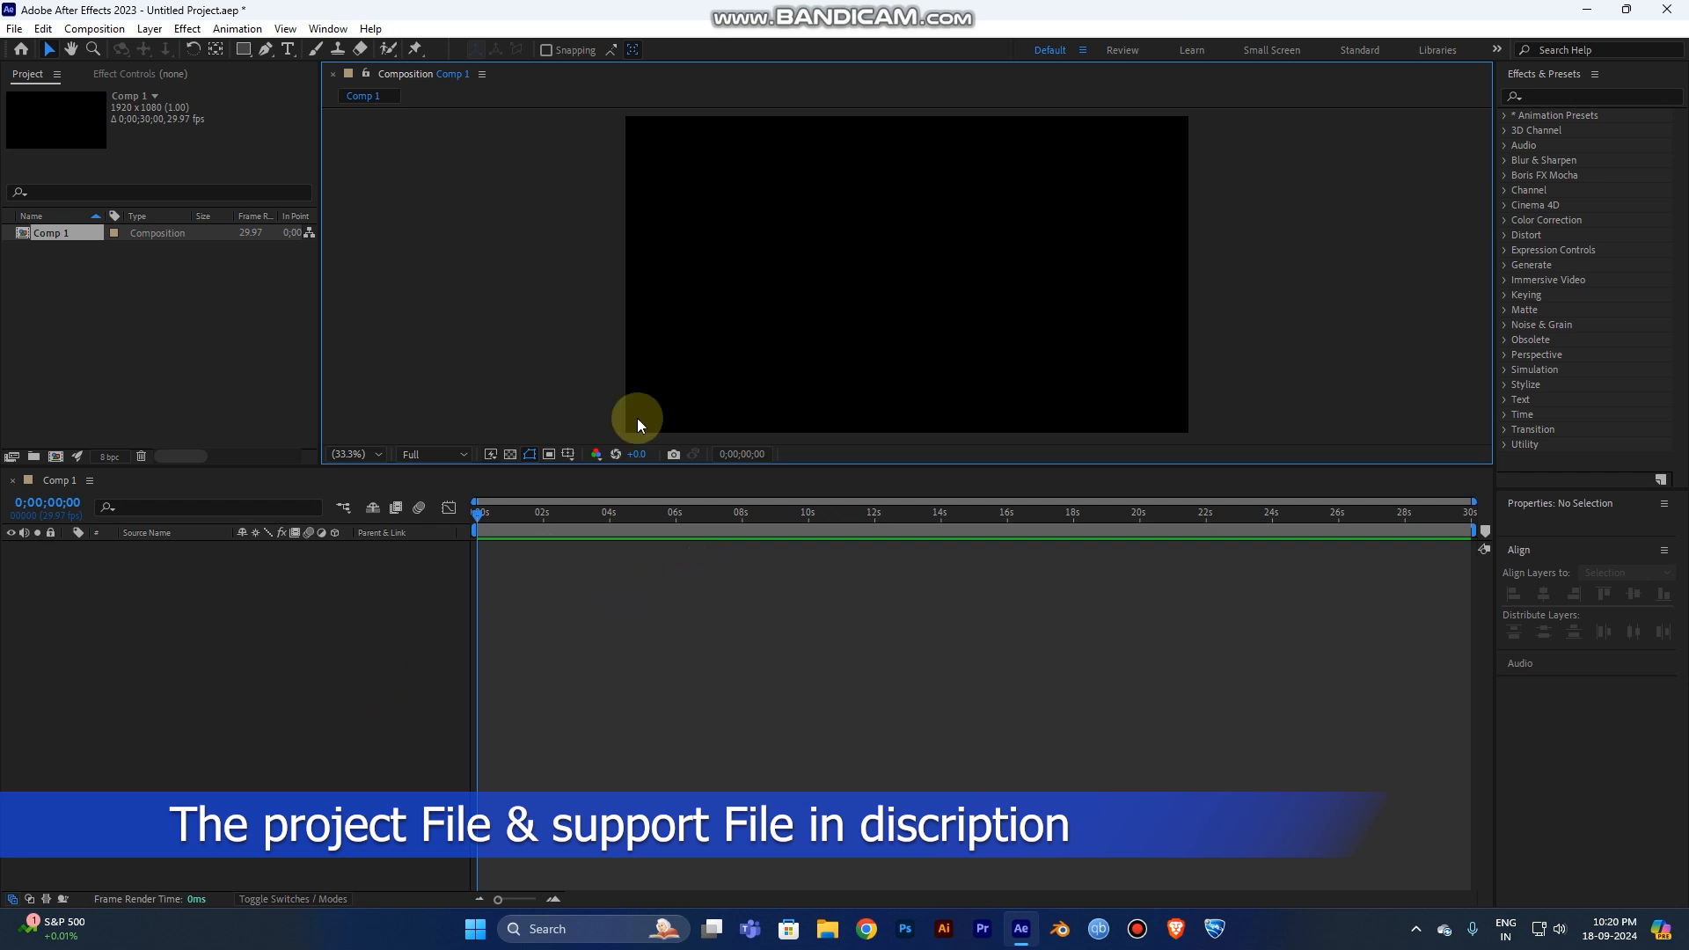
mouse_move(778, 628)
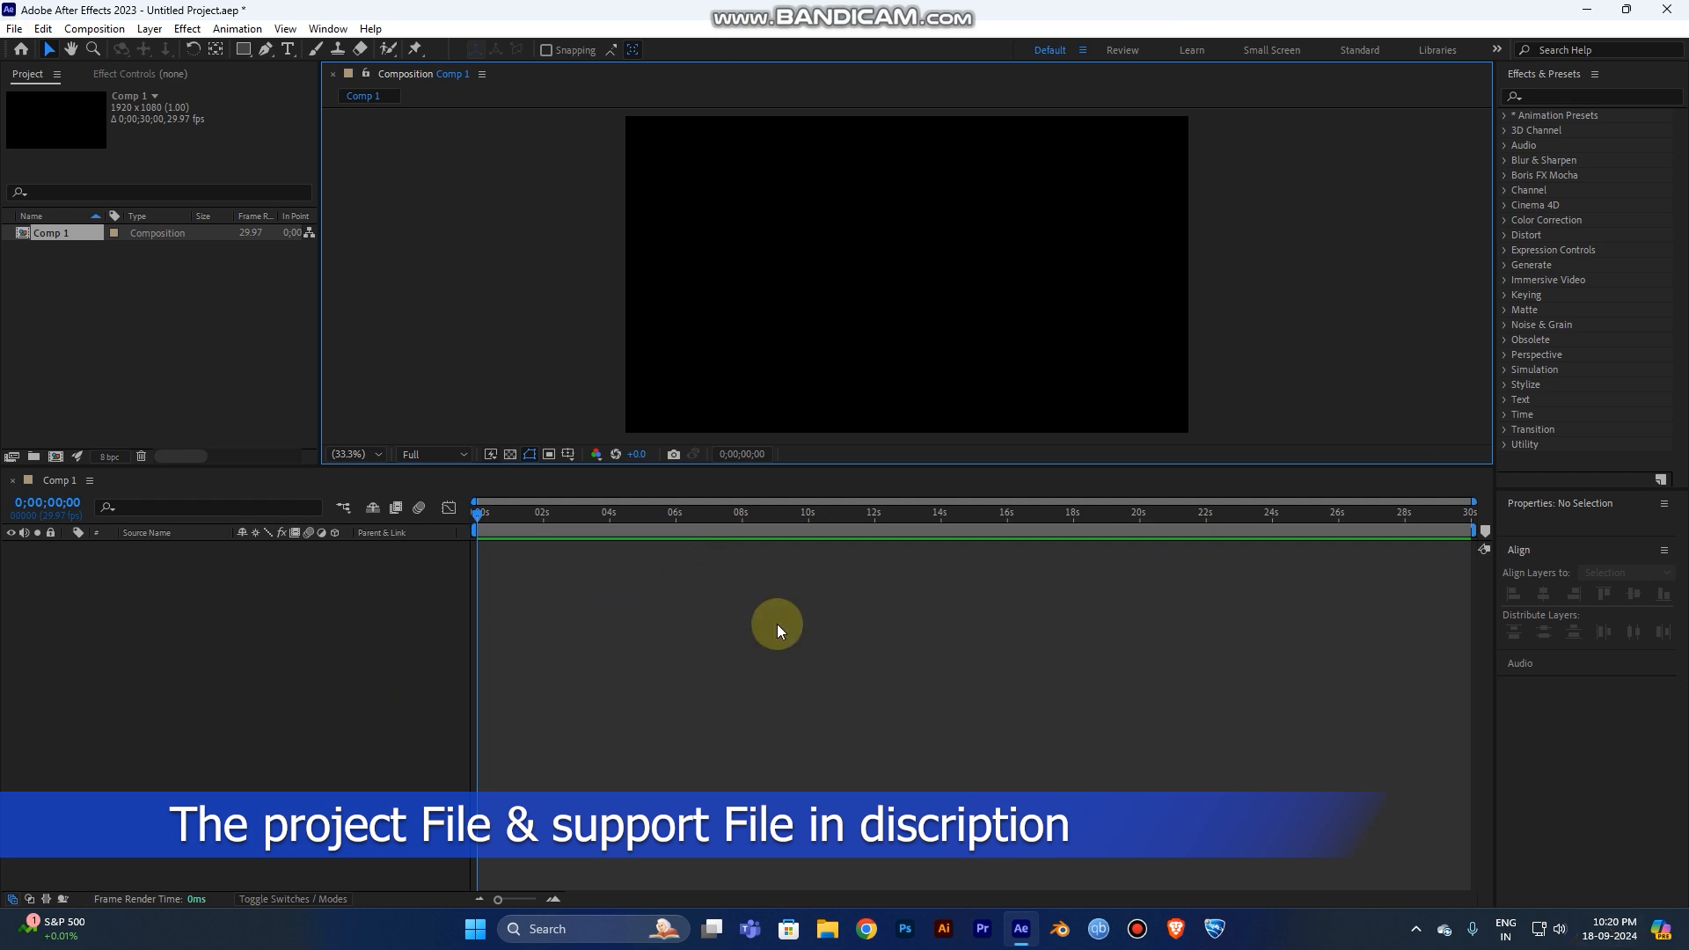
mouse_move(299, 635)
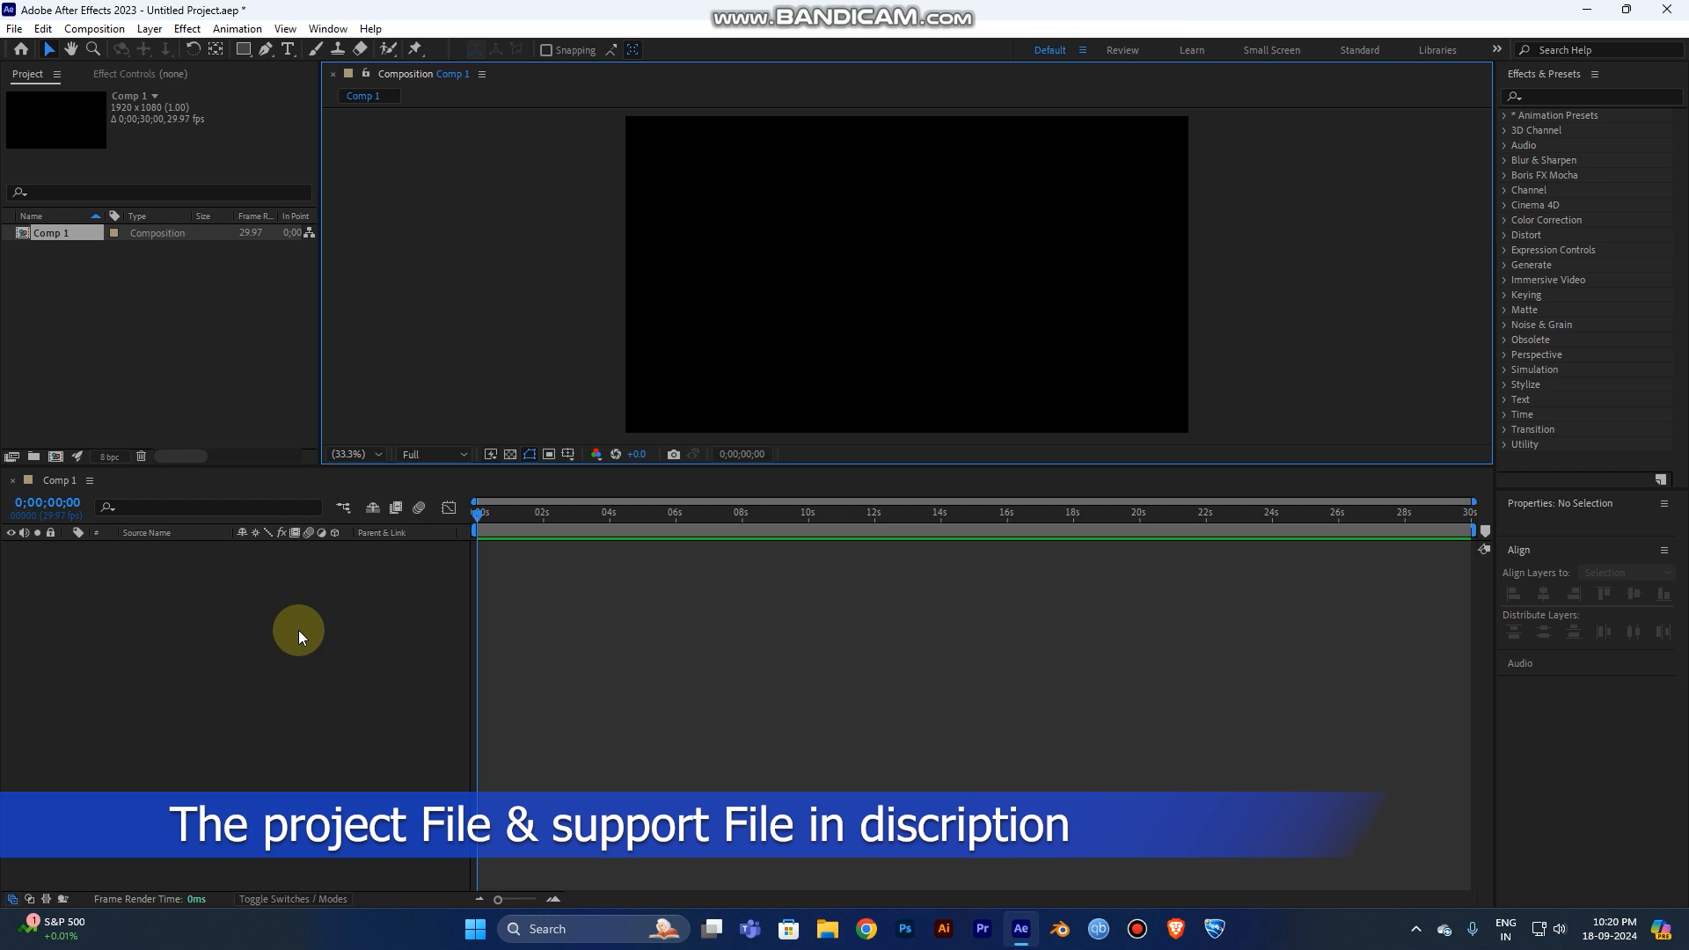
mouse_move(333, 614)
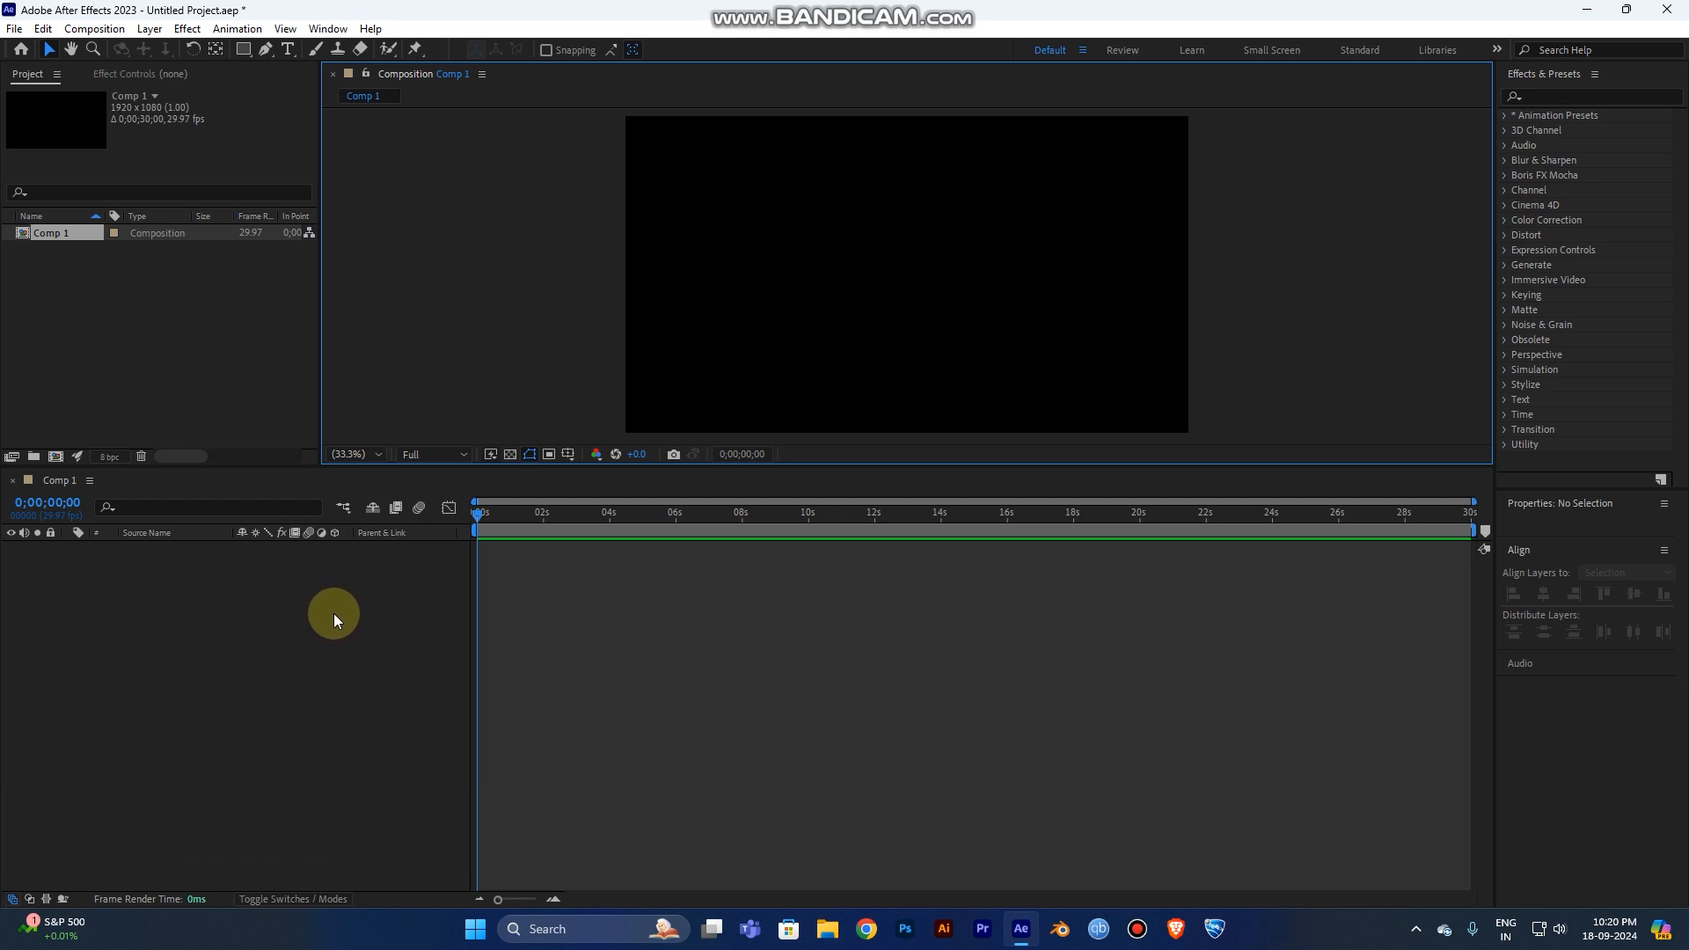
mouse_move(342, 634)
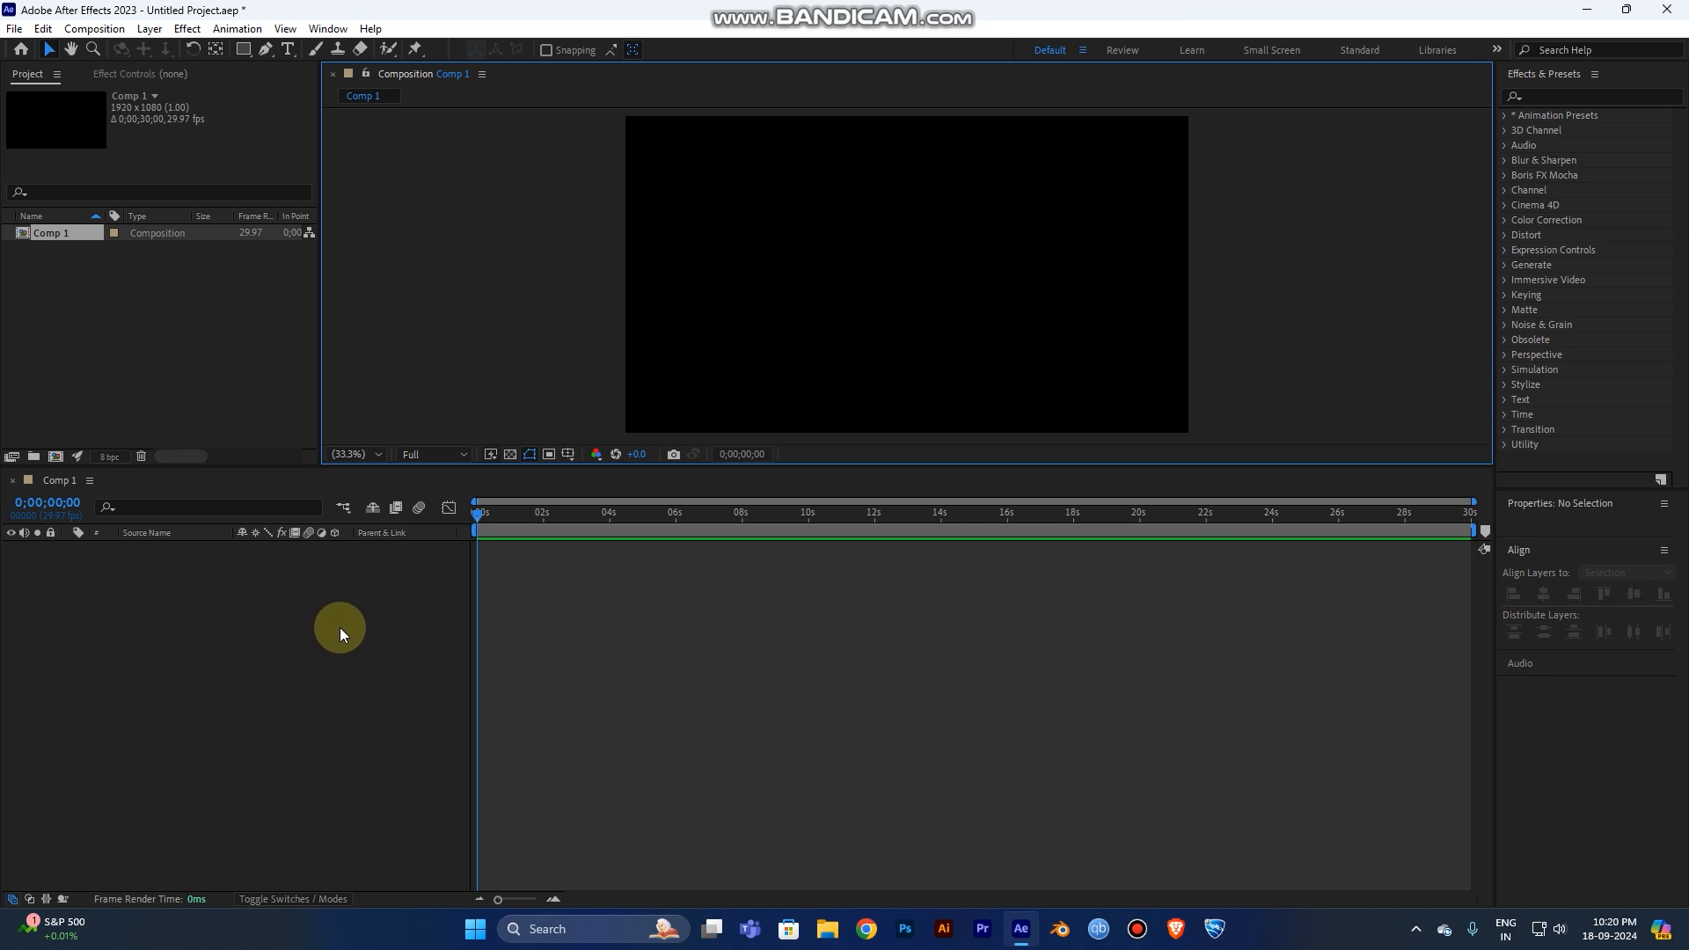
right_click(340, 633)
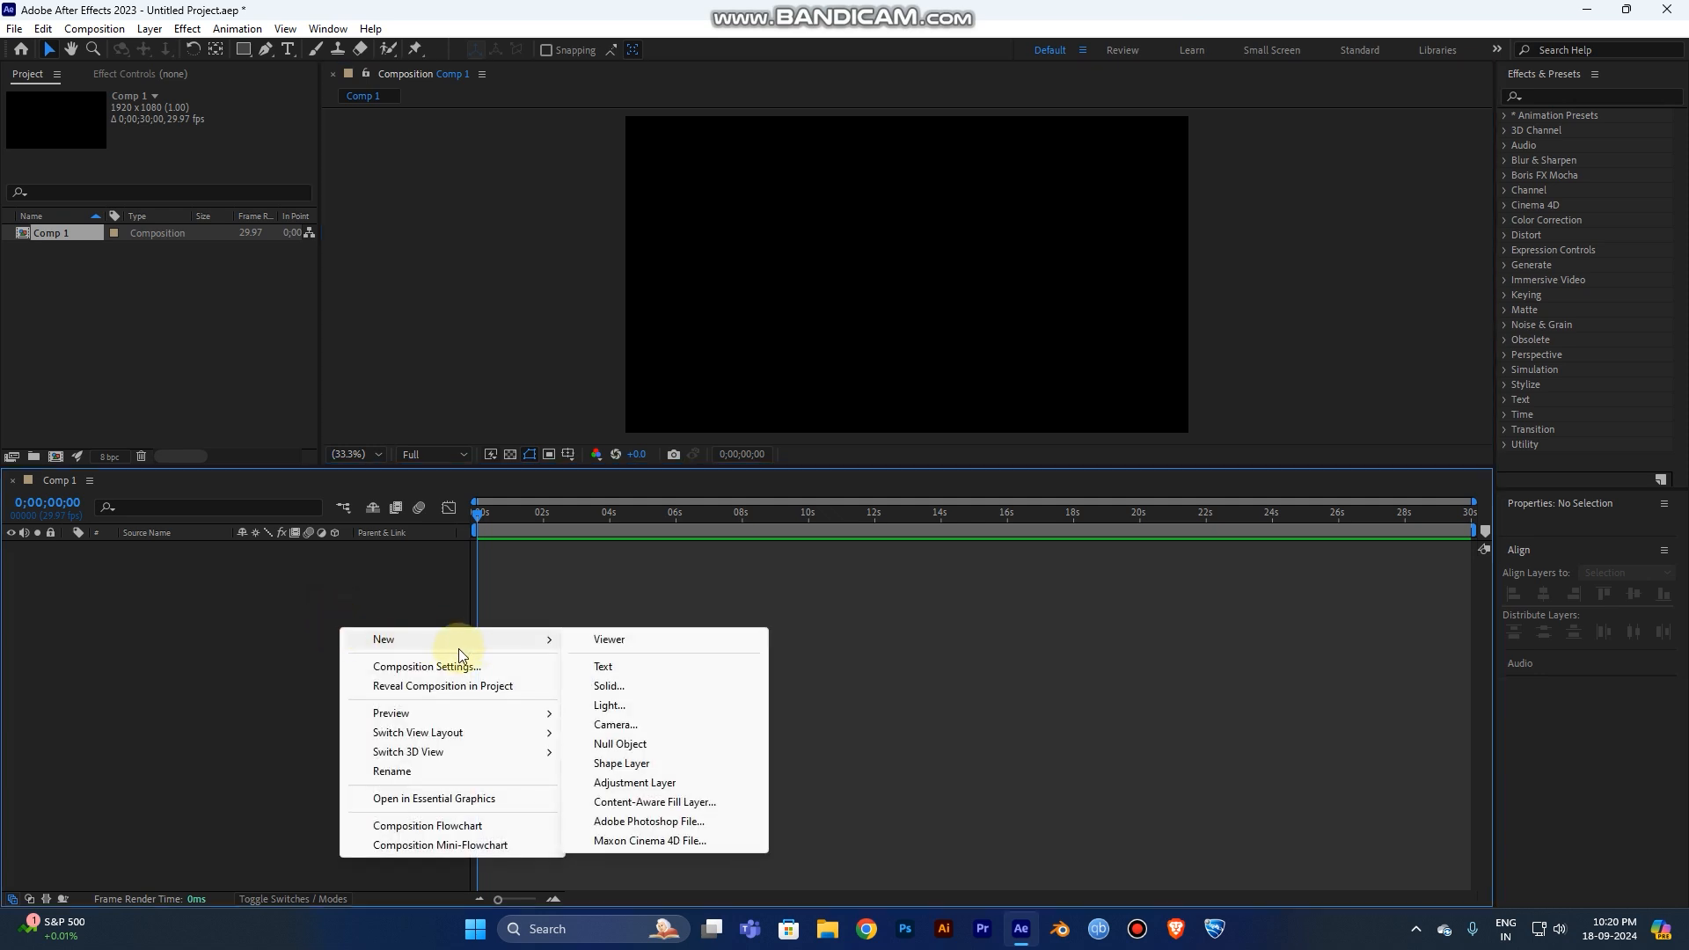
mouse_move(565, 644)
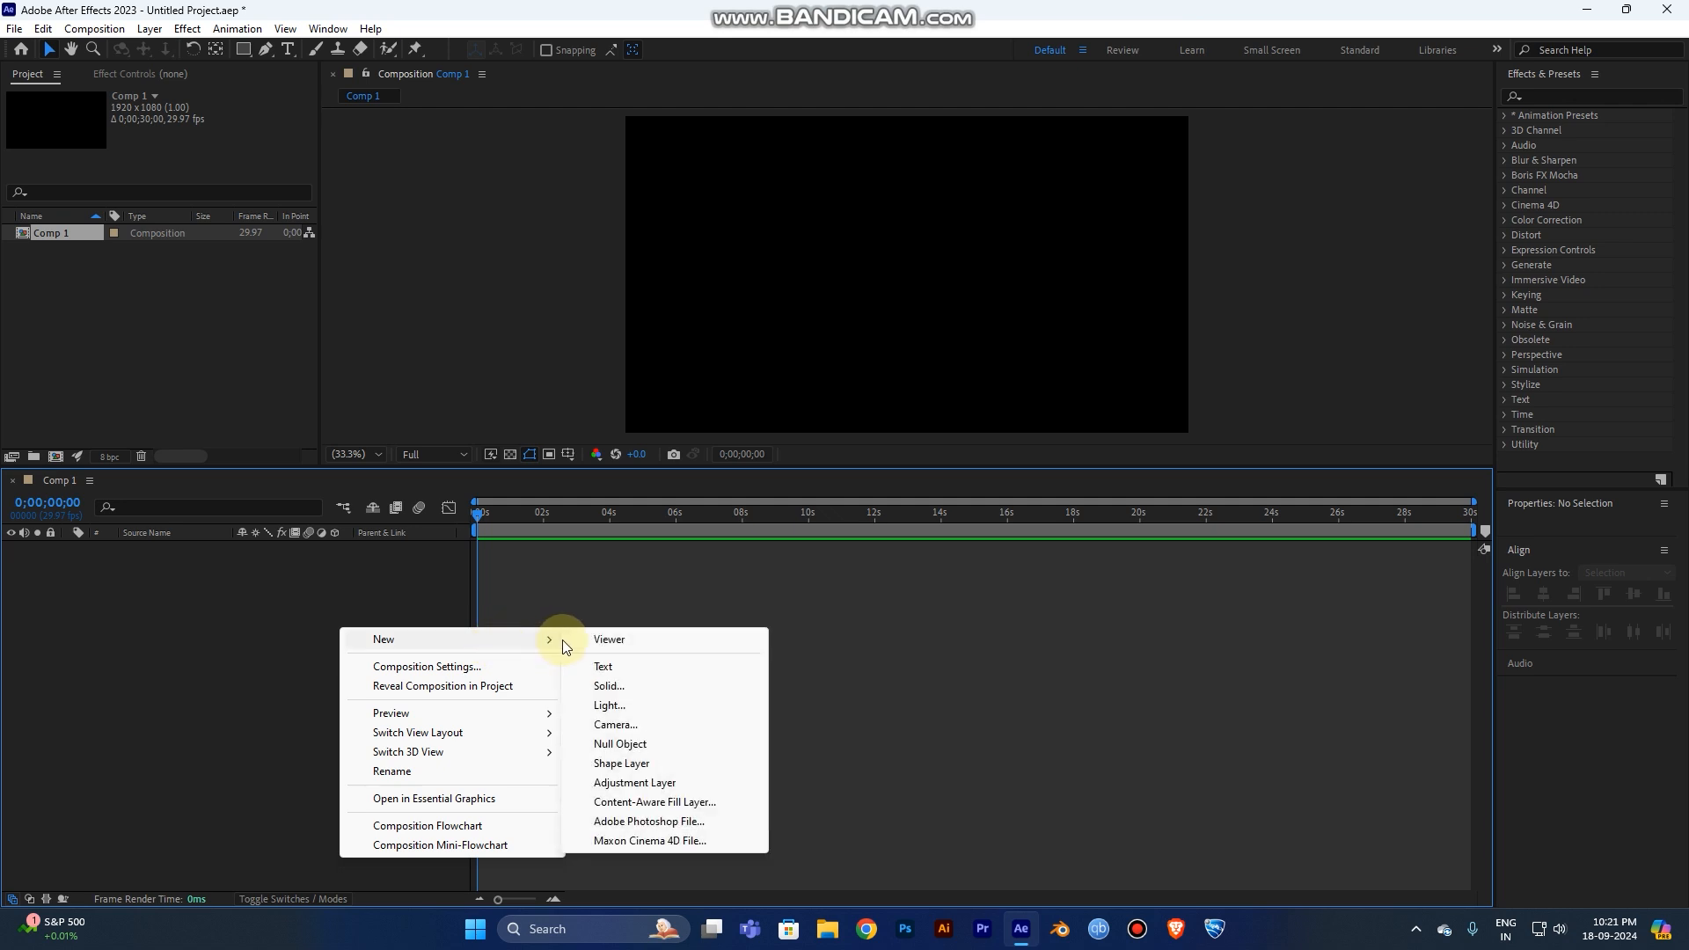
mouse_move(647, 784)
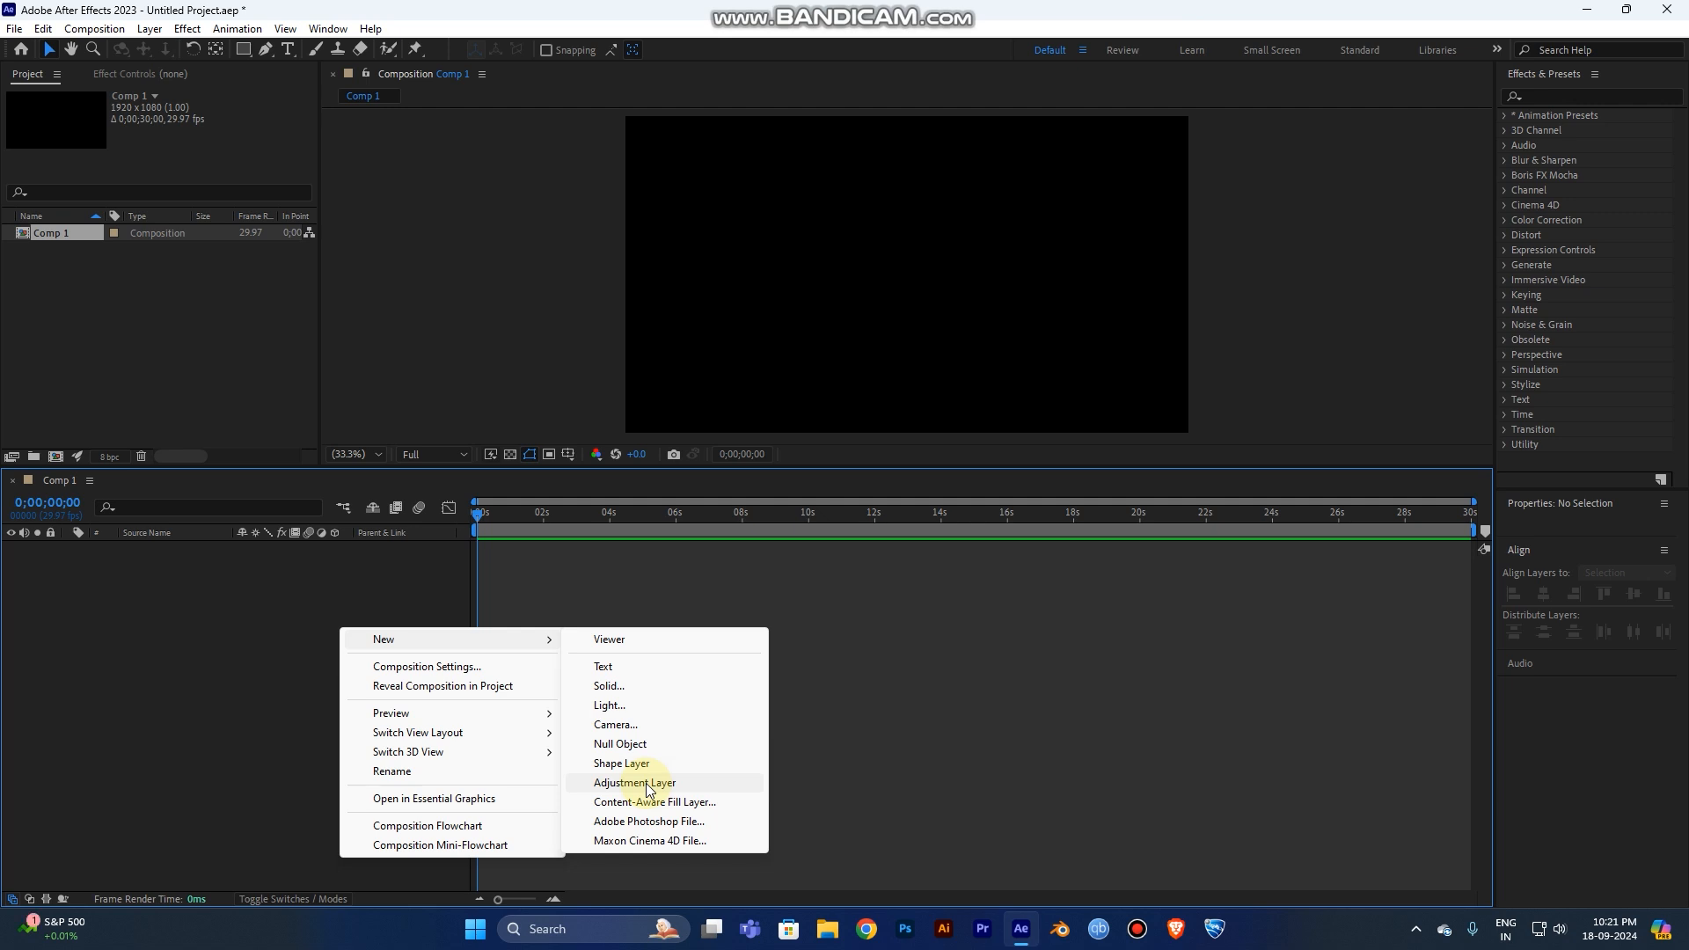
click(634, 782)
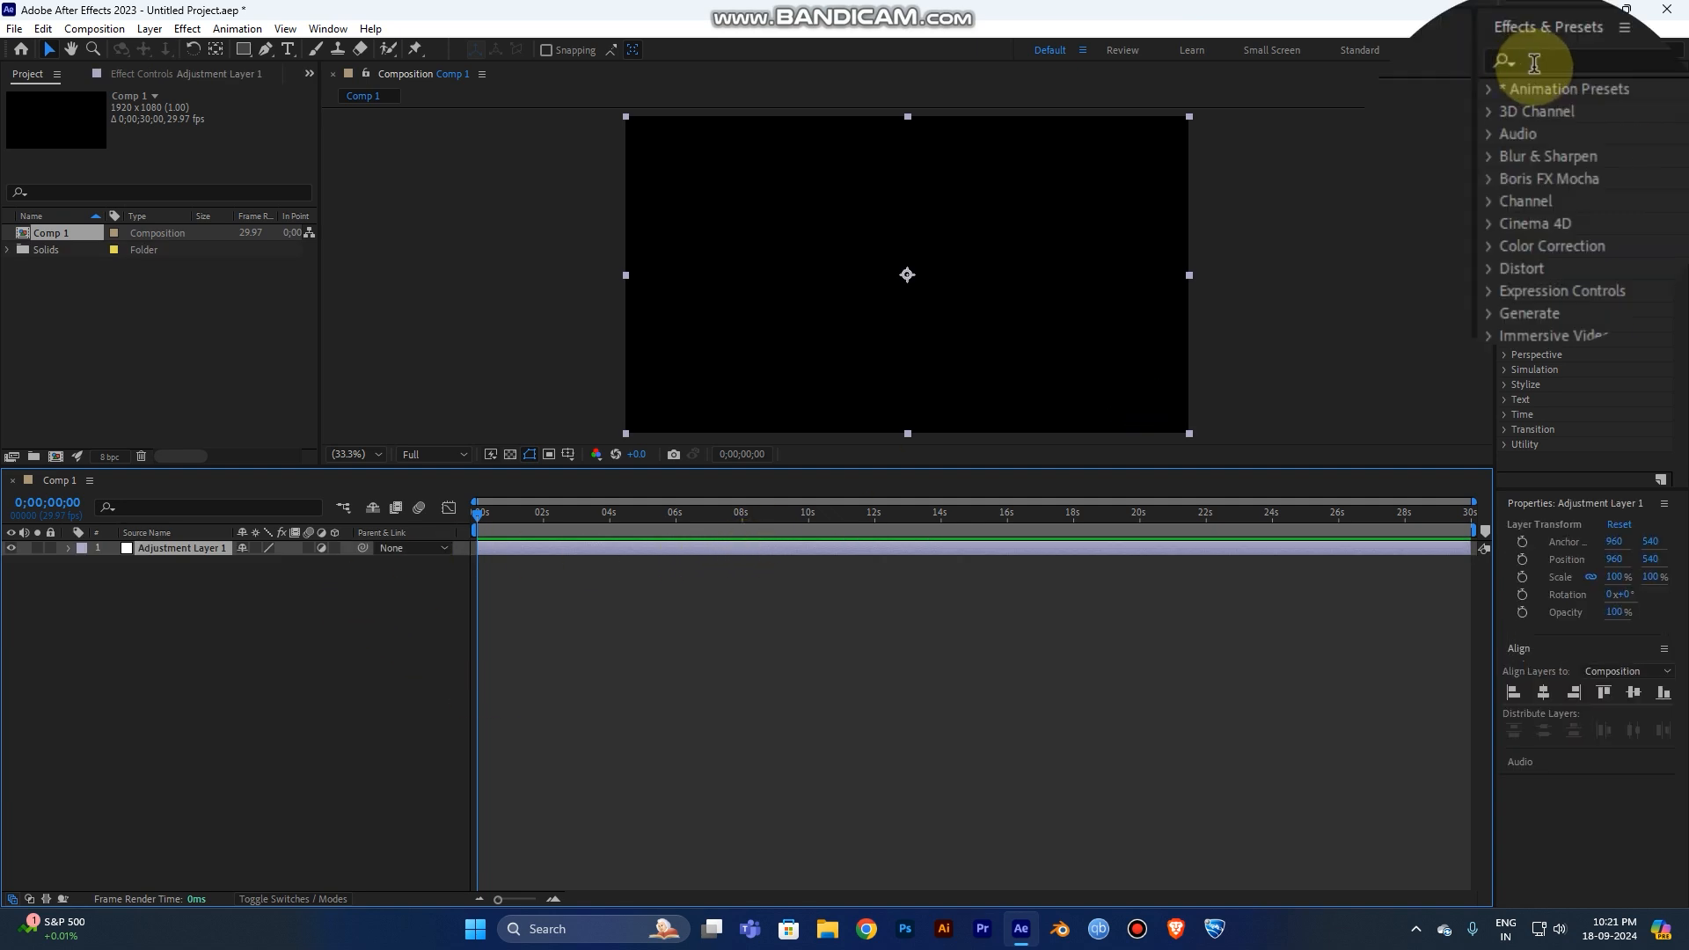
mouse_move(1592, 95)
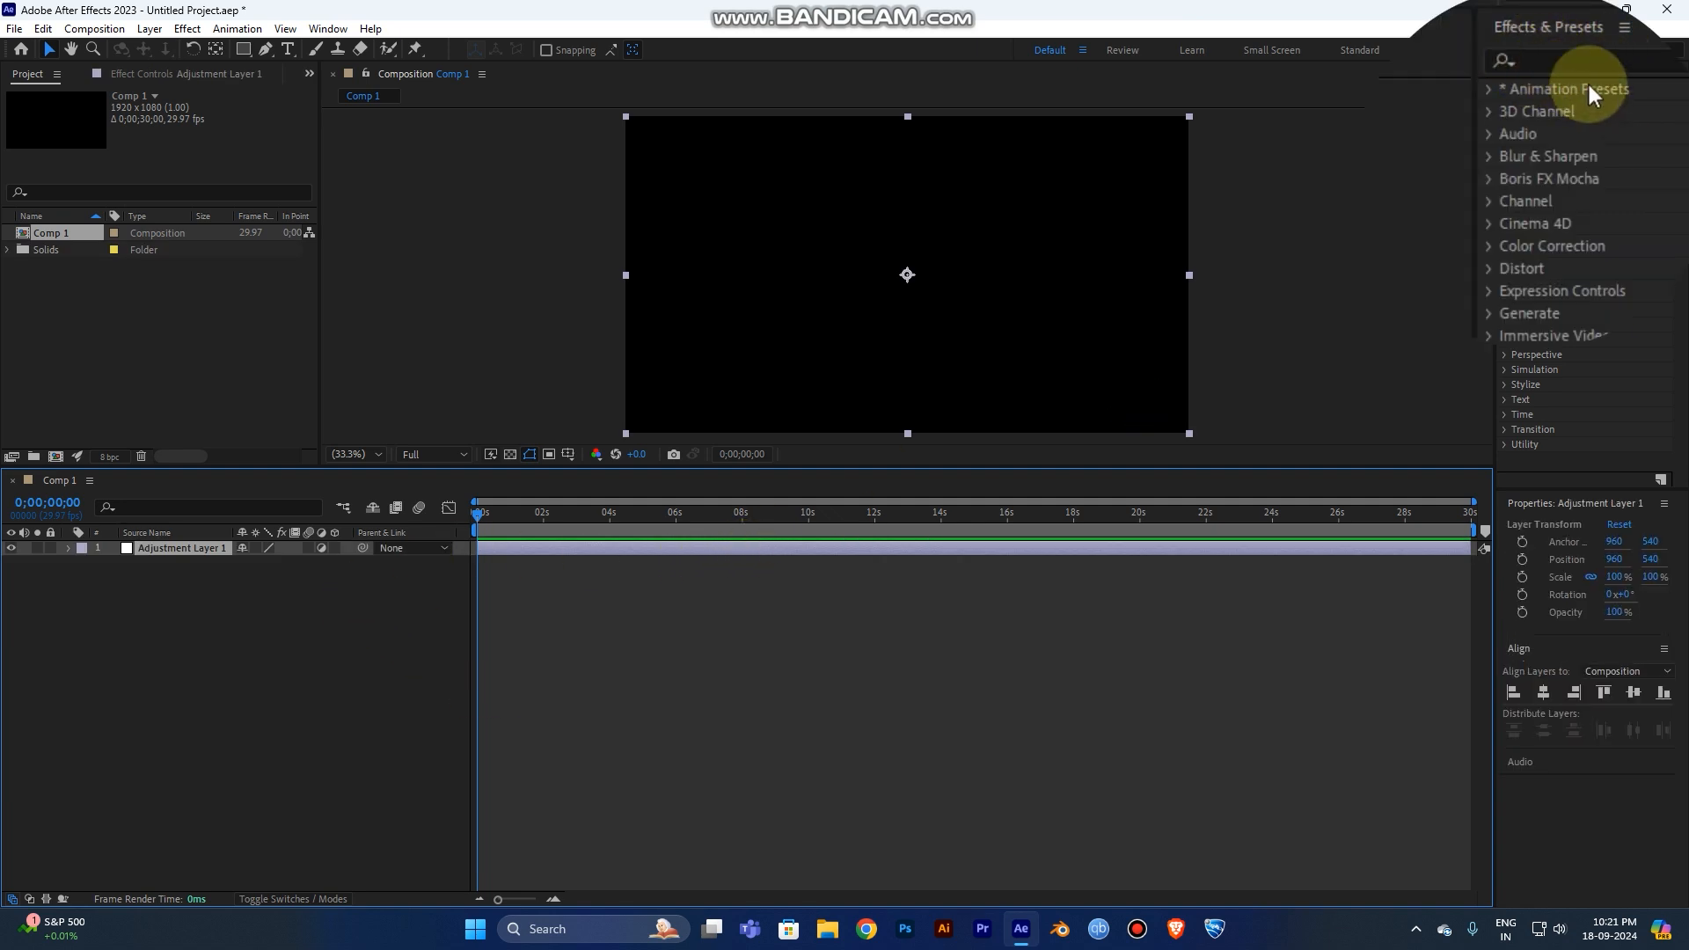
- Apply Radio Waves to Adjustment Layer 1 and preview the expanding blue rings
click(1562, 60)
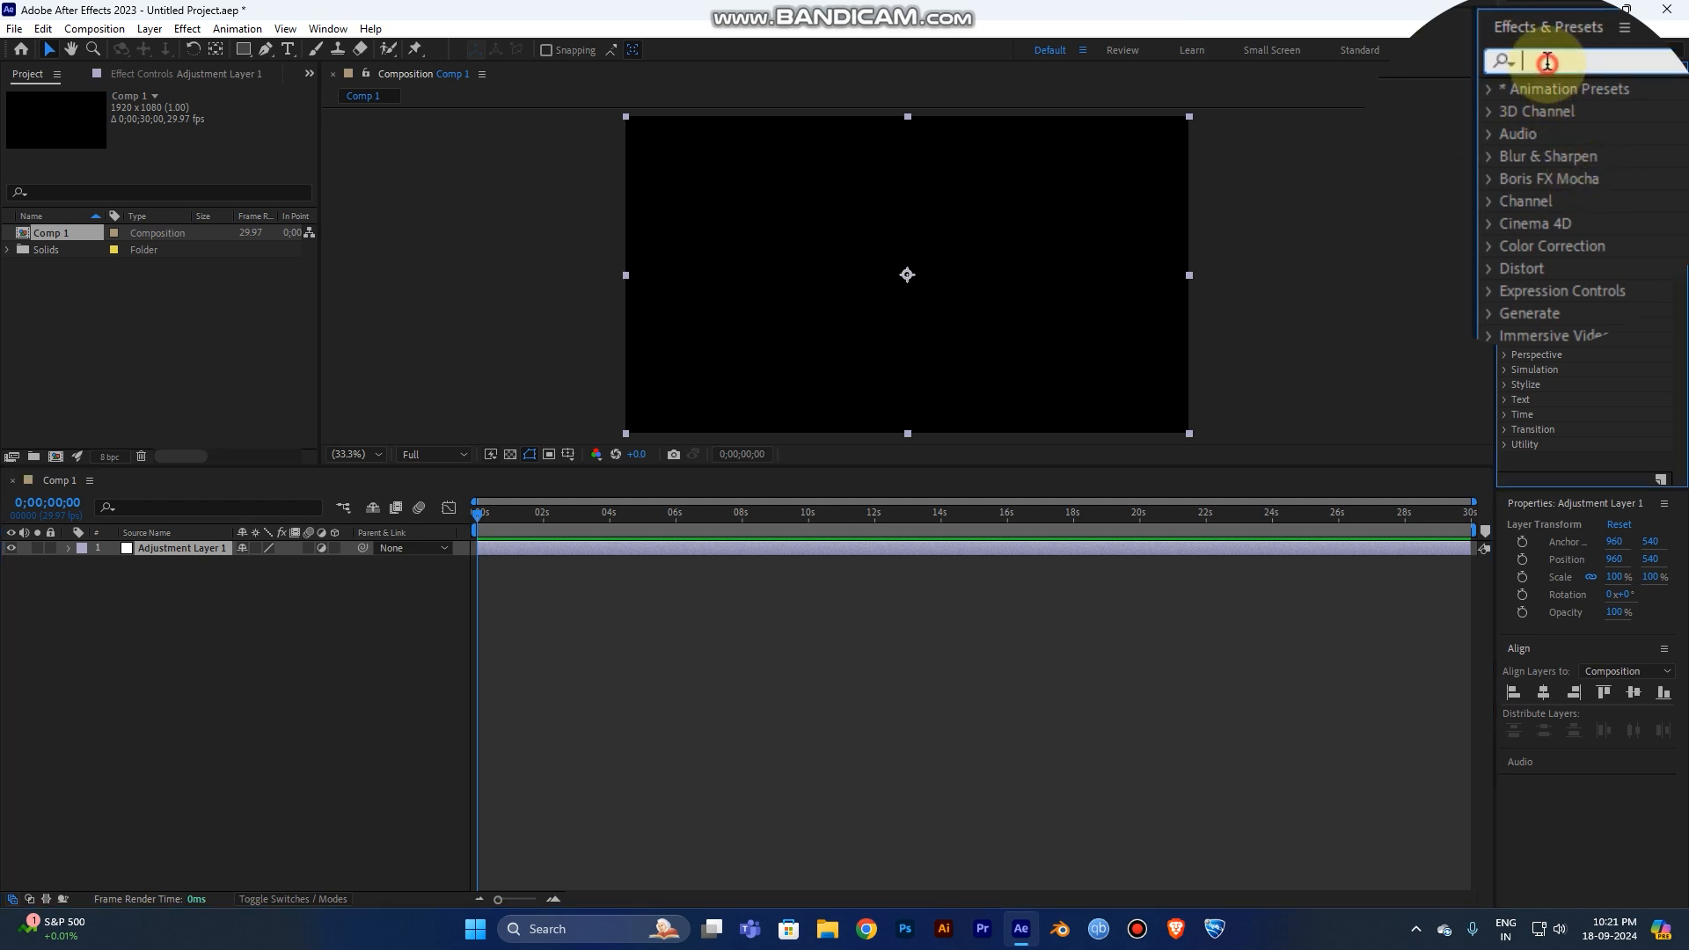
text(radio)
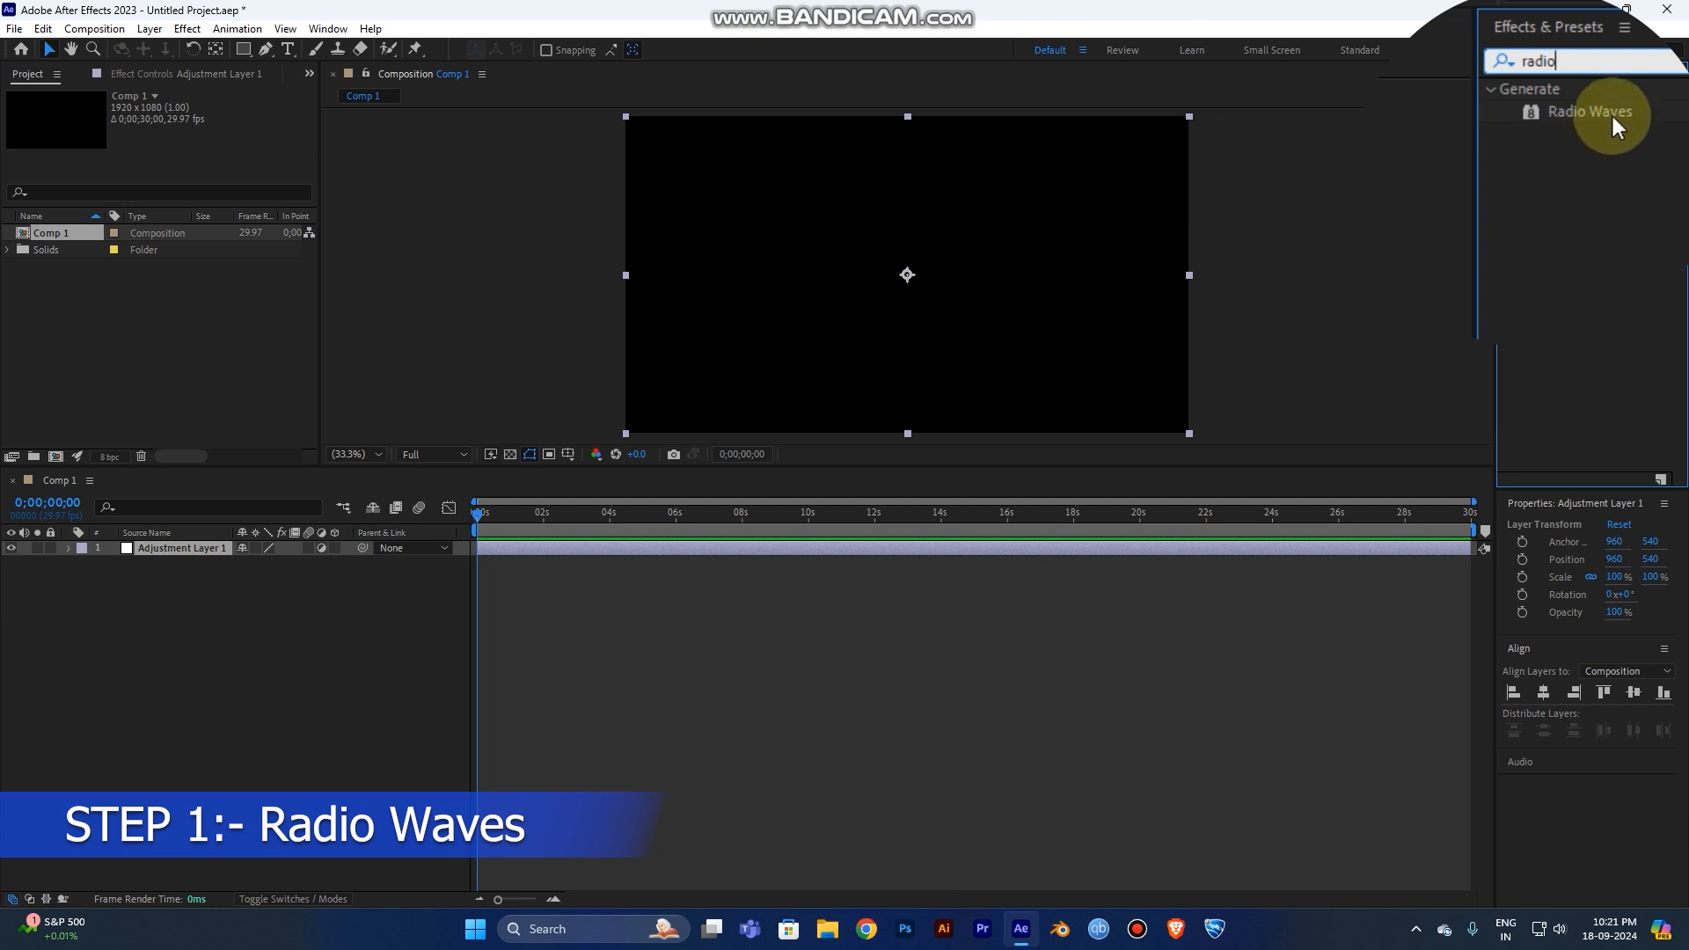
click(1590, 111)
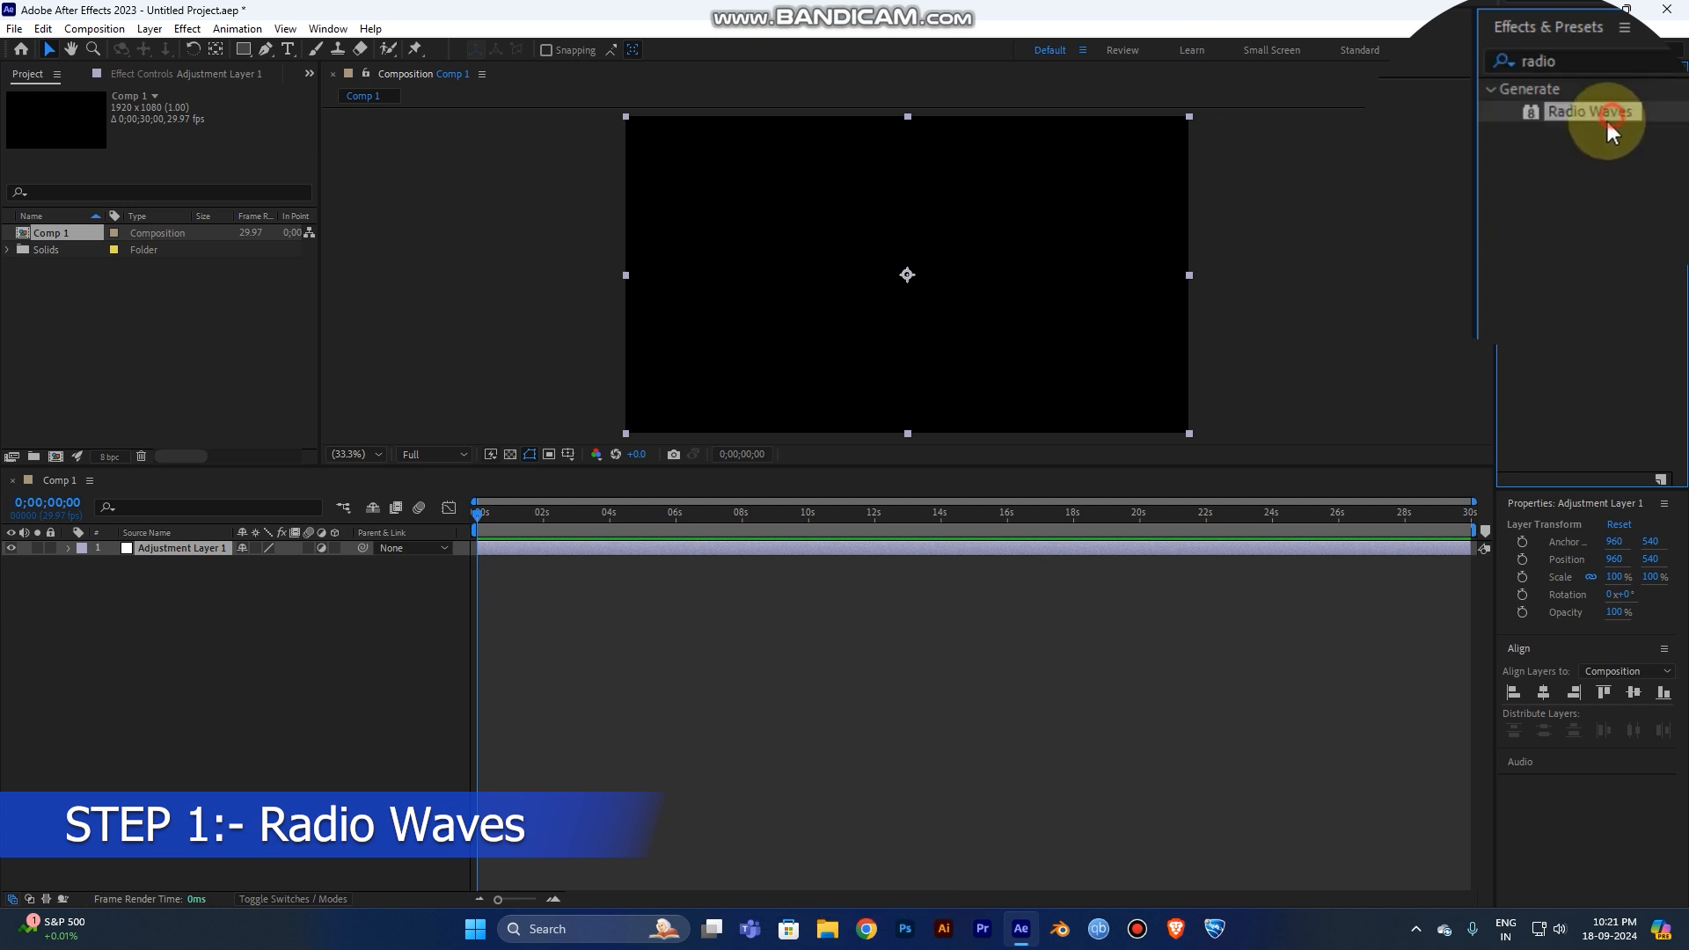
double_click(1592, 111)
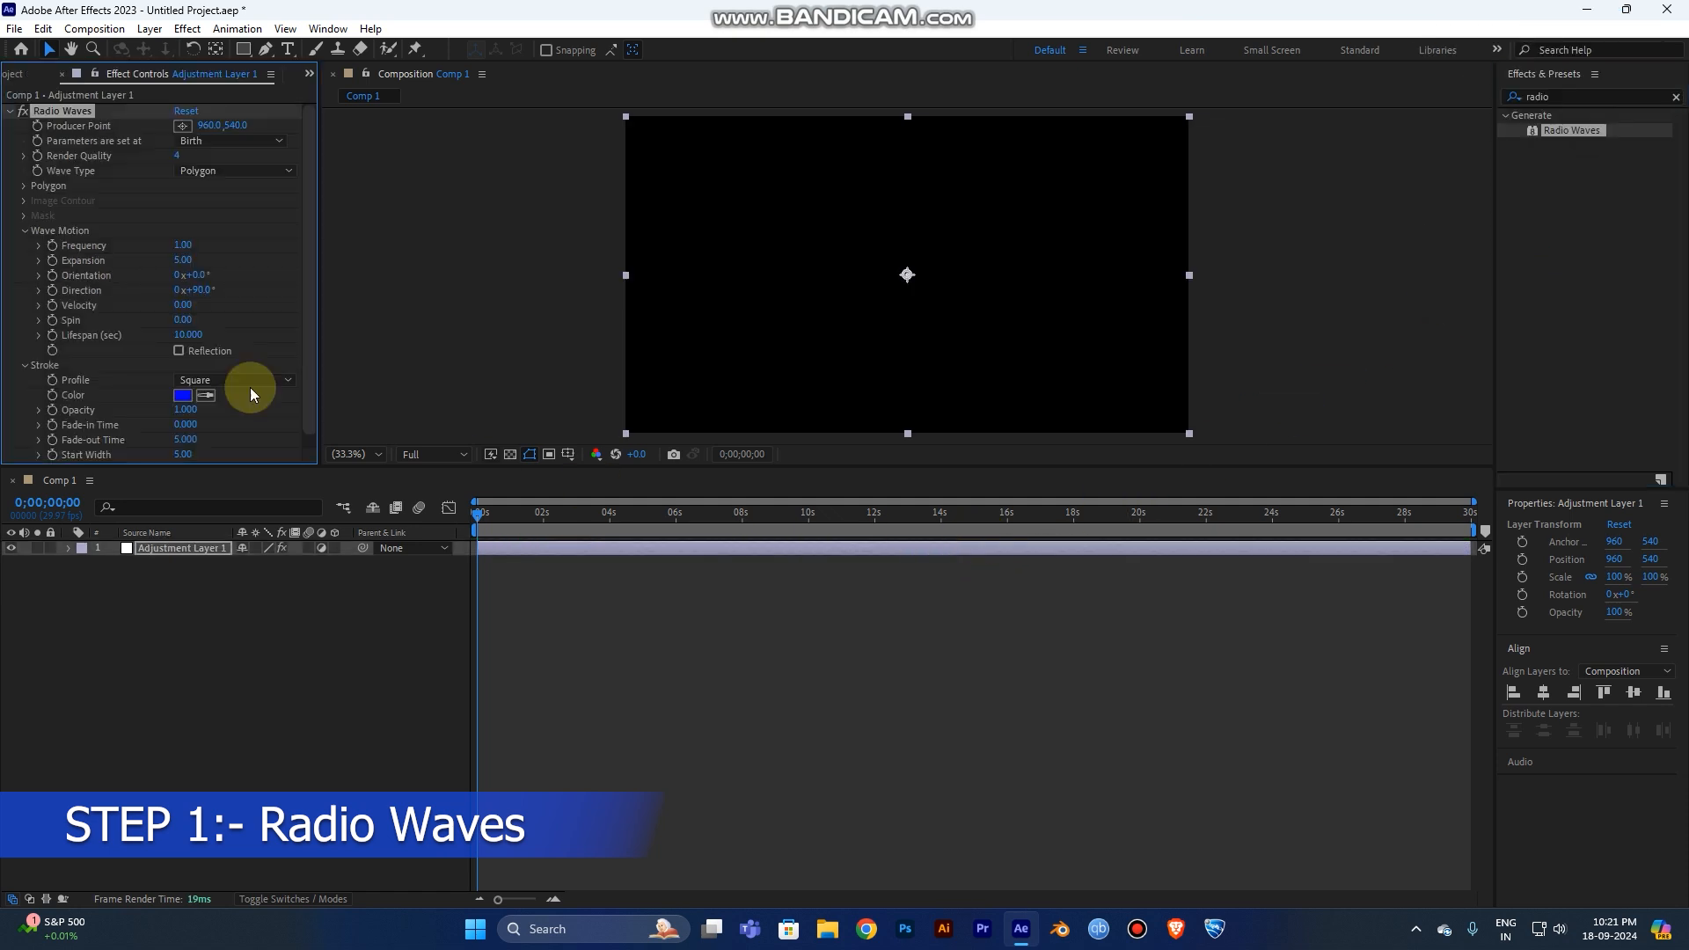
key(space)
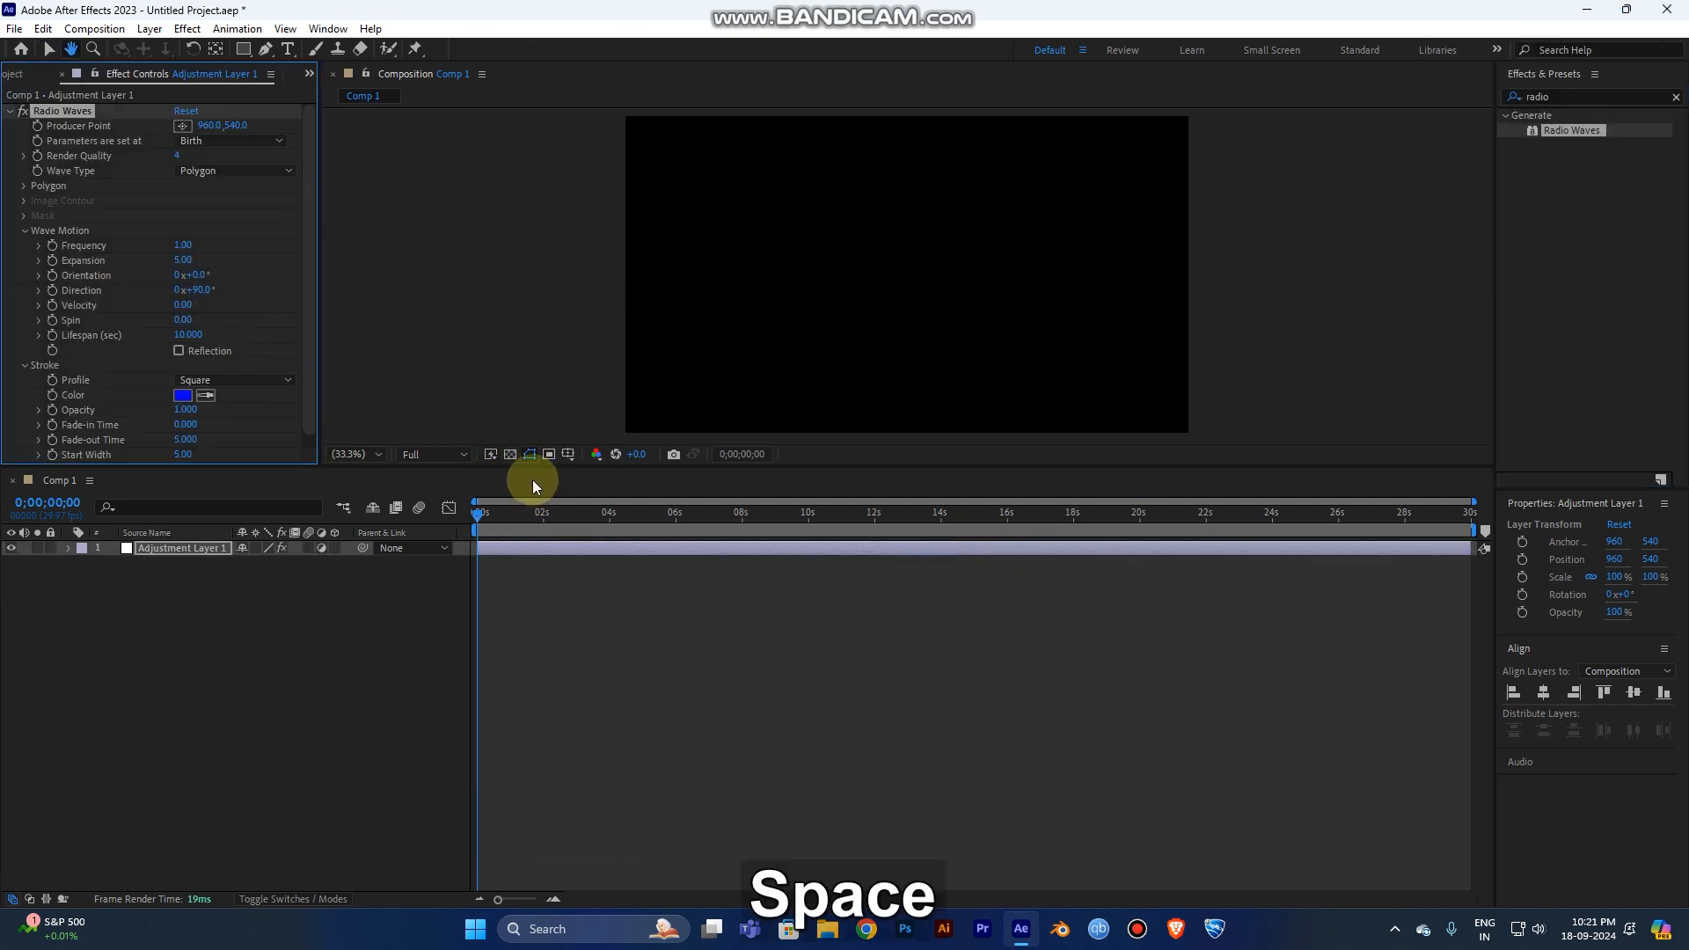
key(space)
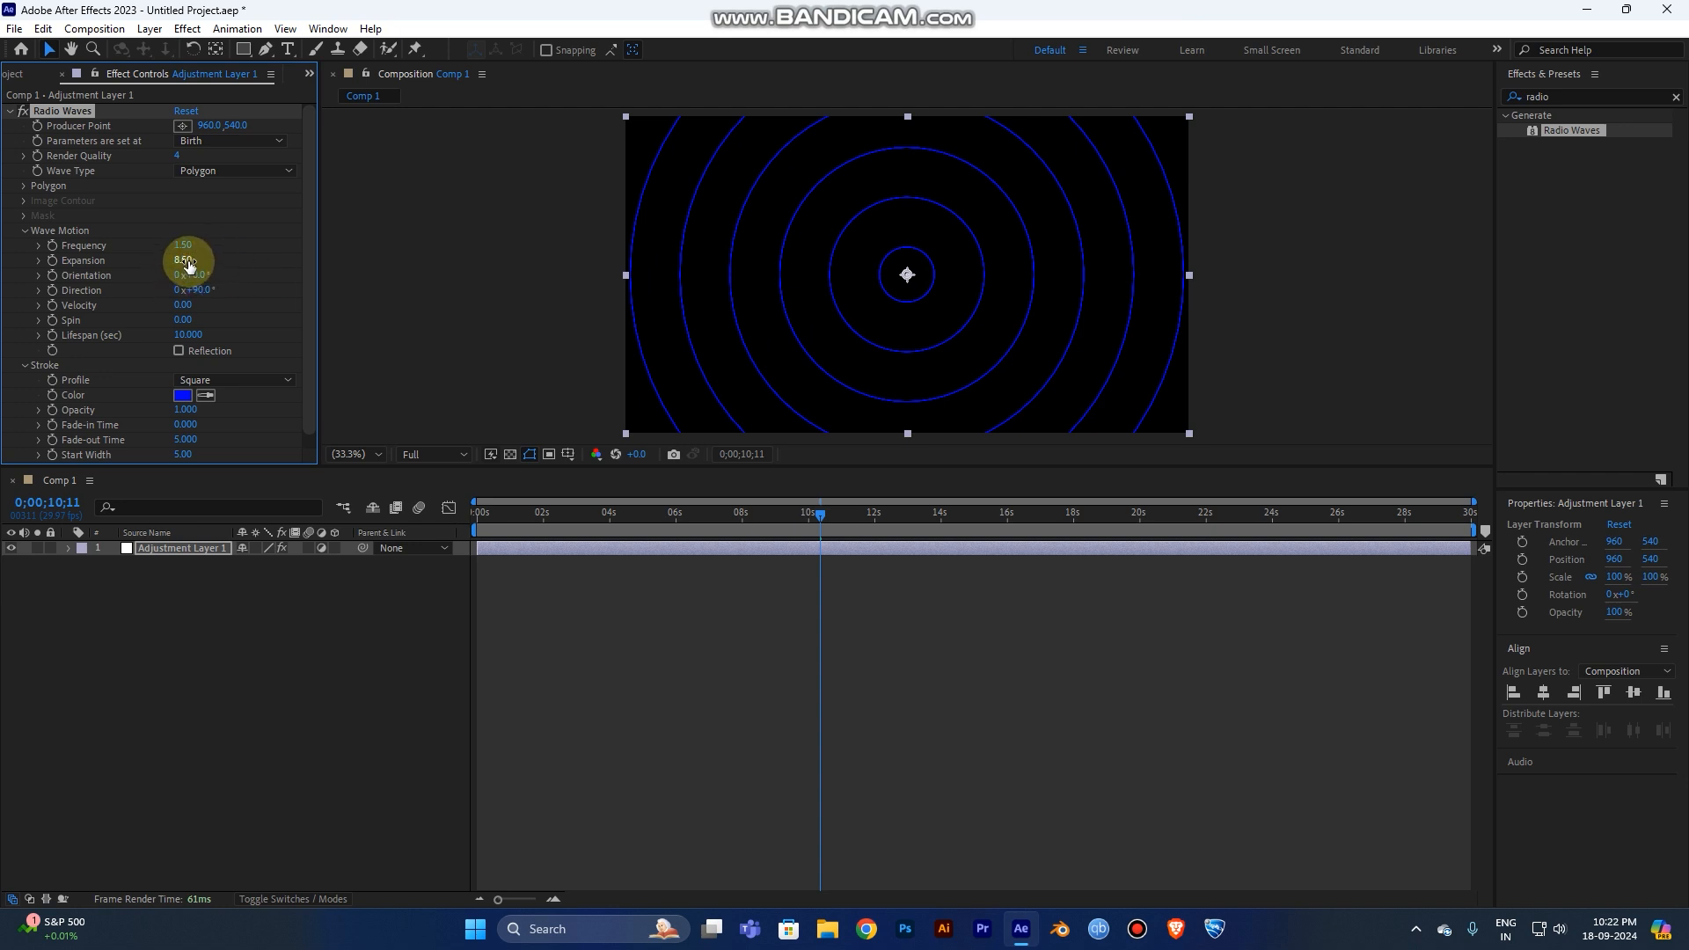
- Set Radio Waves Frequency to 1.00 and Expansion to 5.00
key(Enter)
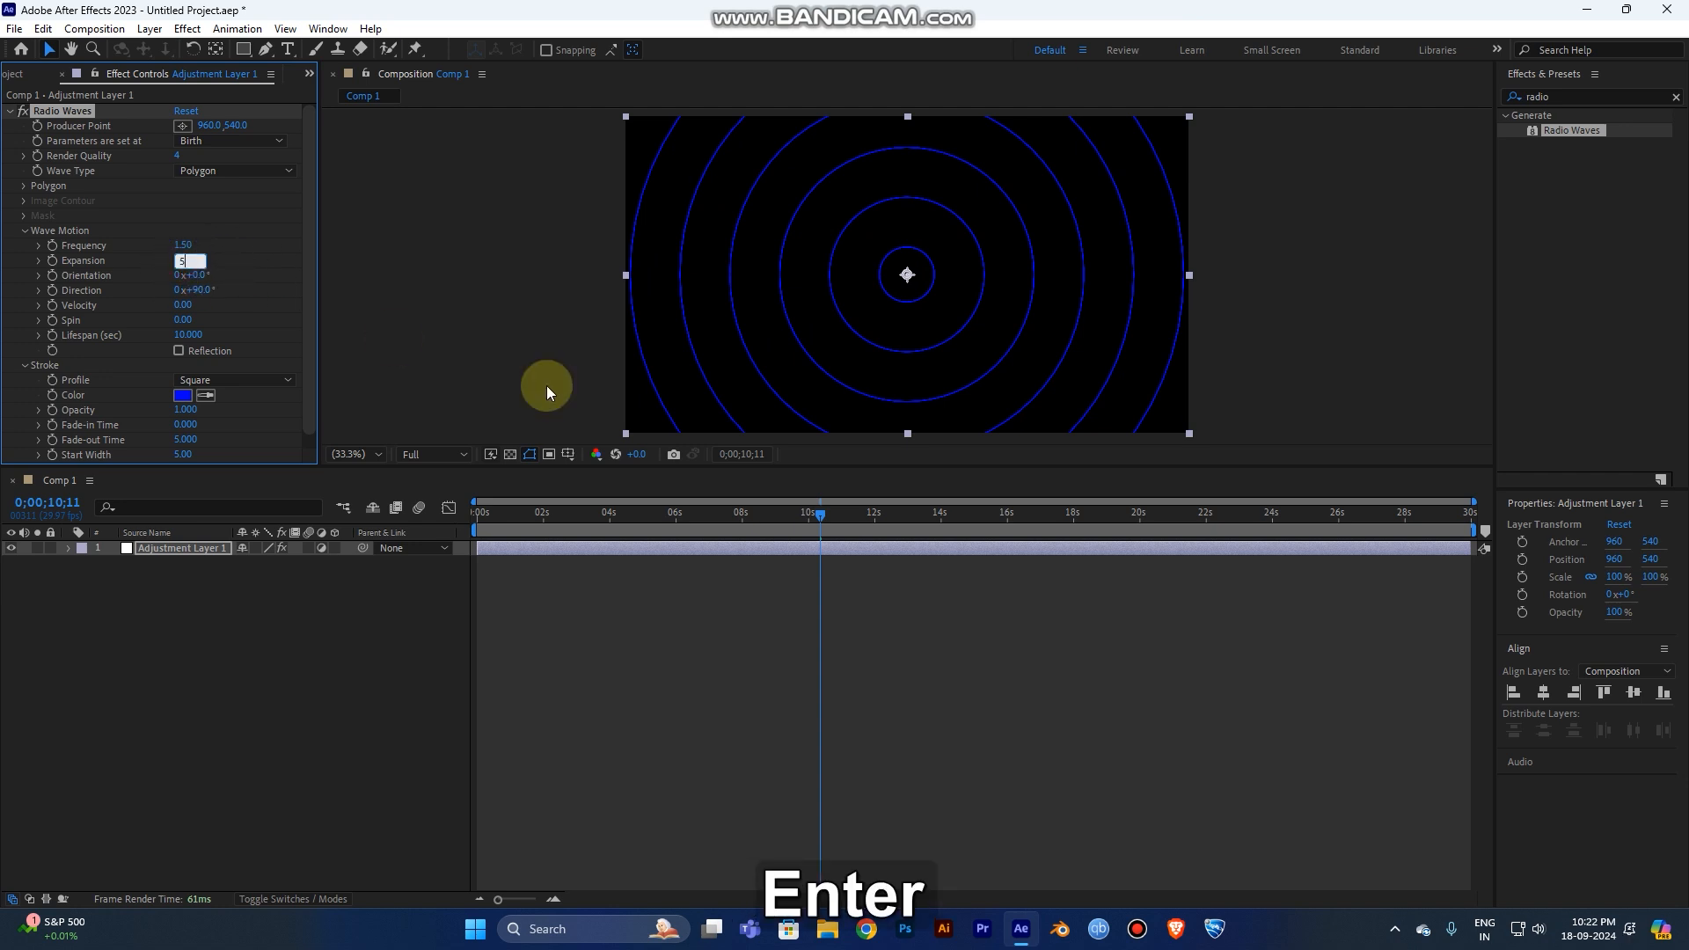
key(Enter)
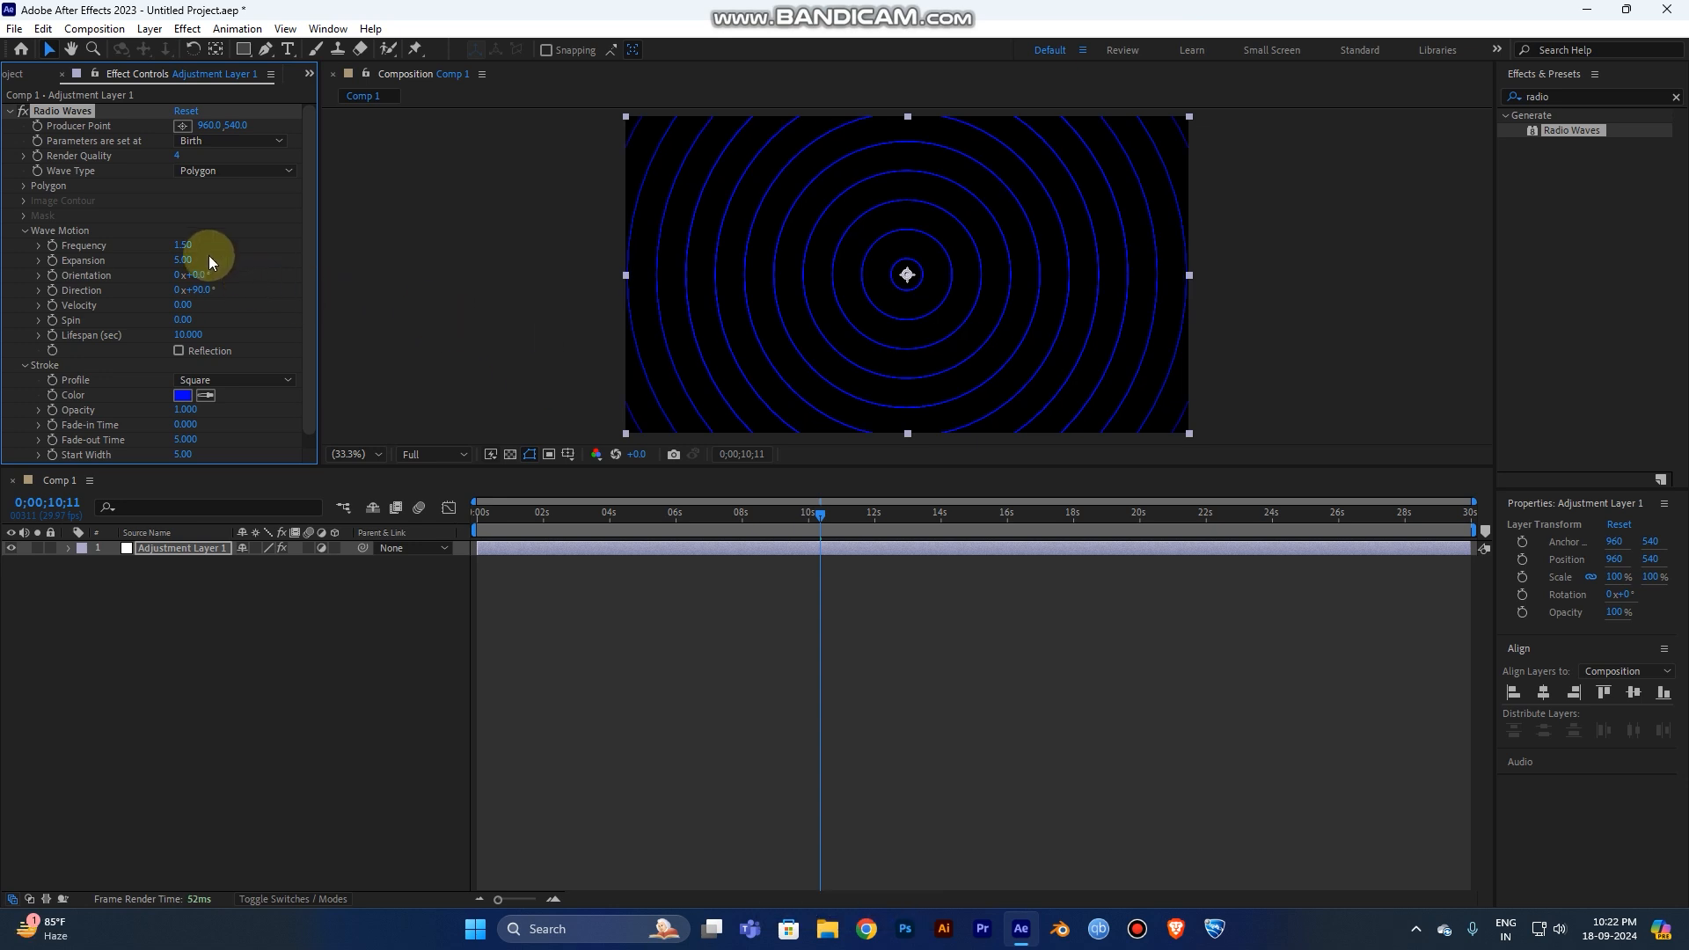
key(enter)
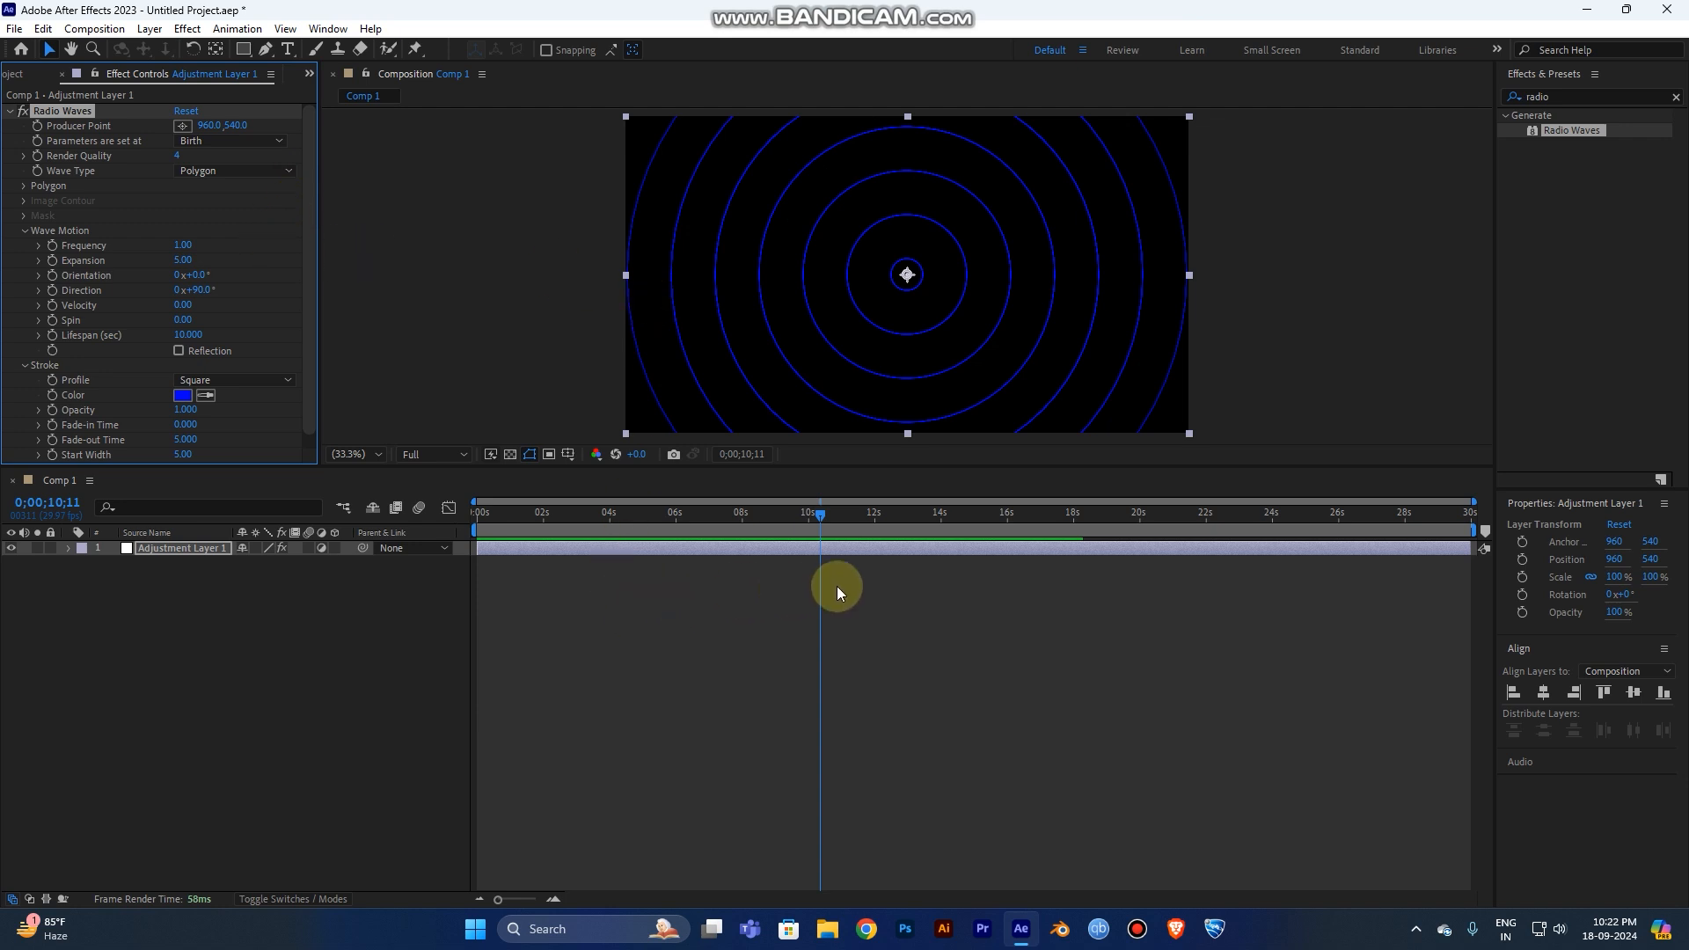
mouse_move(838, 592)
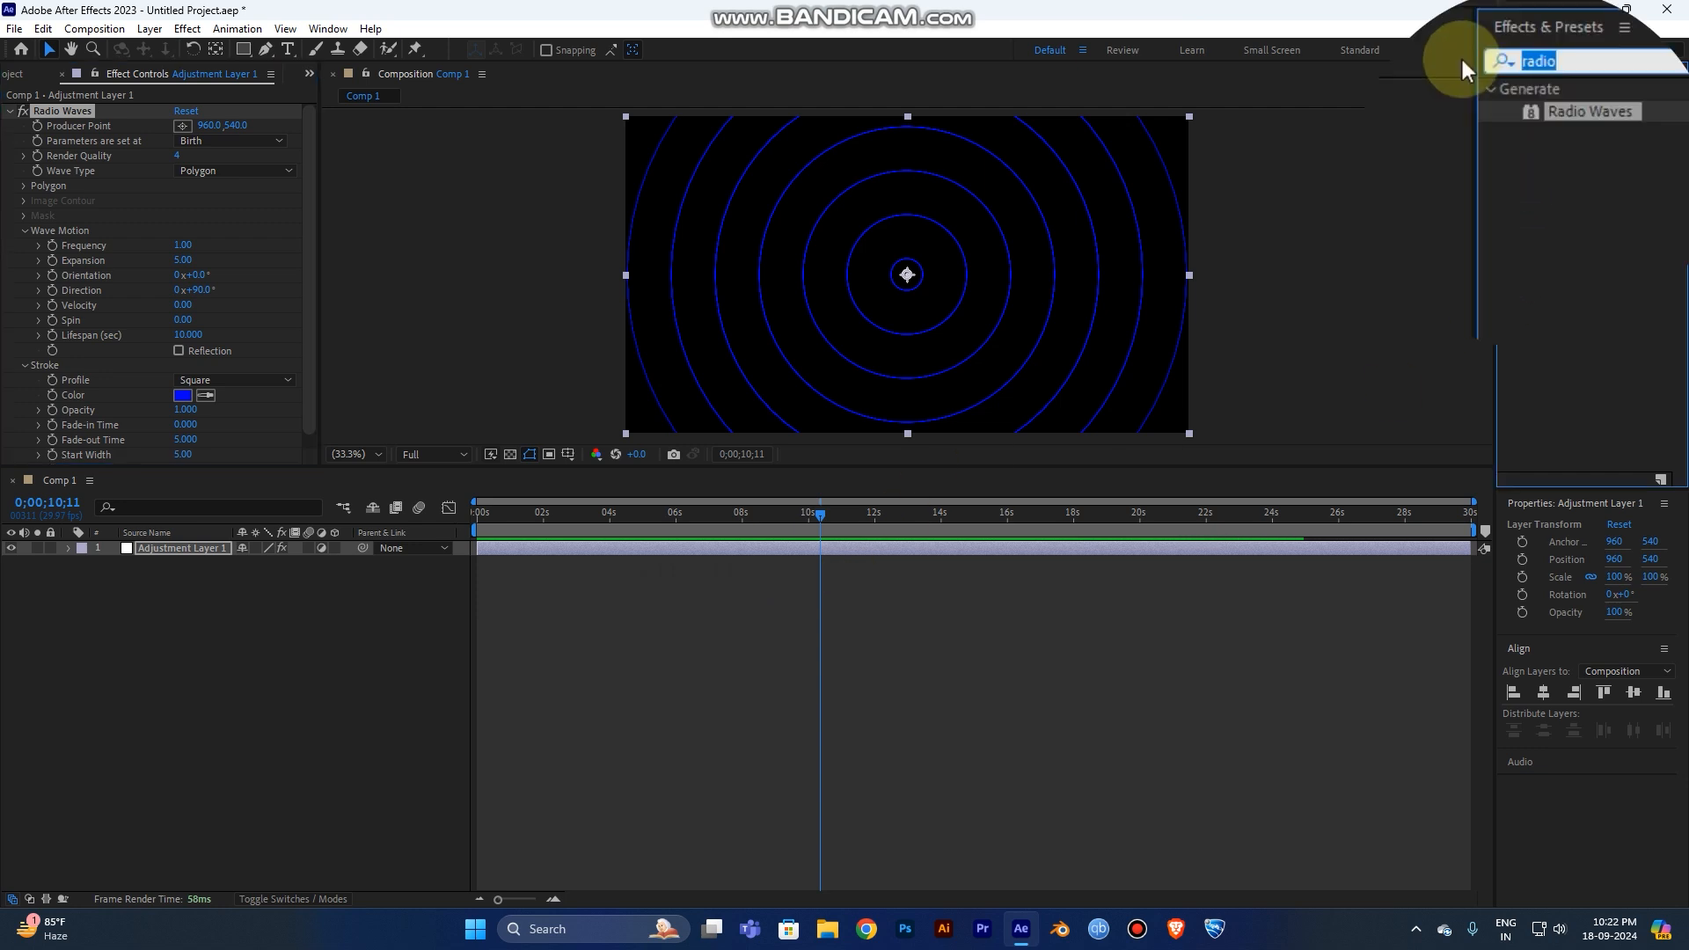
- Add Gradient Ramp set to Radial Ramp, with its start point moved to the frame centre
text(gradien)
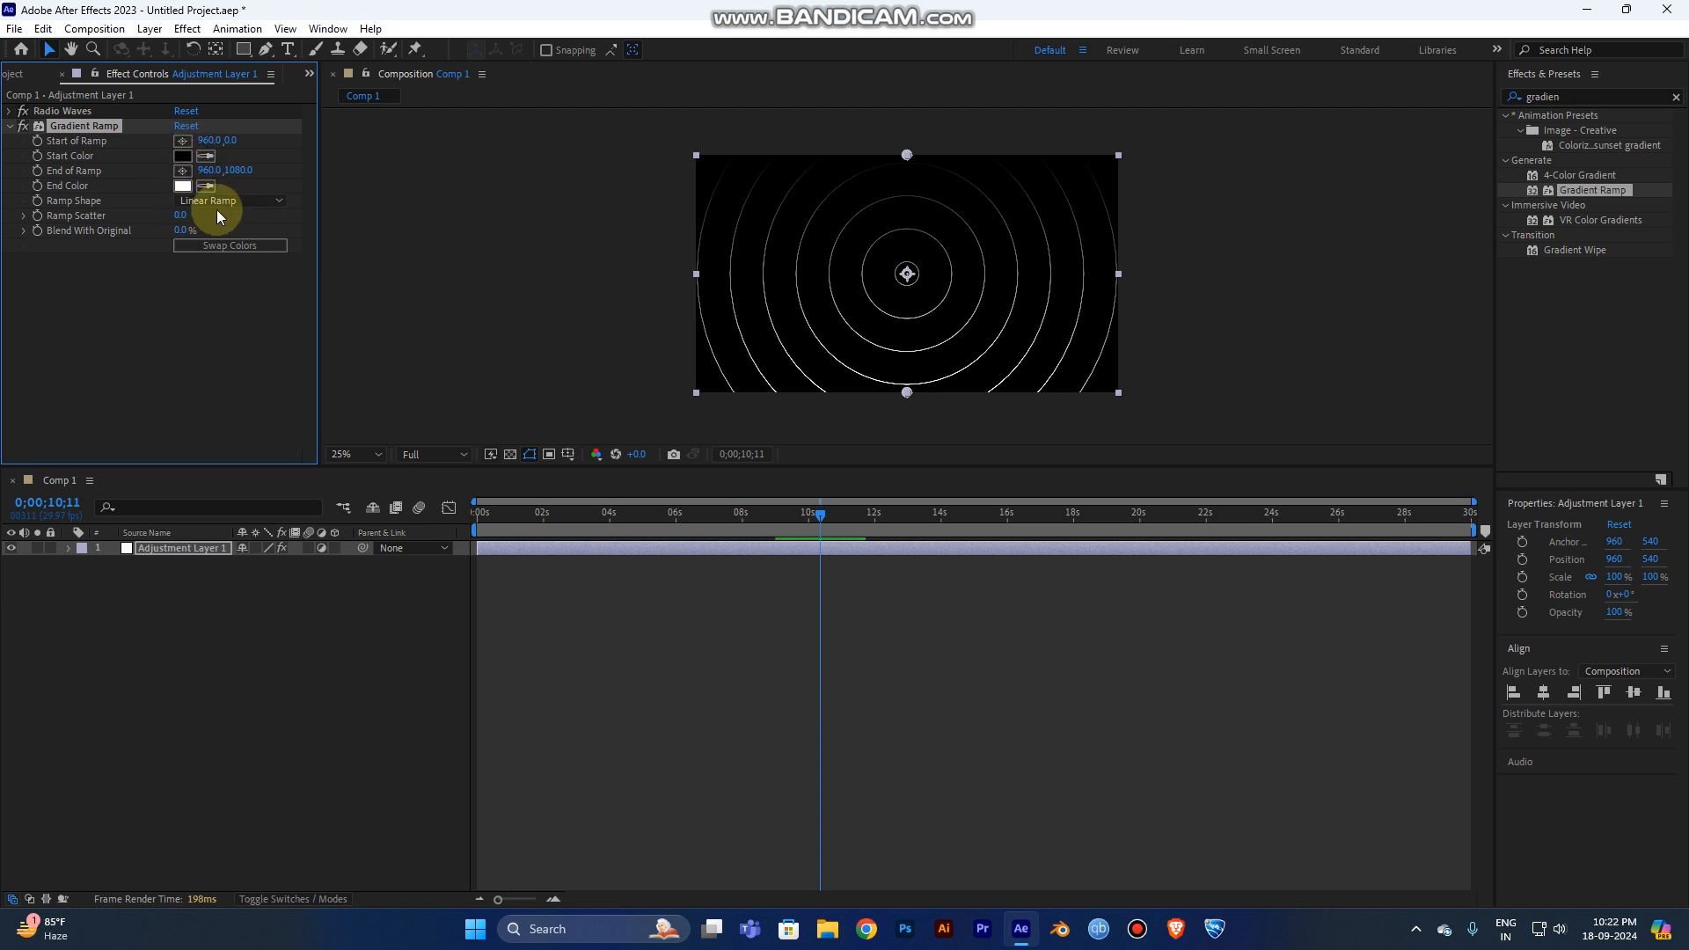
click(229, 200)
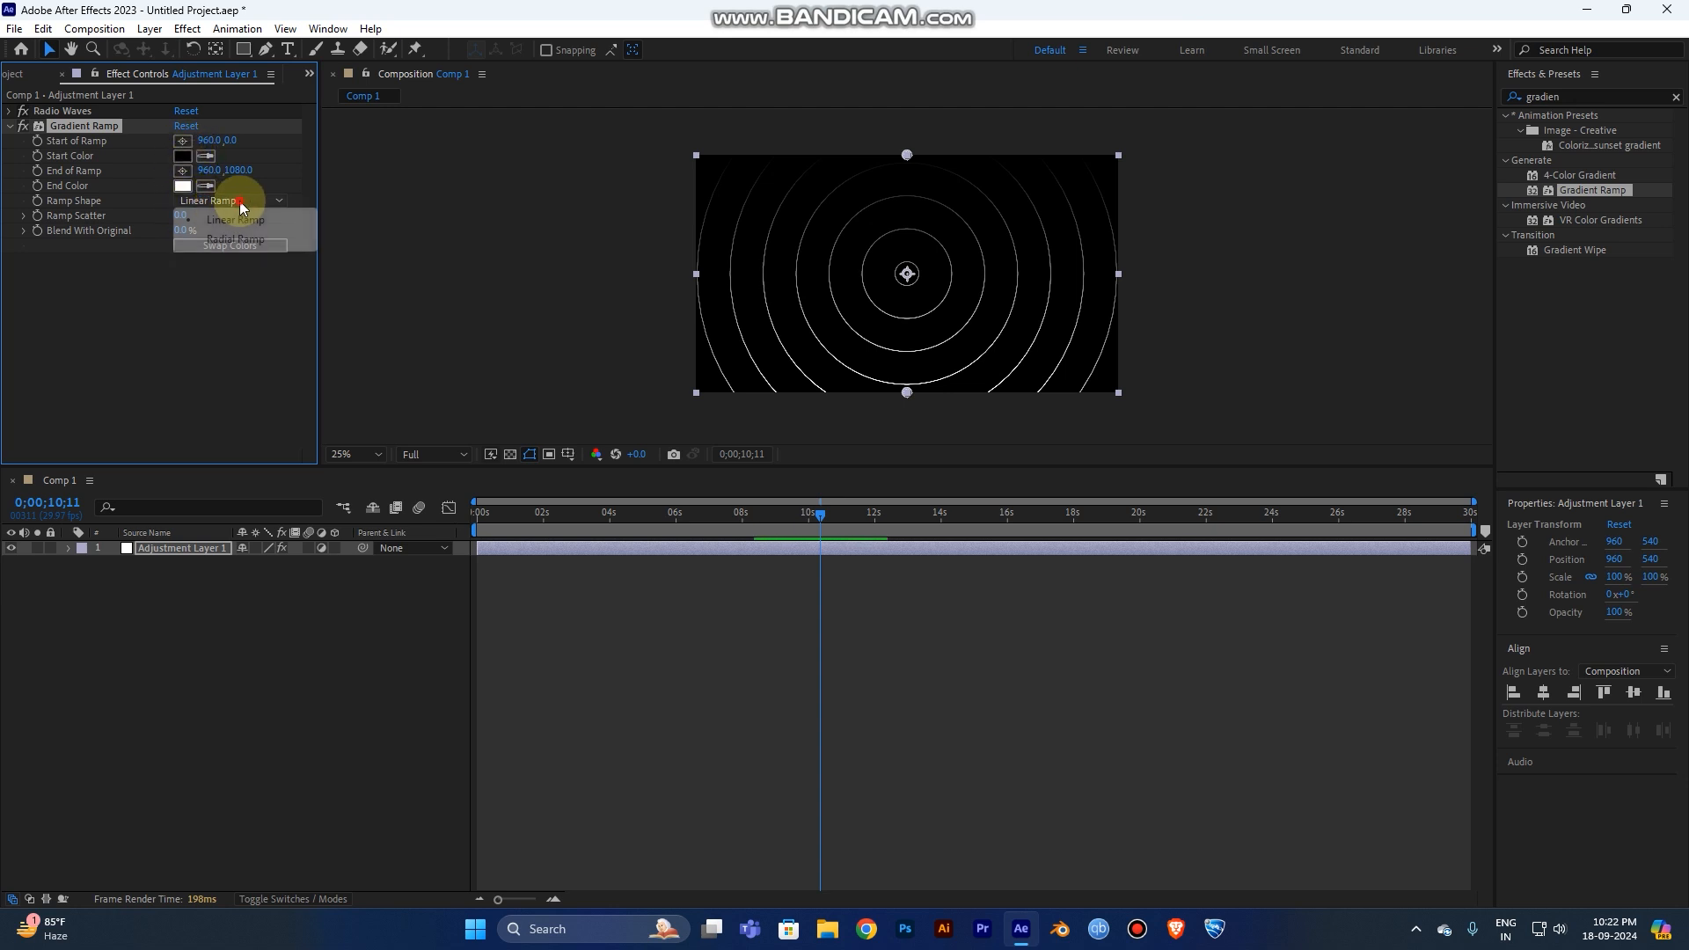
click(235, 239)
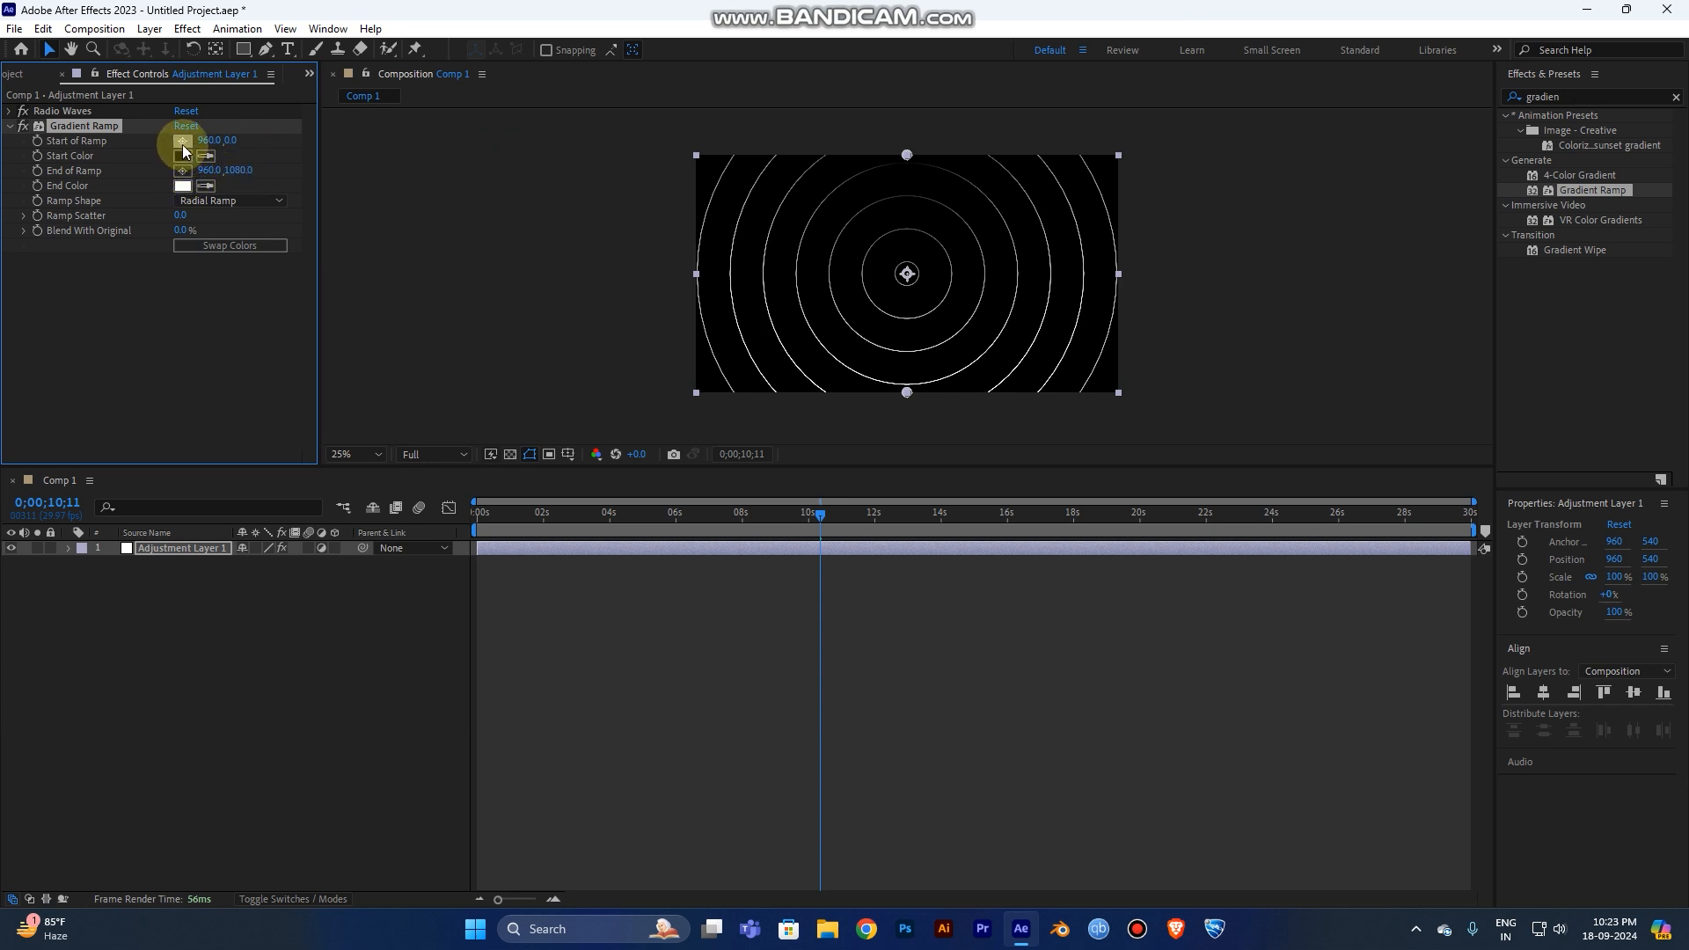
drag(906, 272, 1005, 274)
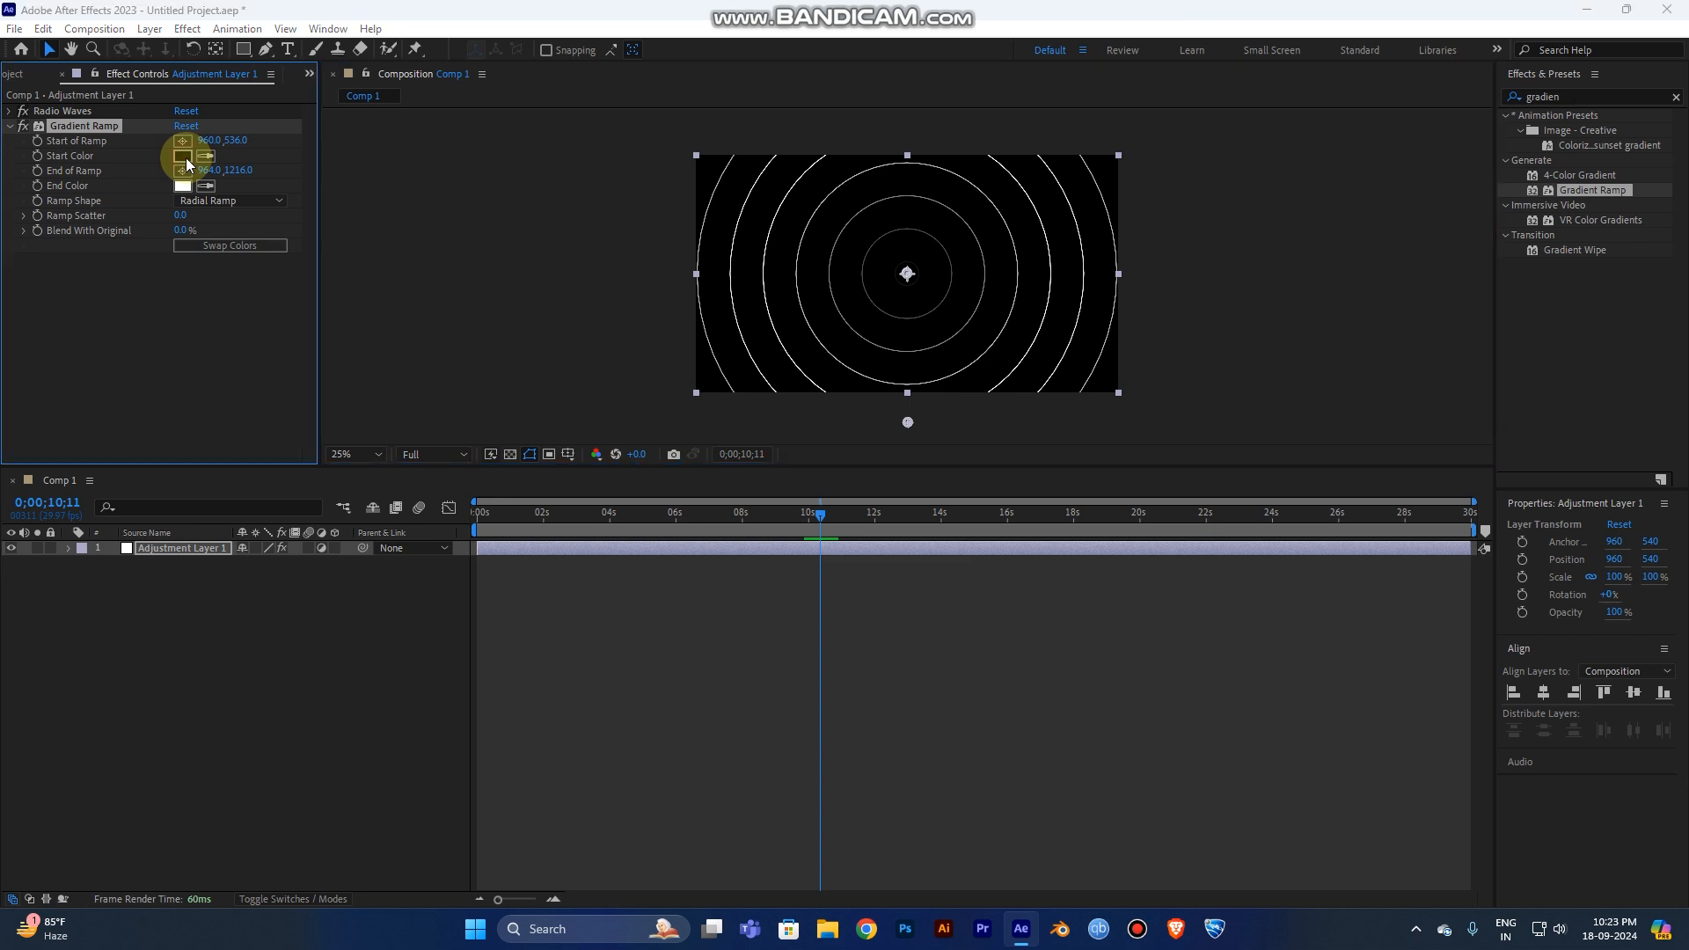
- Give the Gradient Ramp a bright blue start colour
click(182, 155)
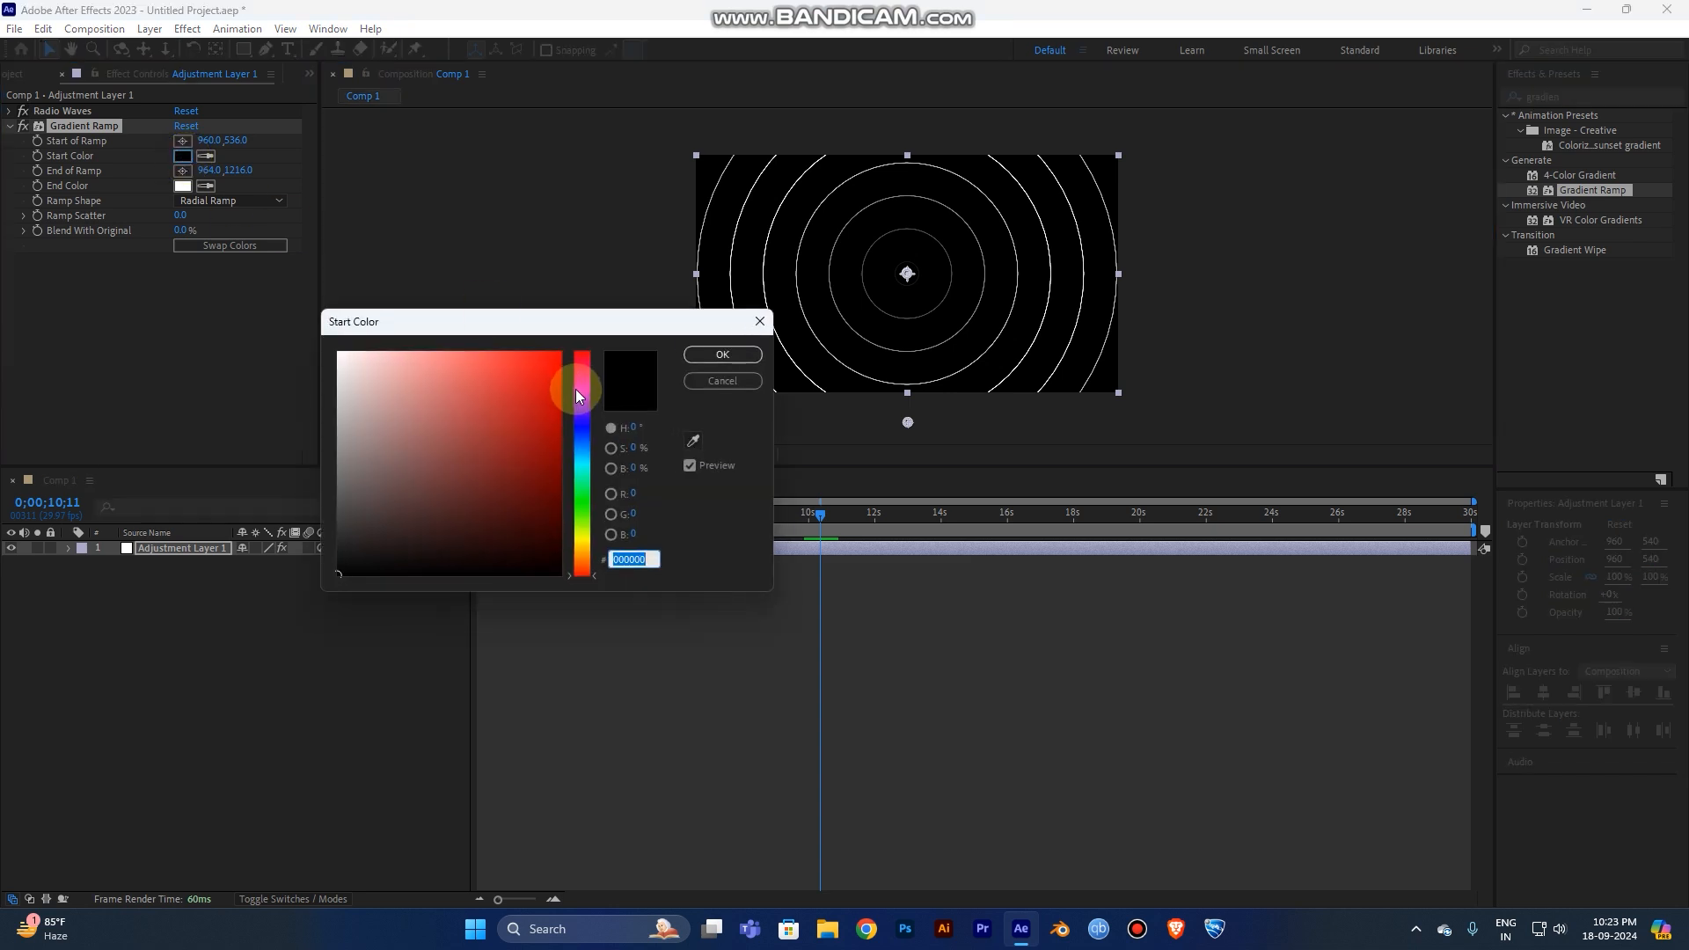
drag(578, 390, 582, 466)
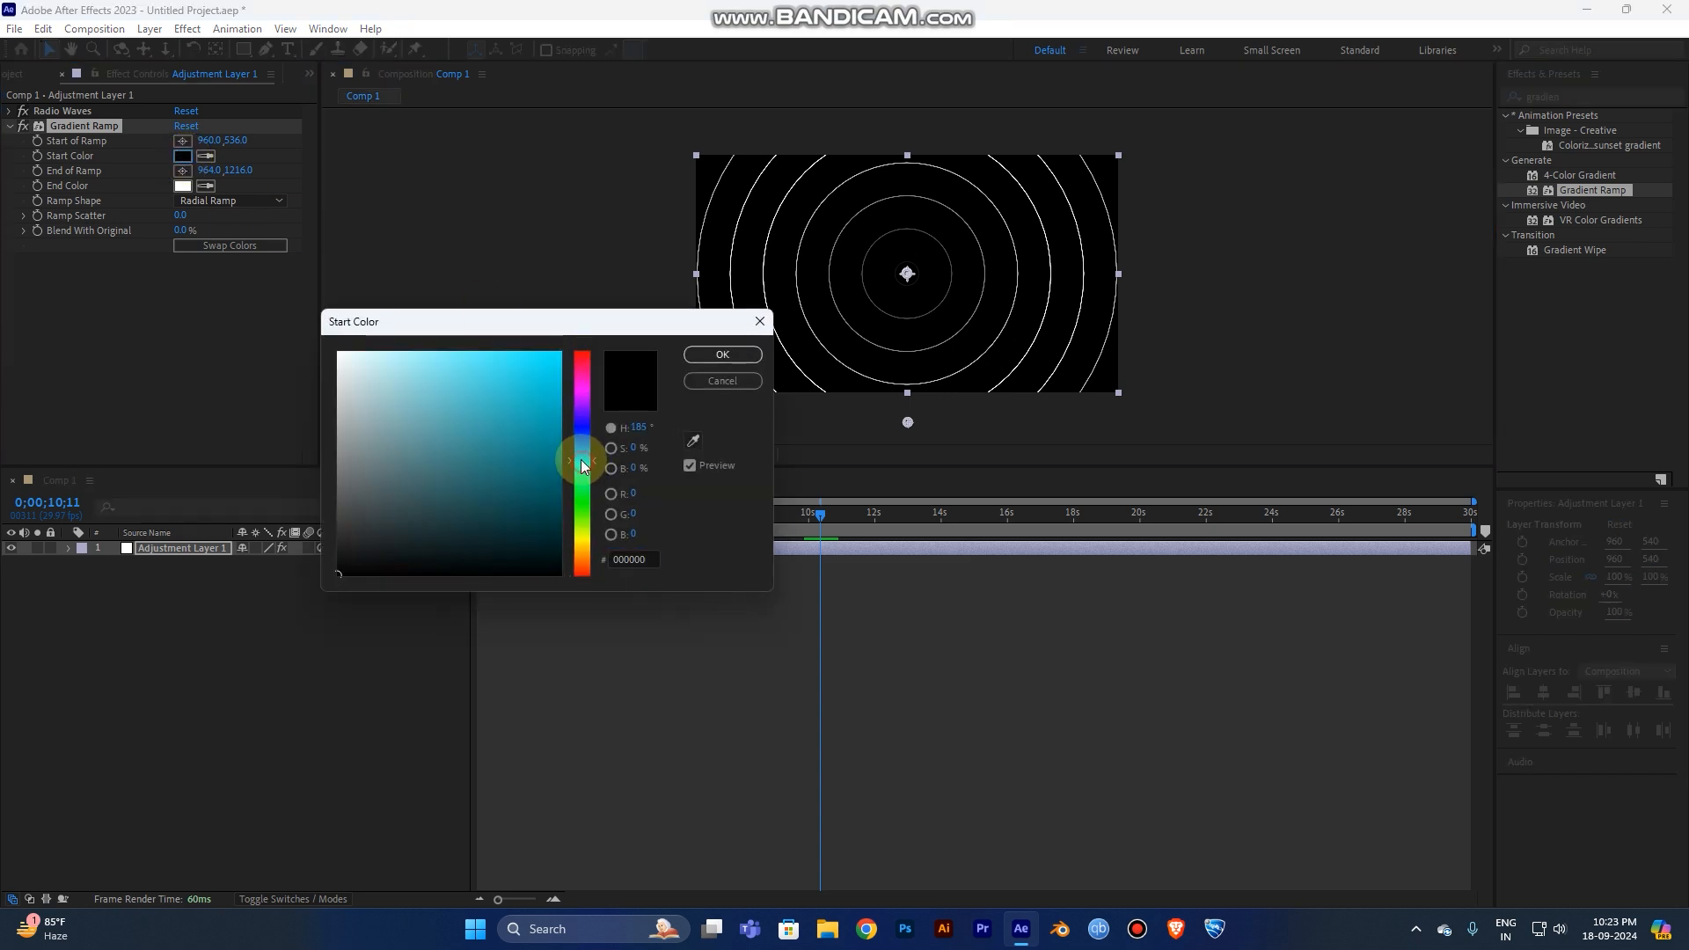
click(549, 360)
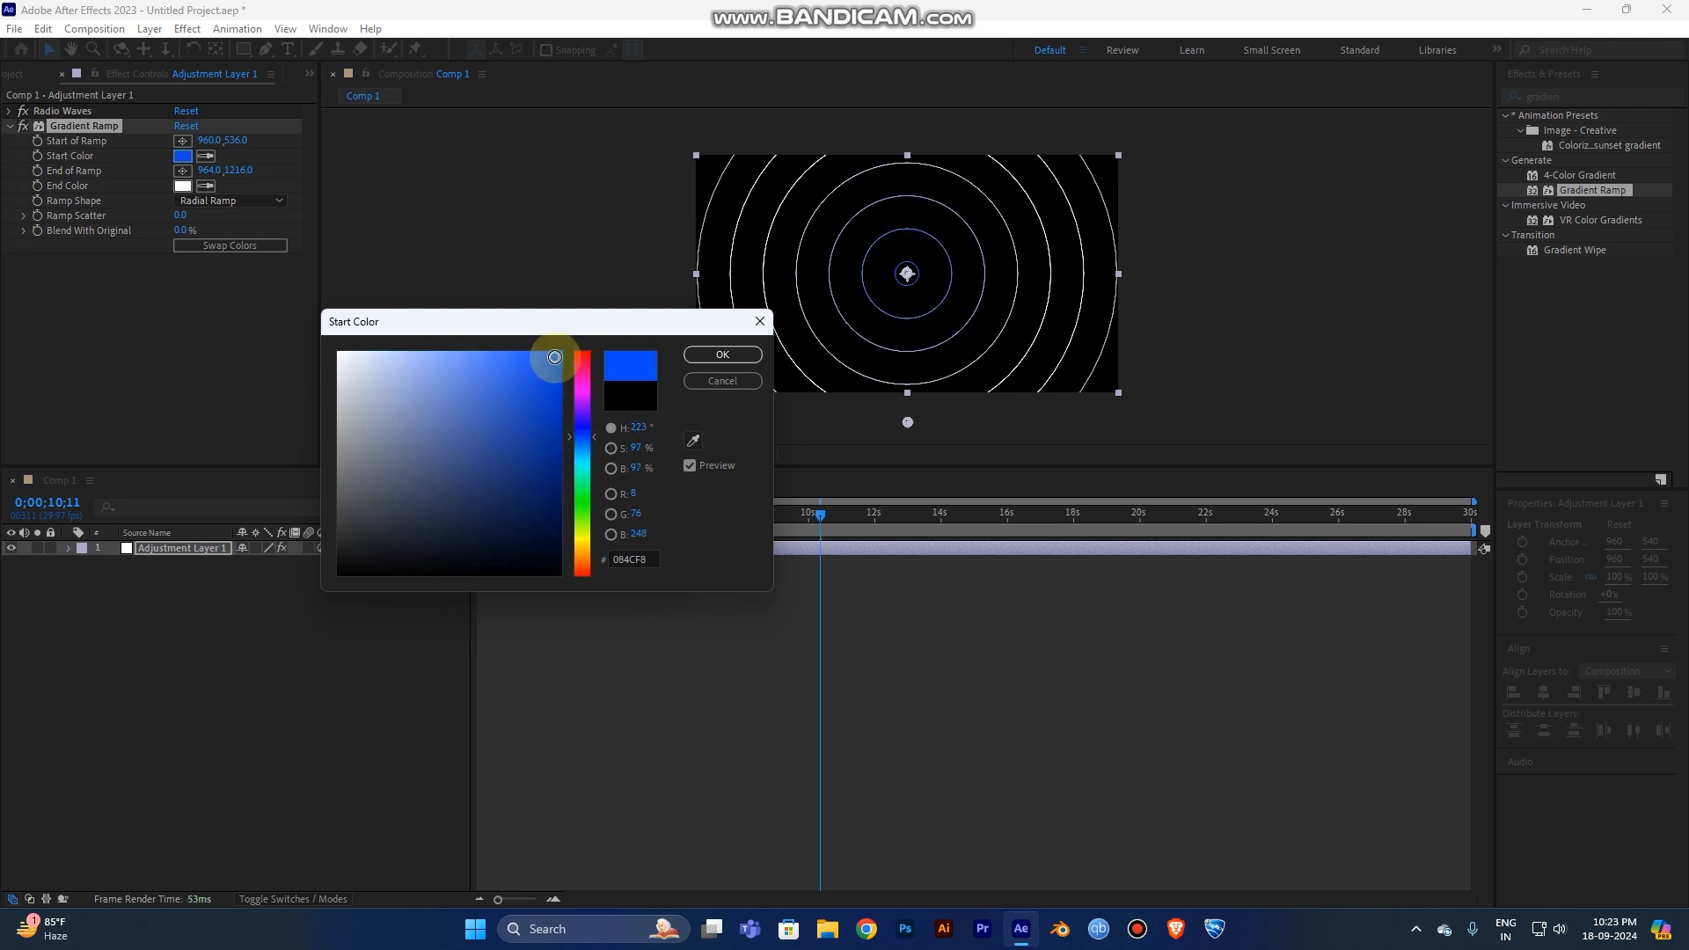
click(721, 355)
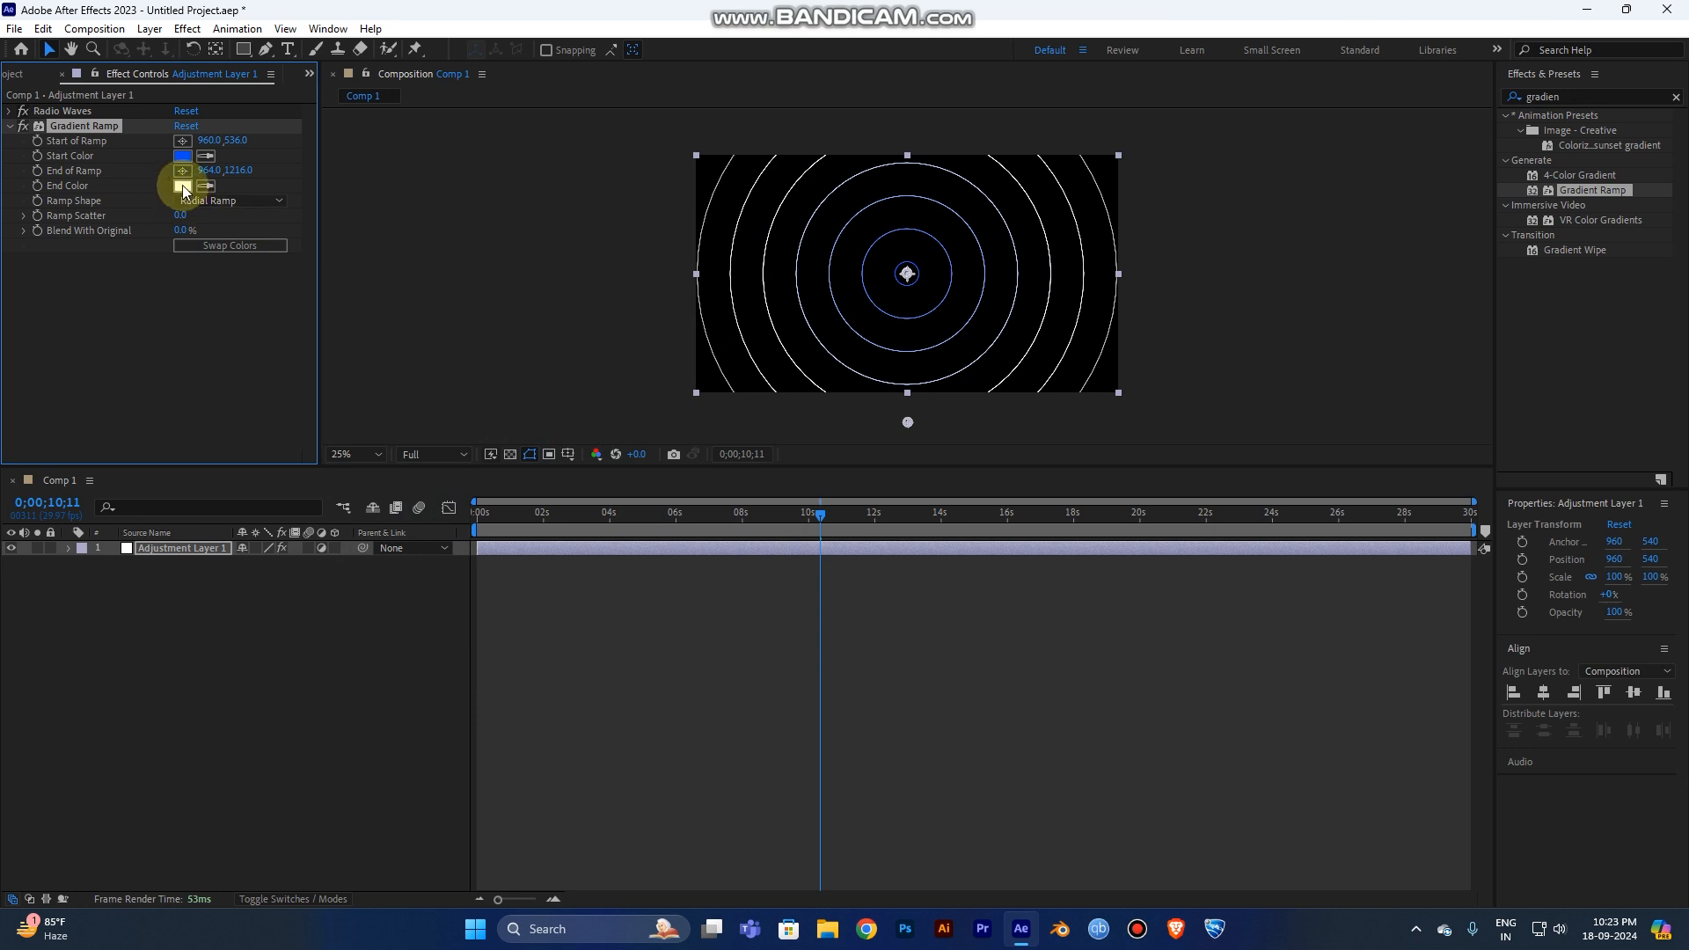
- Set the Gradient Ramp end colour to dark navy (031167)
click(182, 185)
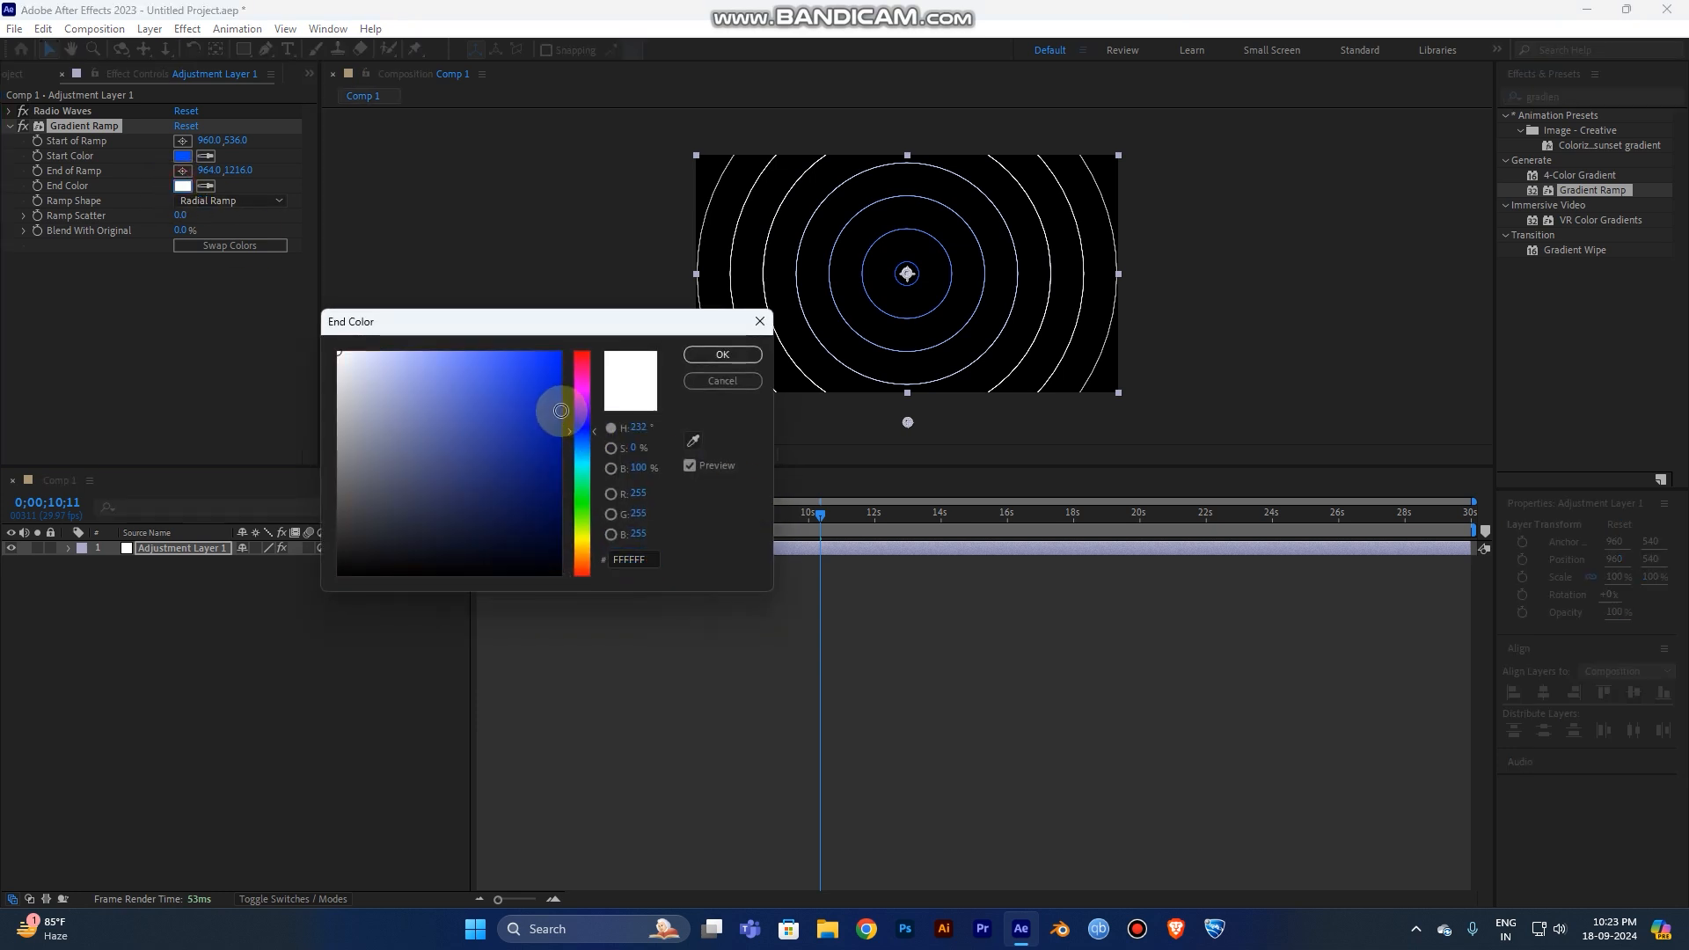
drag(561, 410, 551, 484)
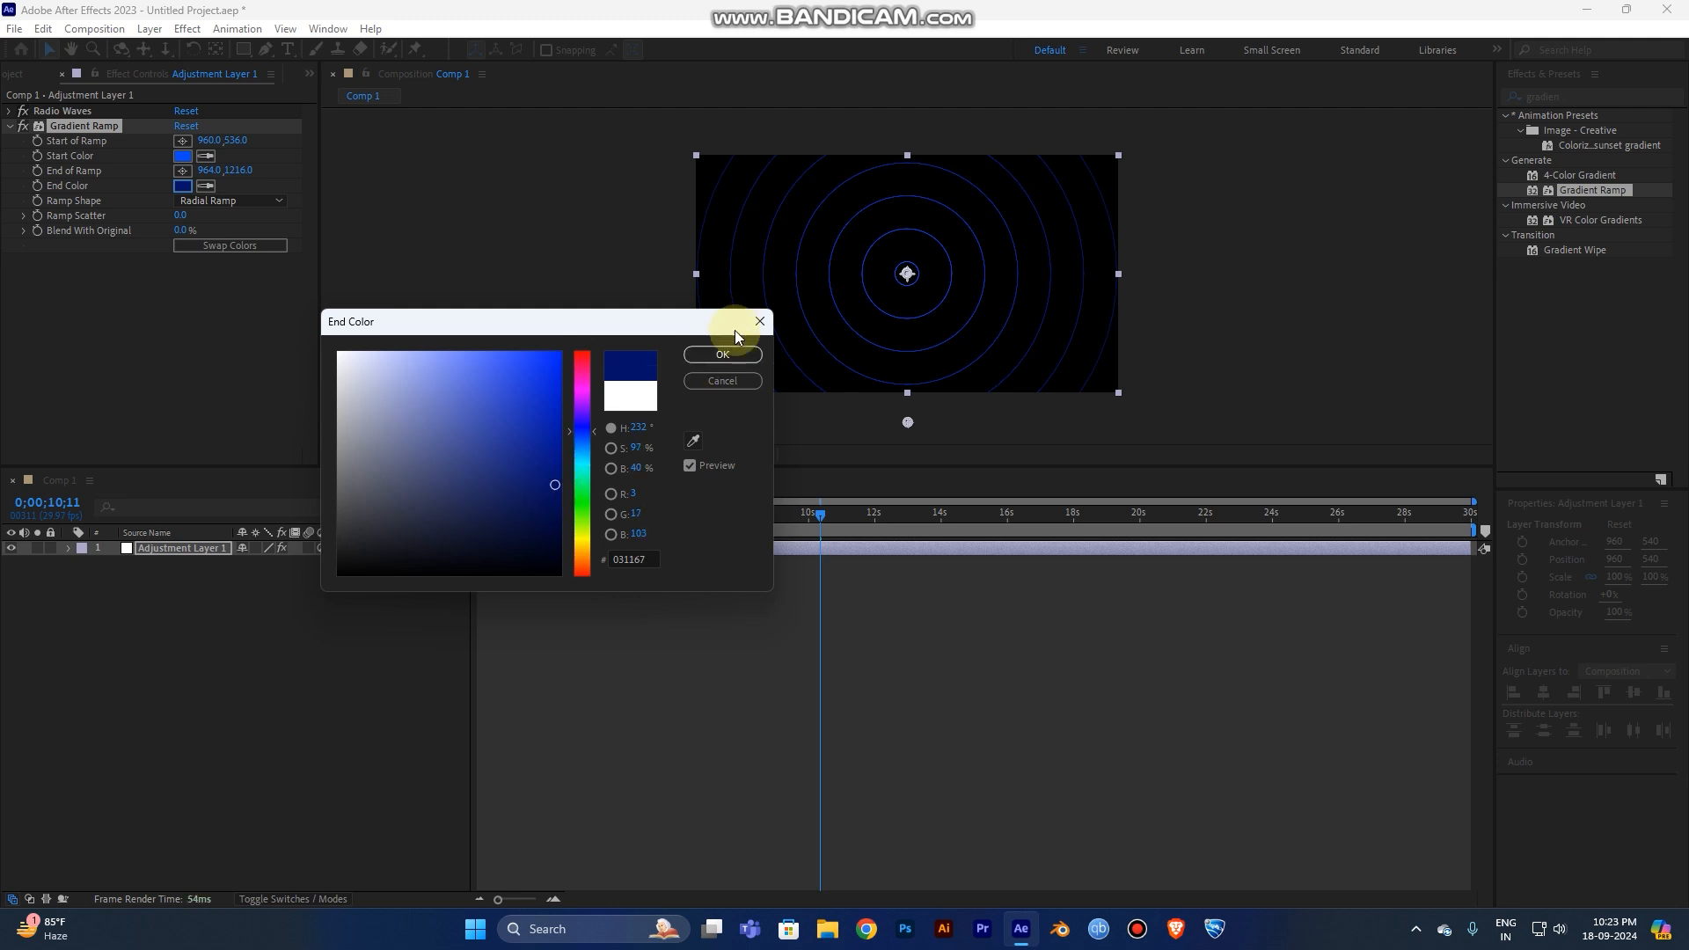
click(721, 355)
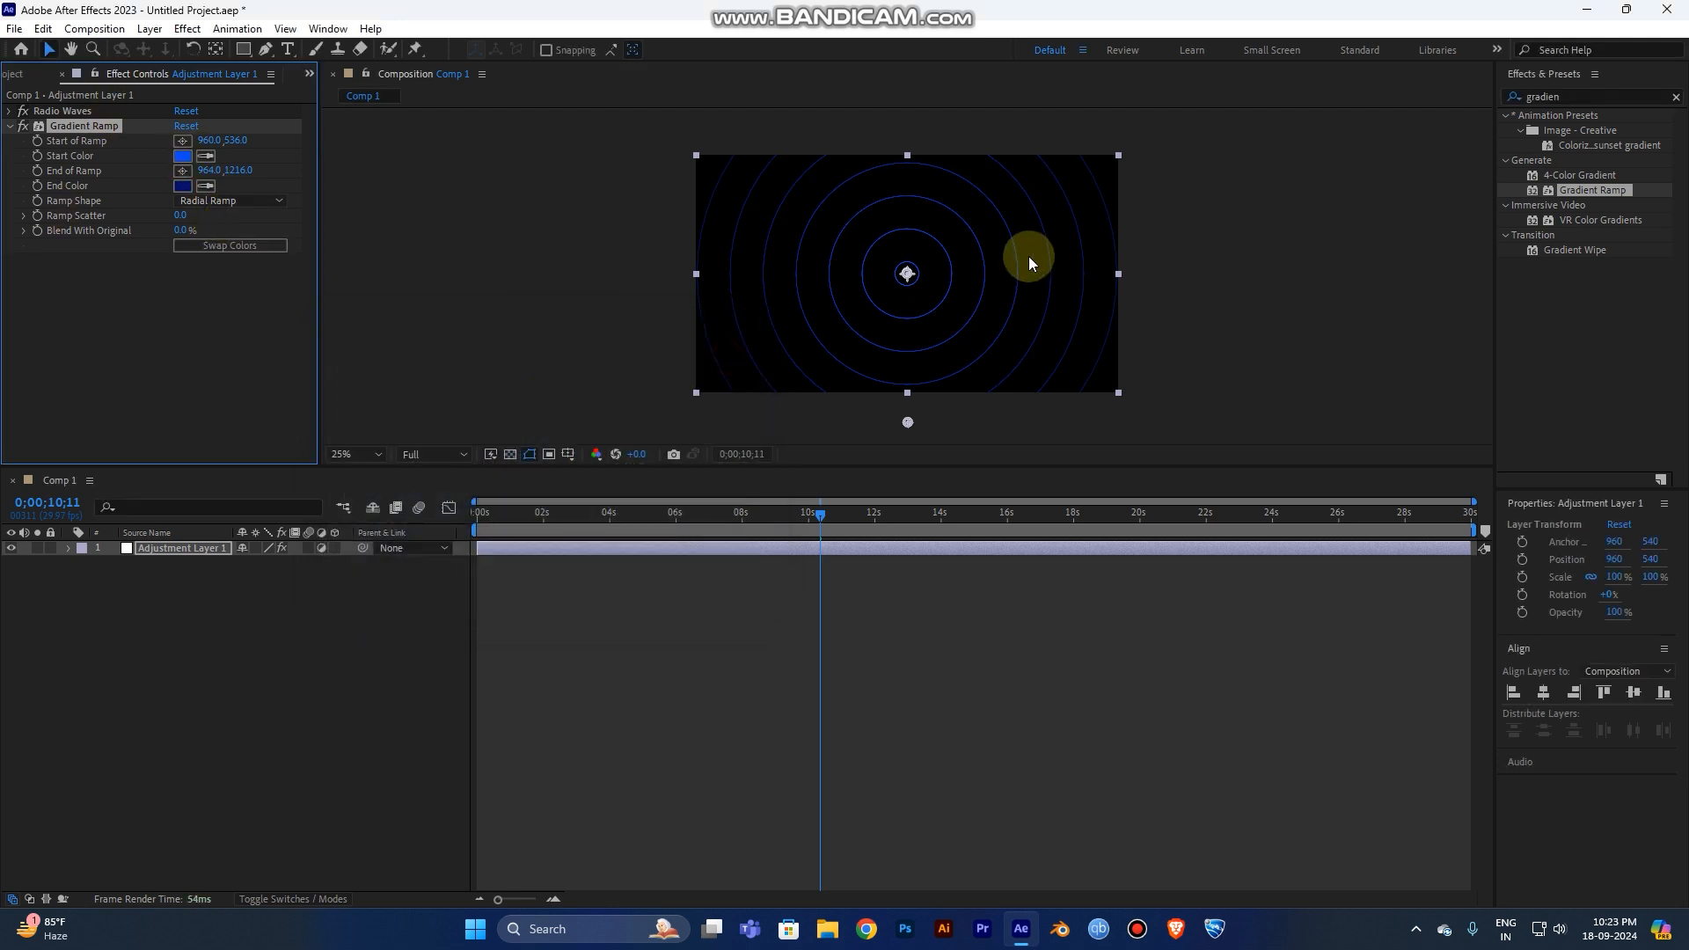
drag(1028, 262, 959, 256)
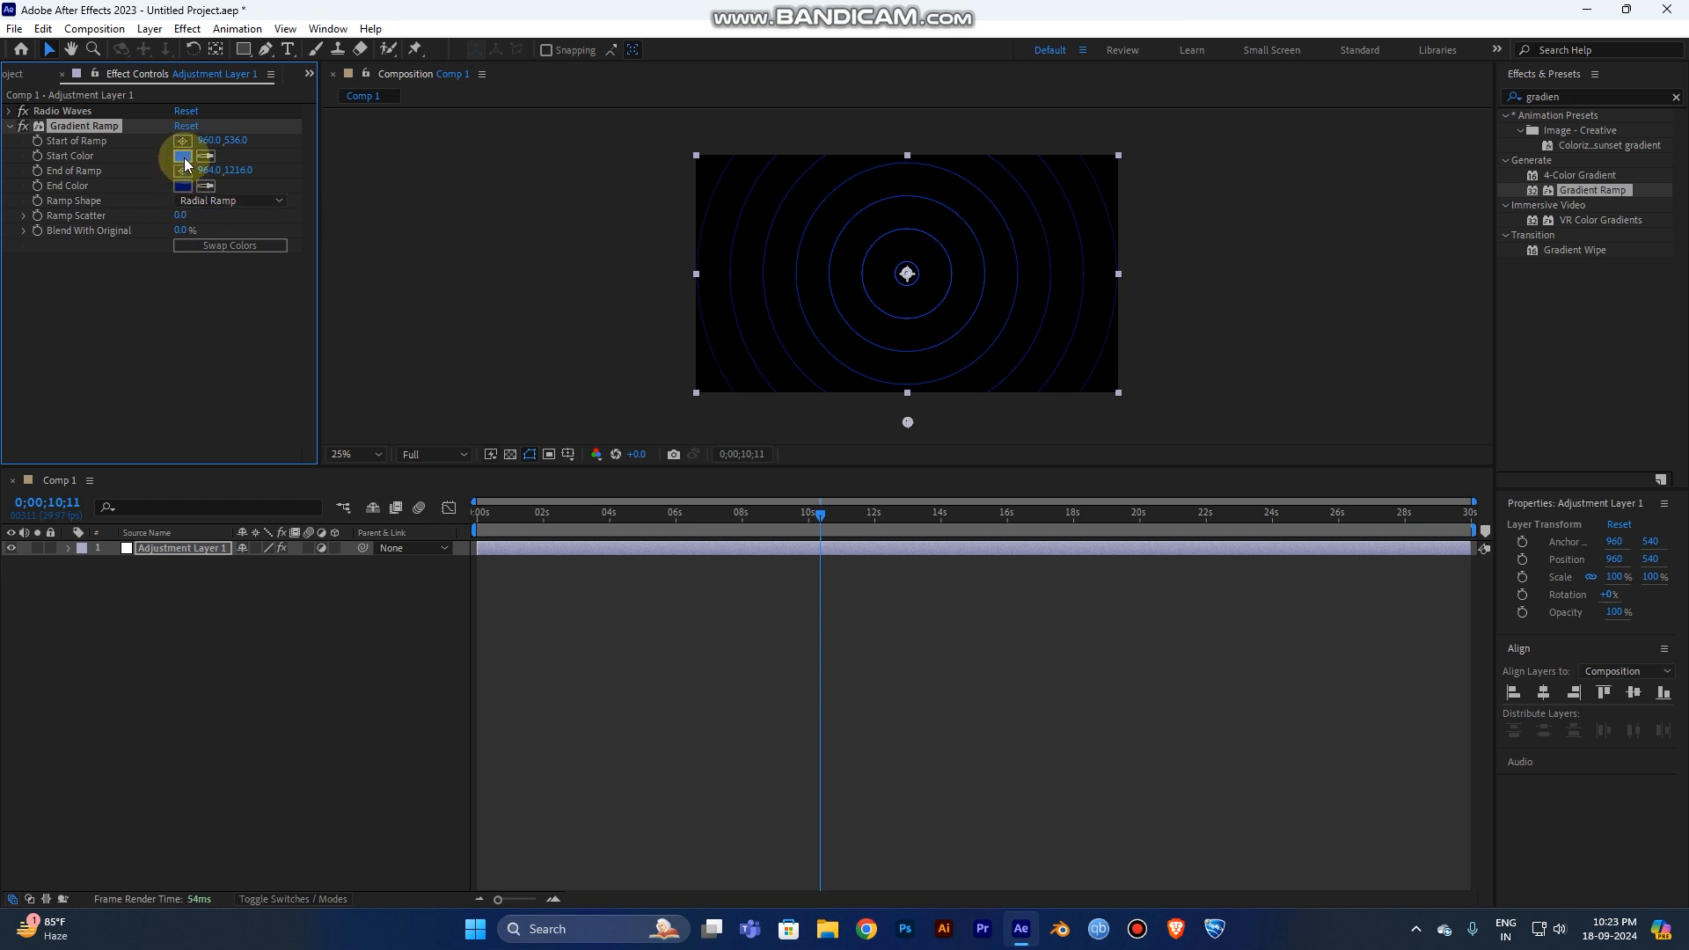
- Shift the start colour to purple and collapse the Gradient Ramp effect
click(182, 155)
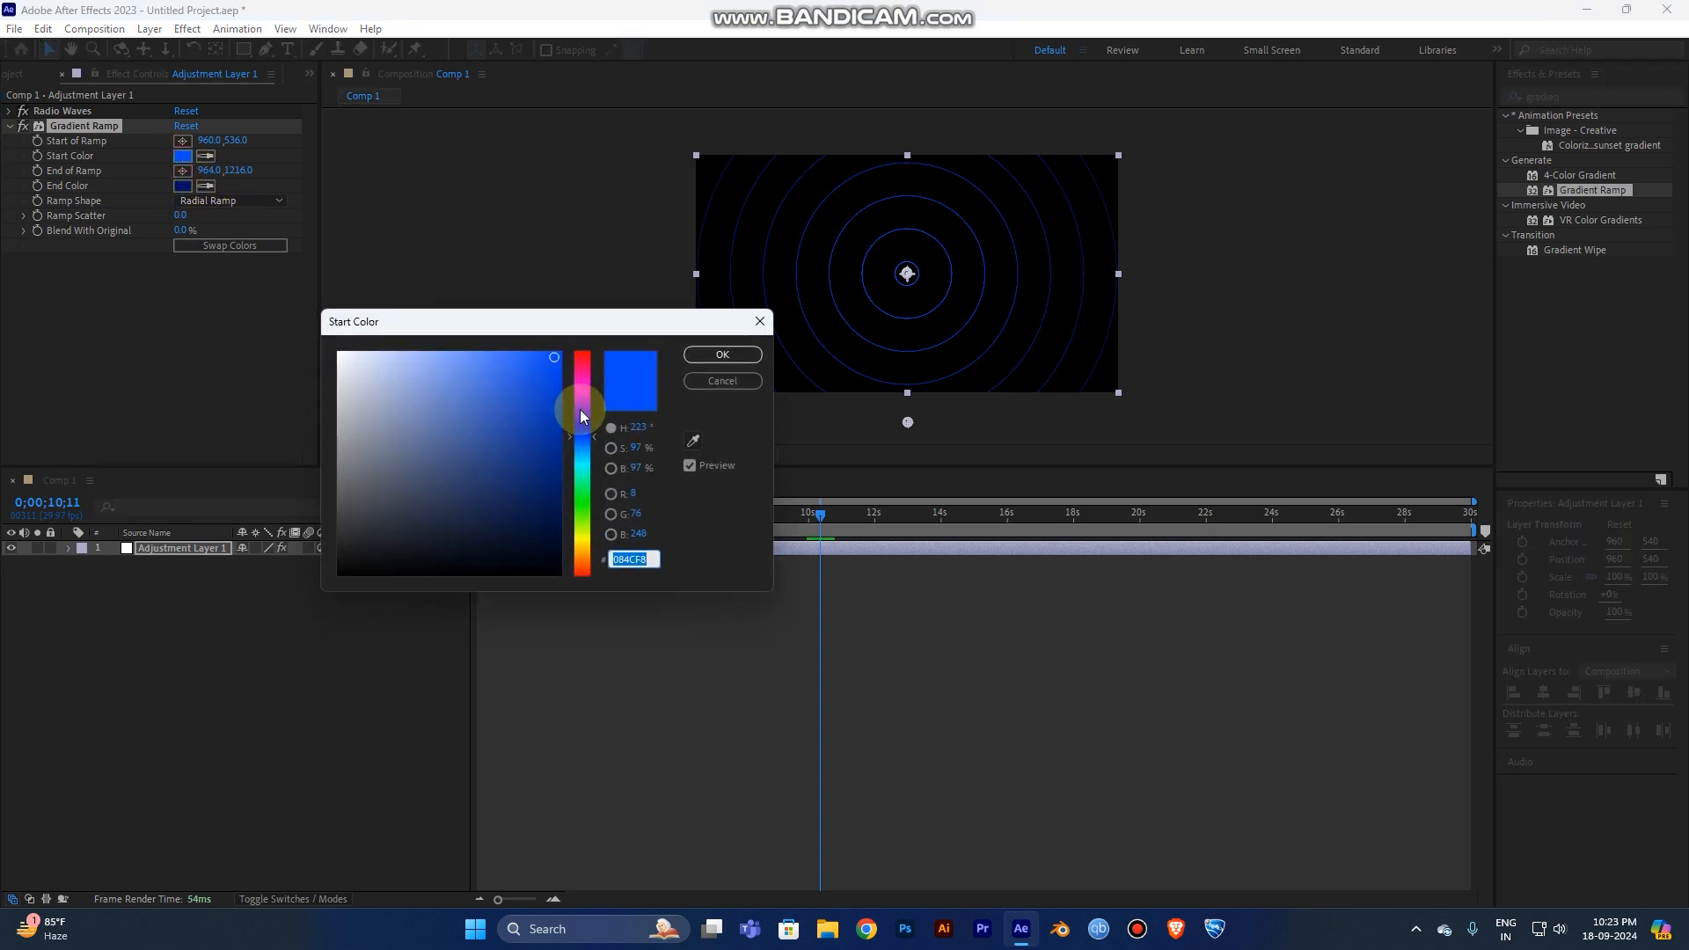
drag(581, 414, 582, 401)
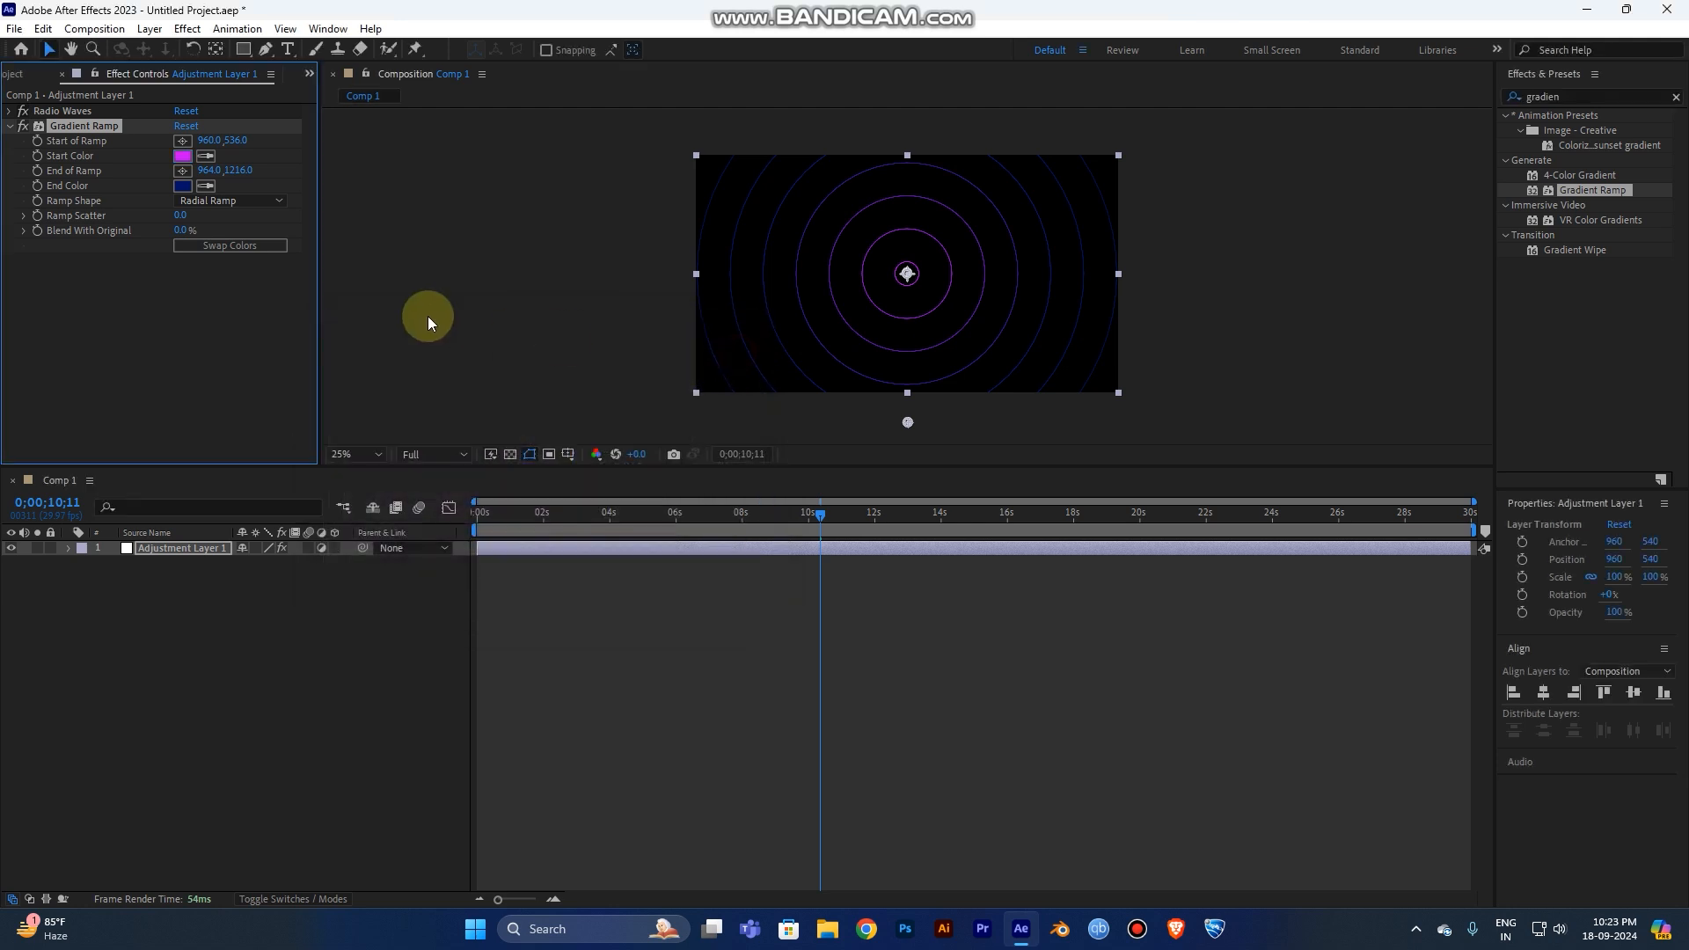
click(182, 186)
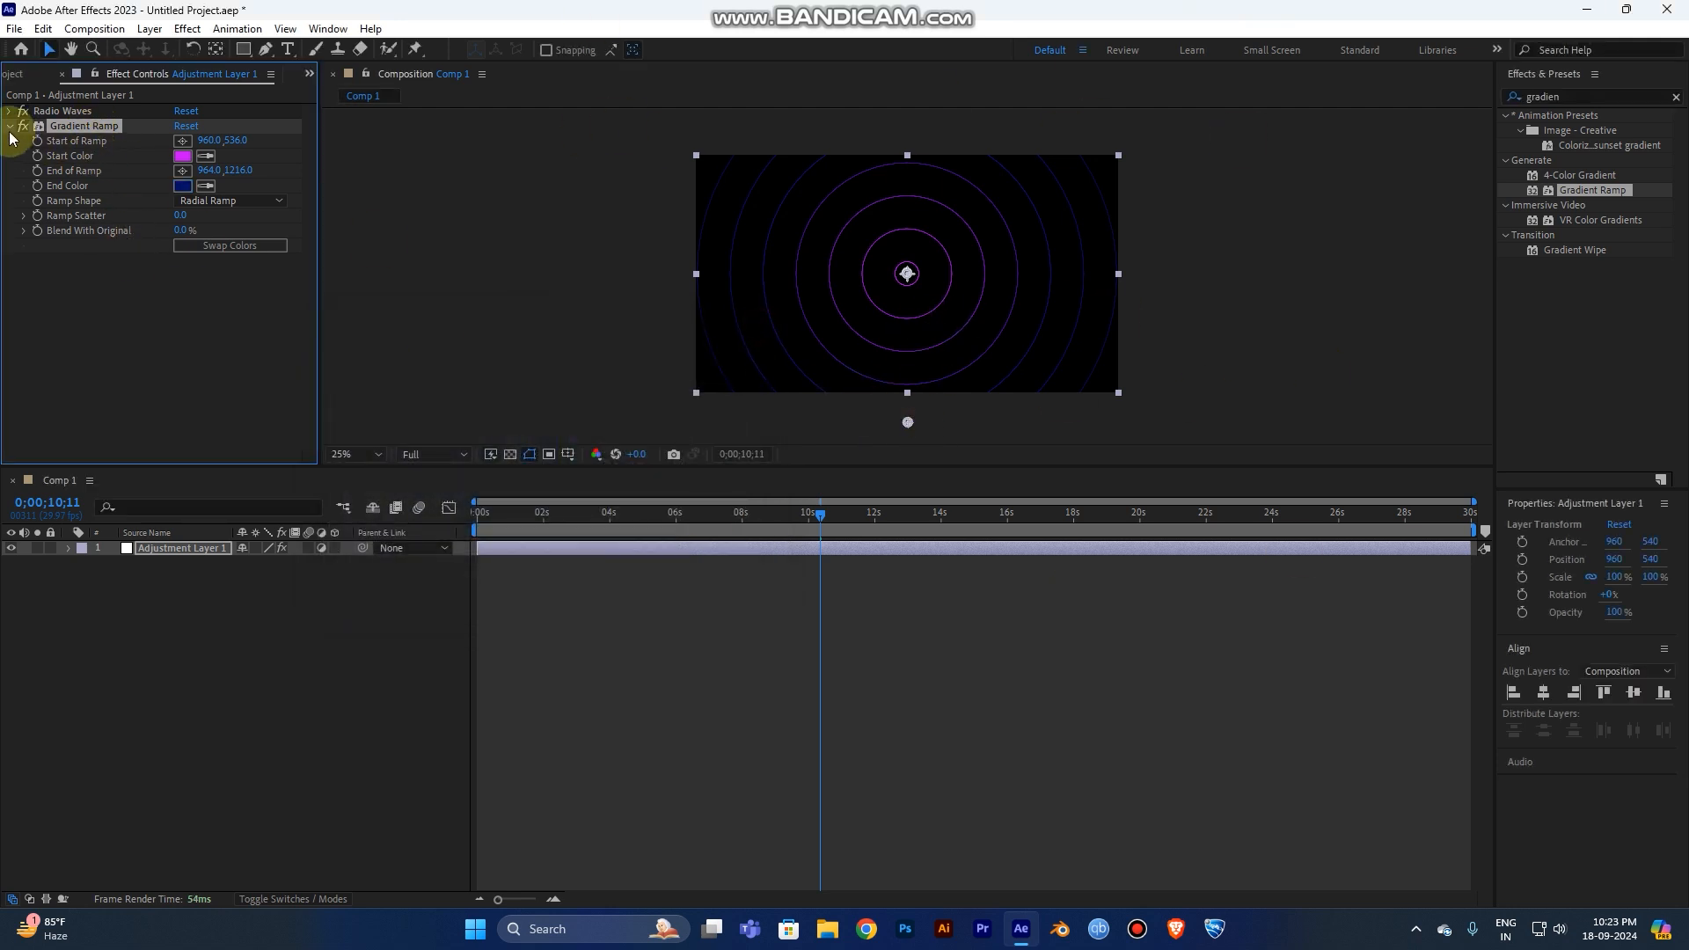
click(10, 125)
text(displ)
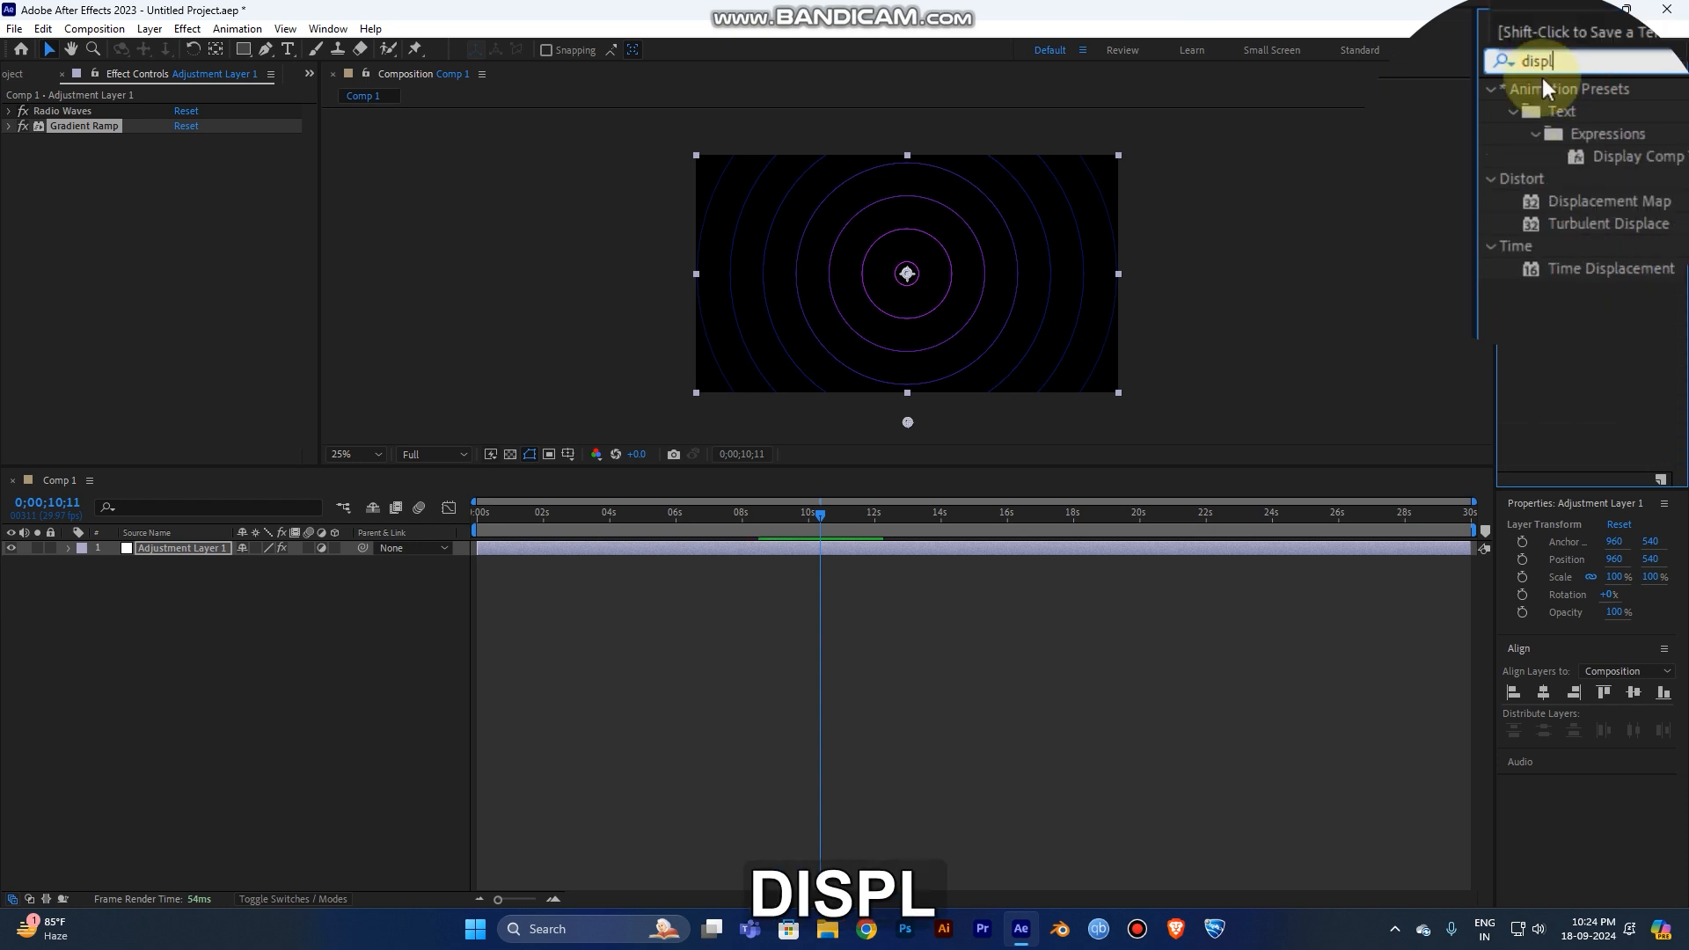
mouse_move(1591, 237)
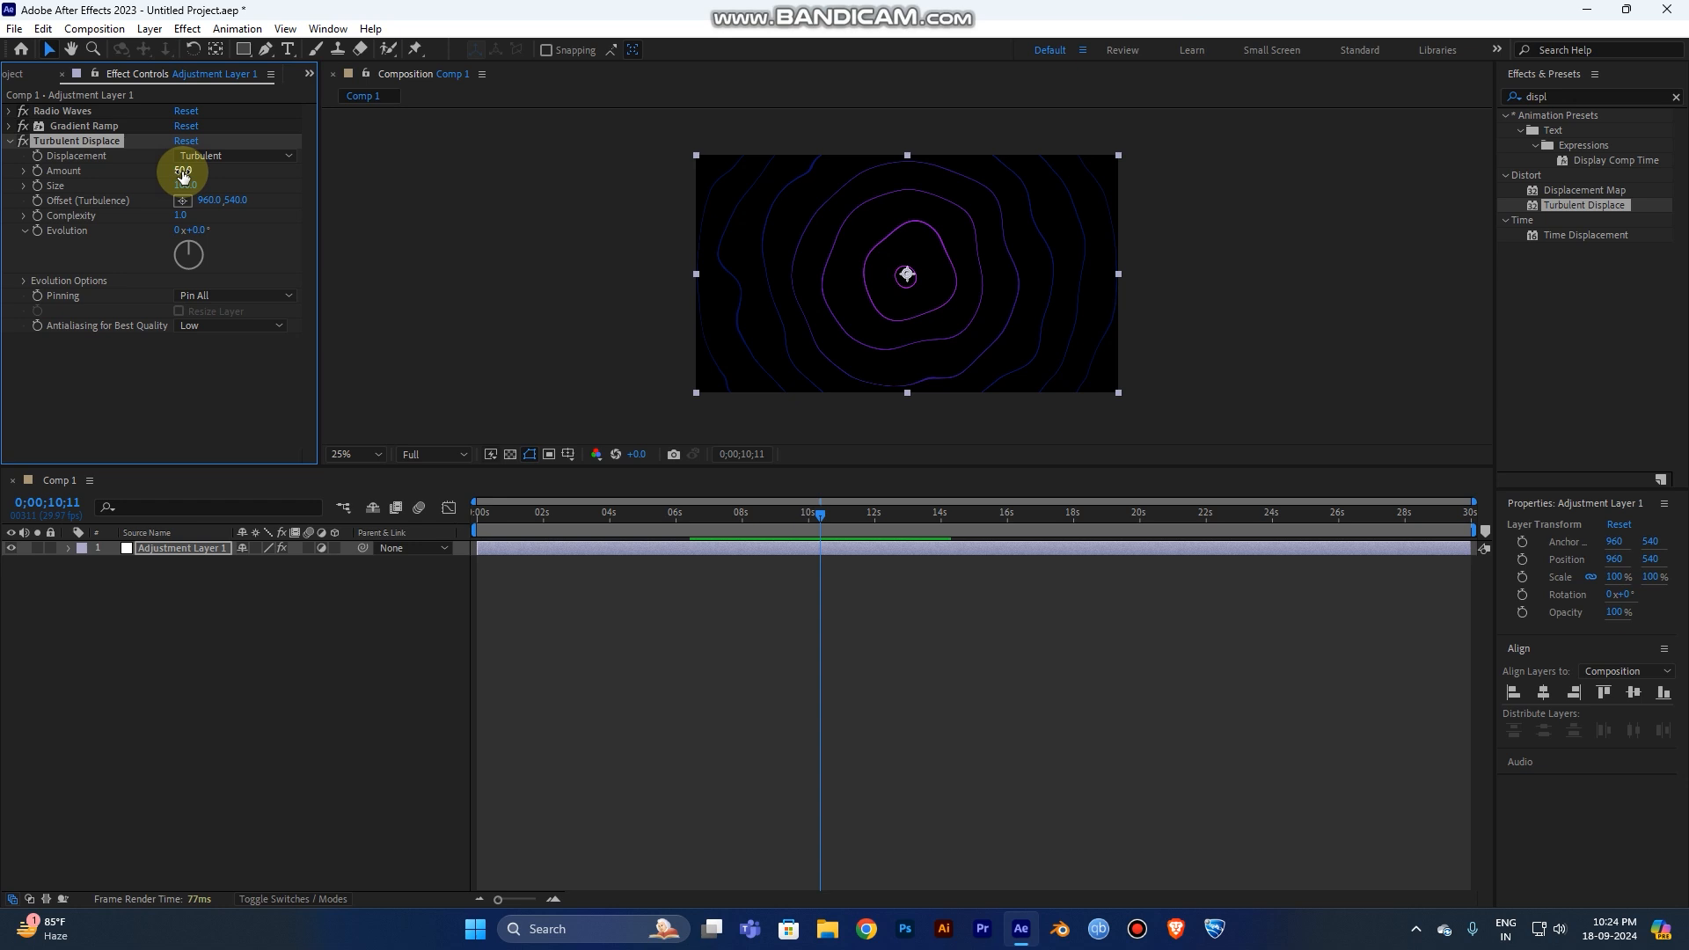
- Set Turbulent Displace Amount to 400 and Size to 150
drag(183, 169, 267, 175)
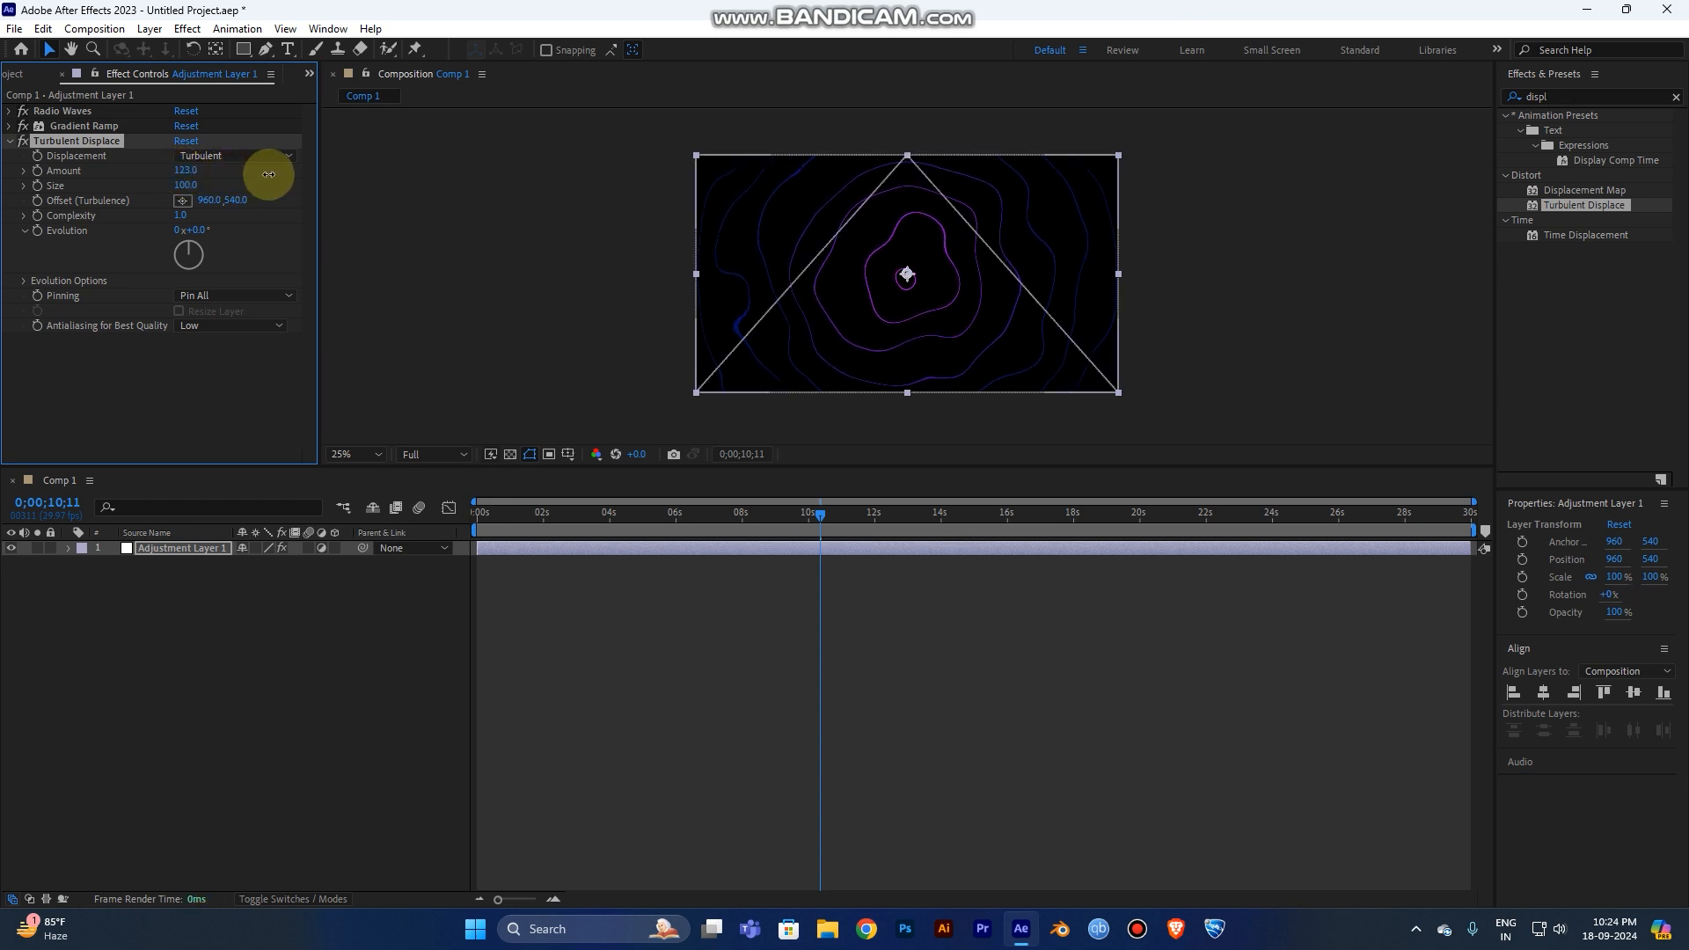
drag(269, 174, 374, 169)
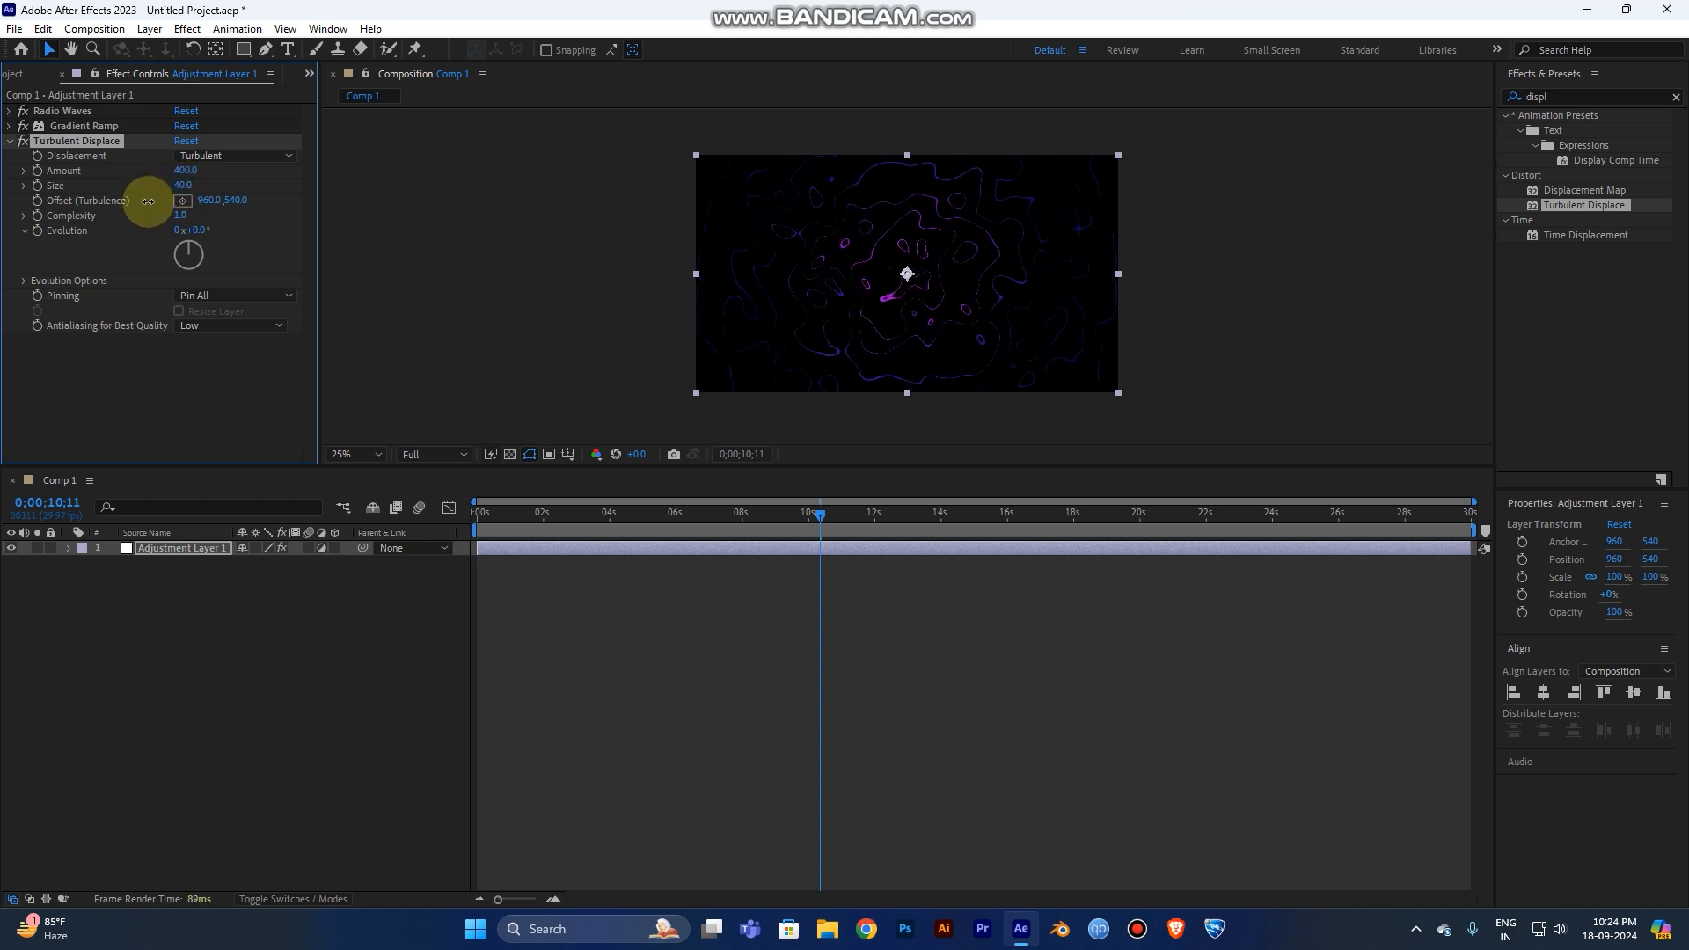
drag(182, 183, 191, 184)
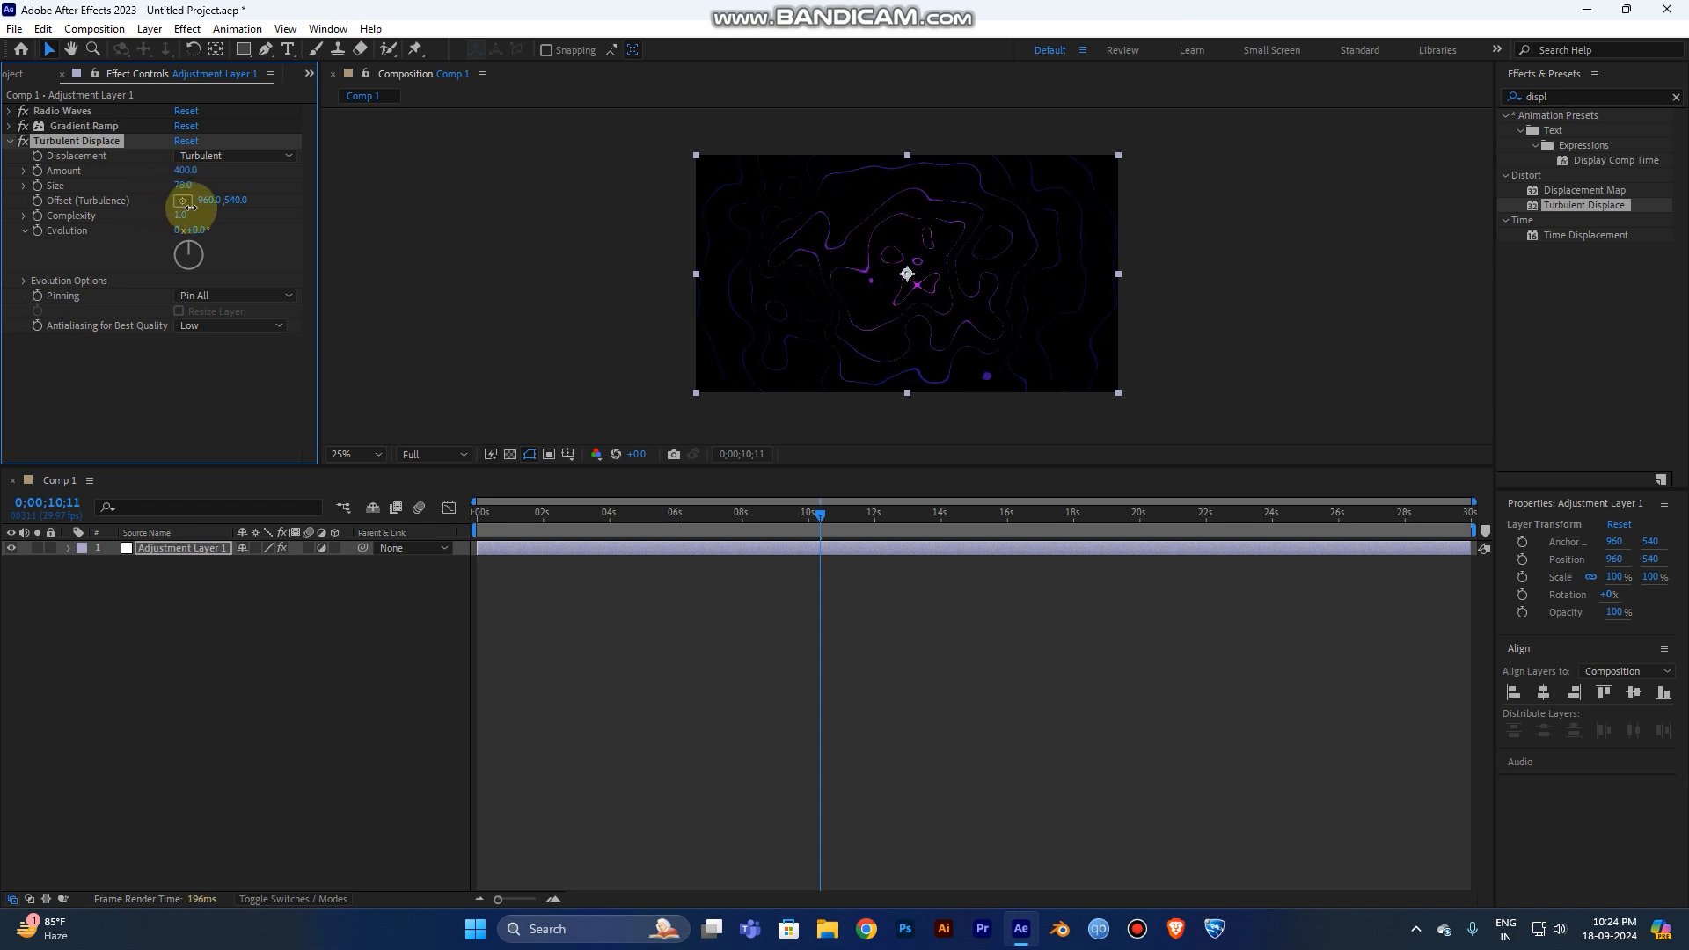
drag(181, 185, 248, 185)
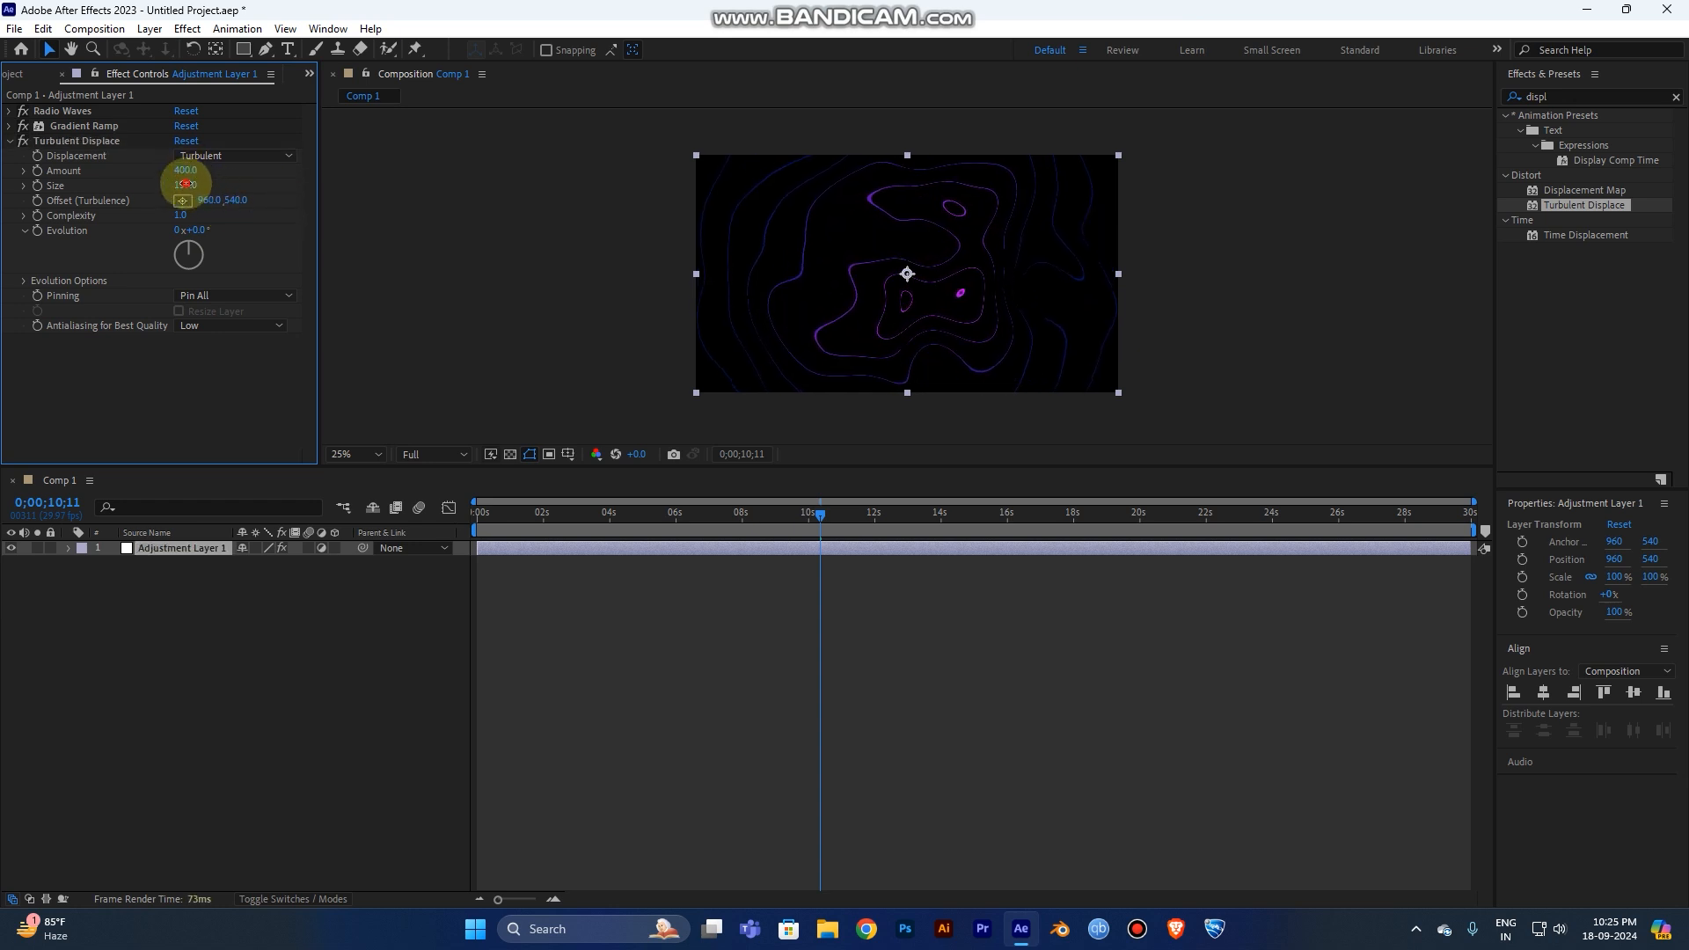
key(Enter)
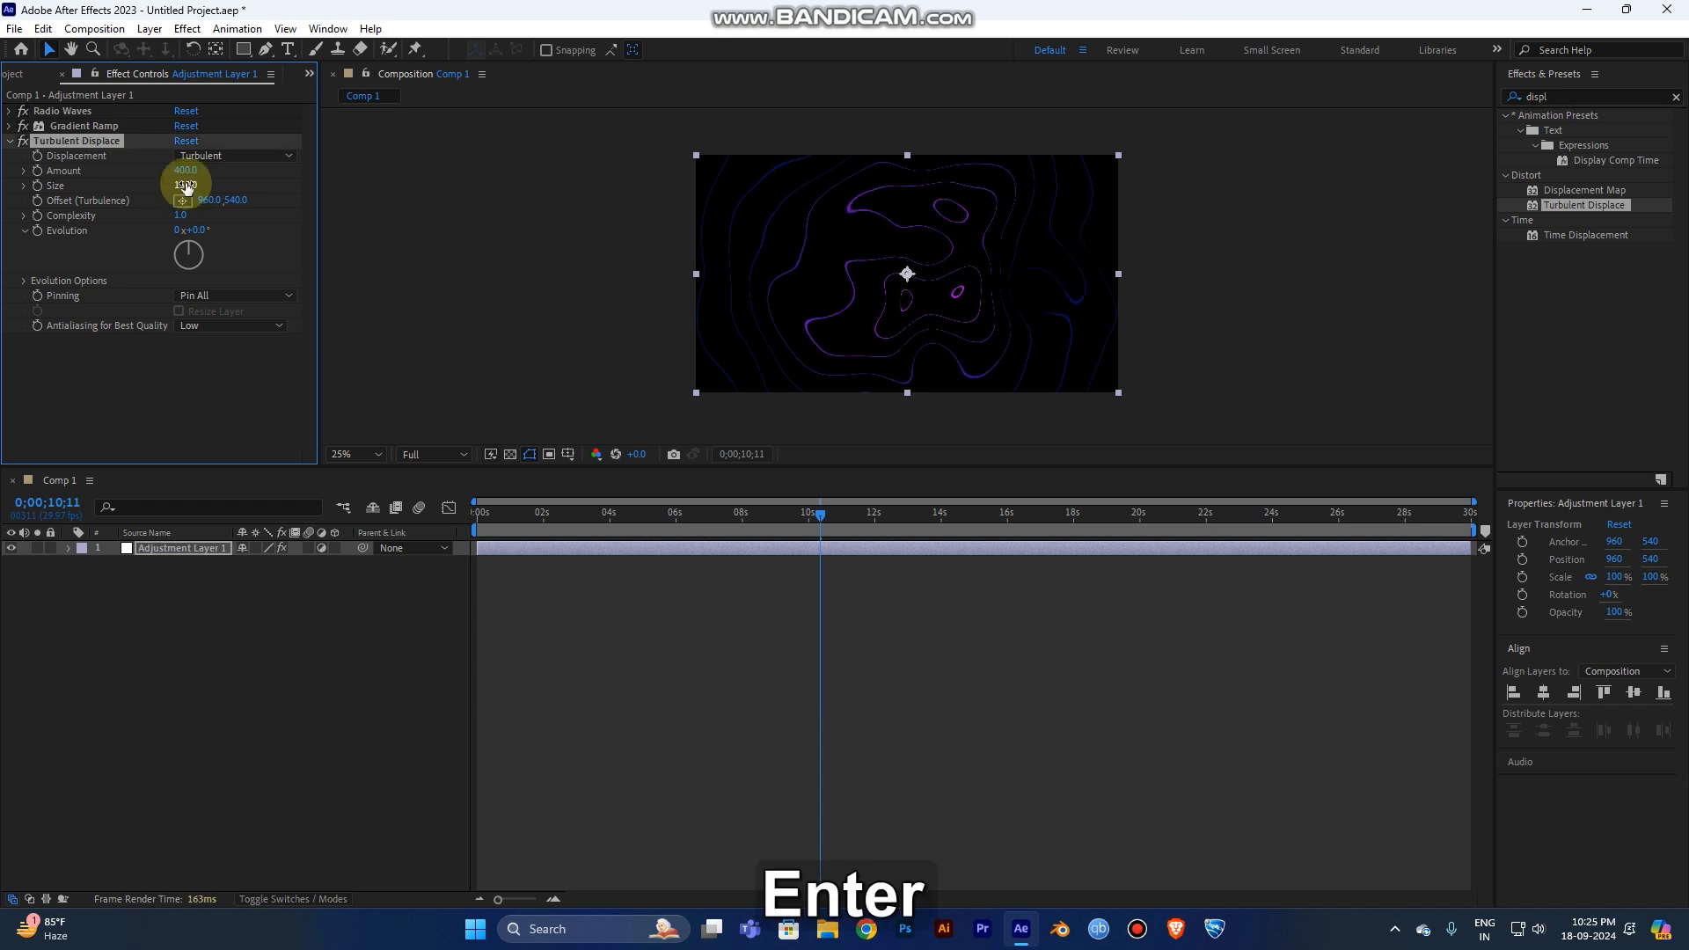
key(Enter)
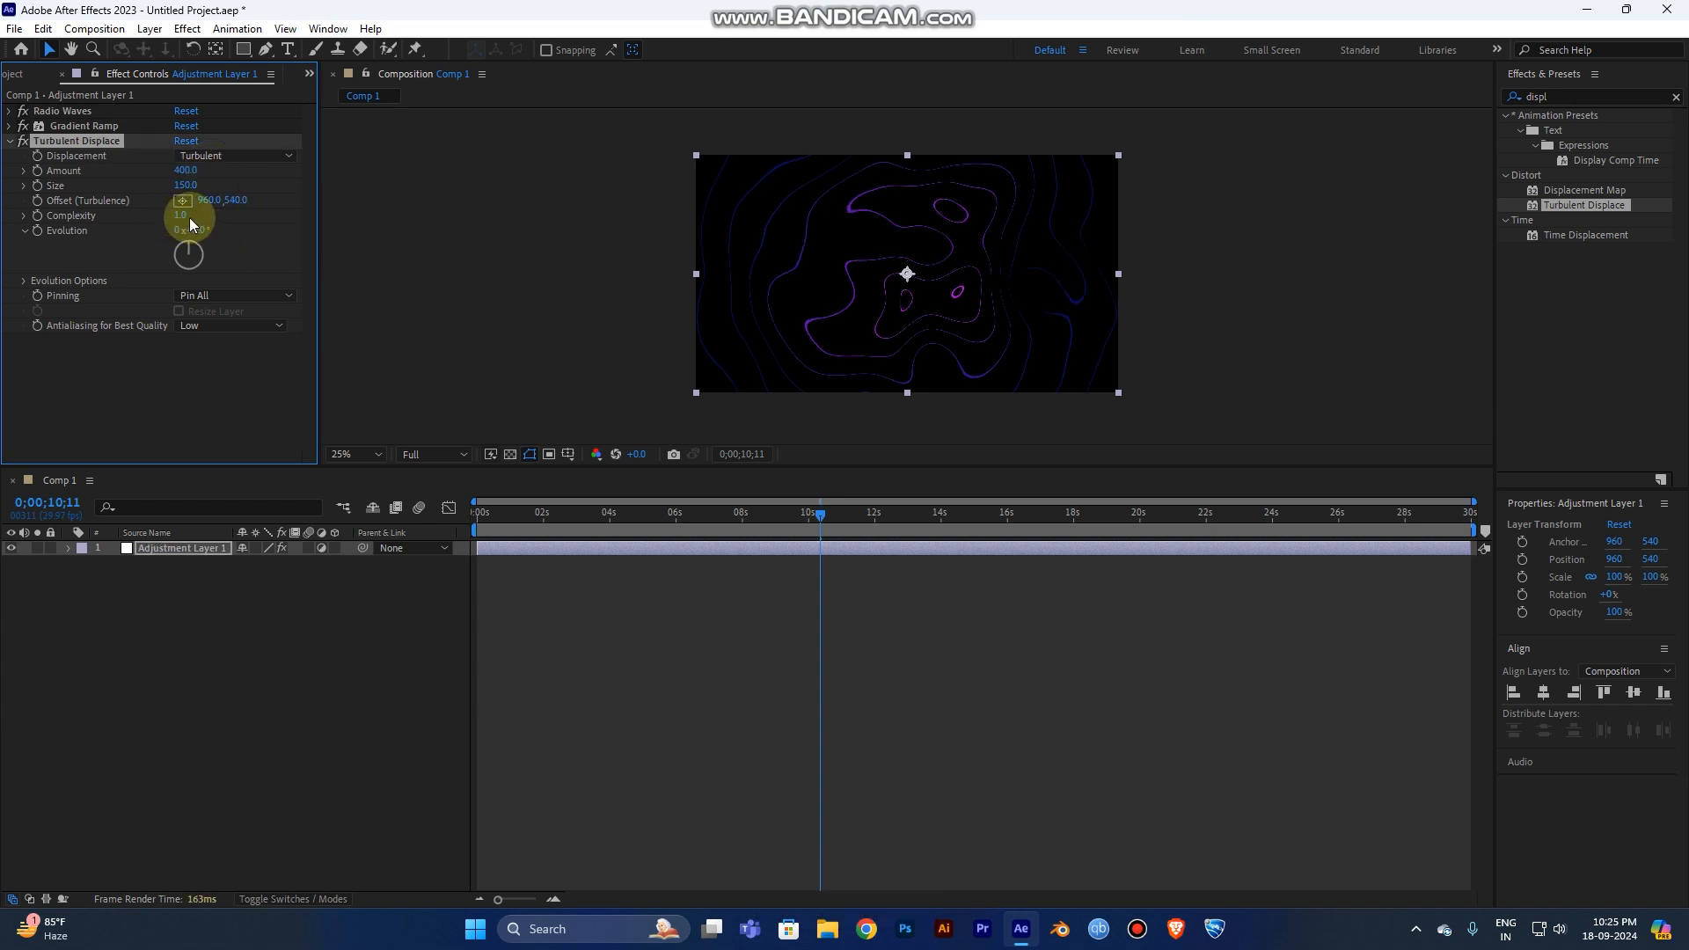
- Set Complexity to 1.5 and antialiasing to High, then preview the contours
text(1)
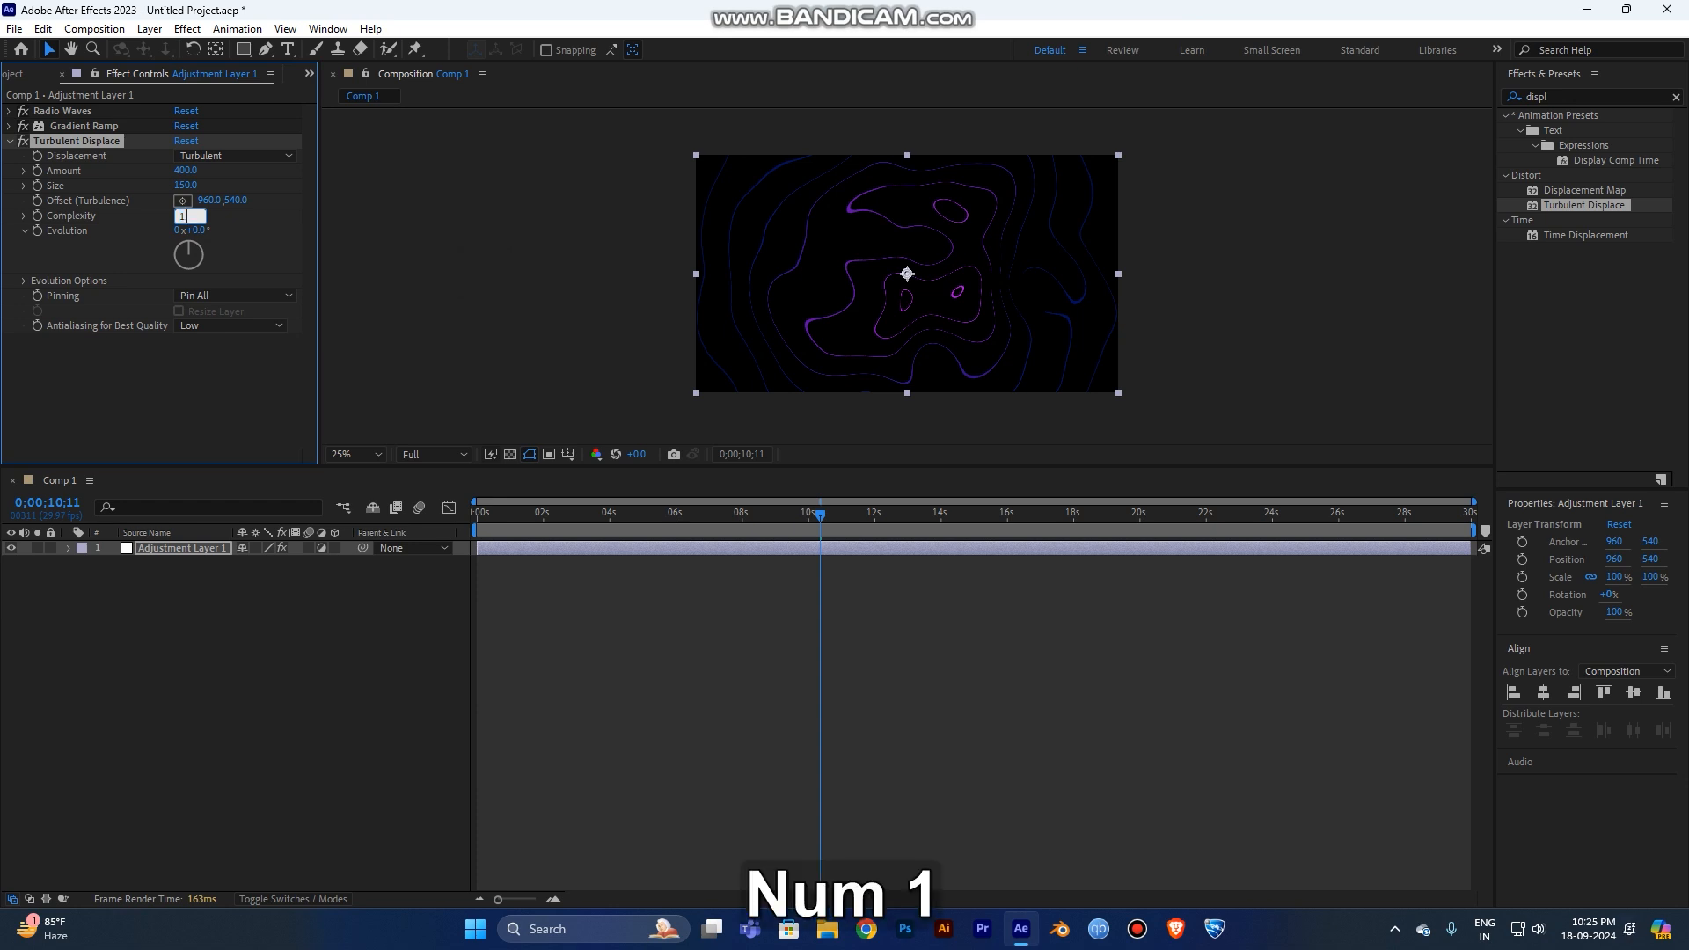
text(1.5)
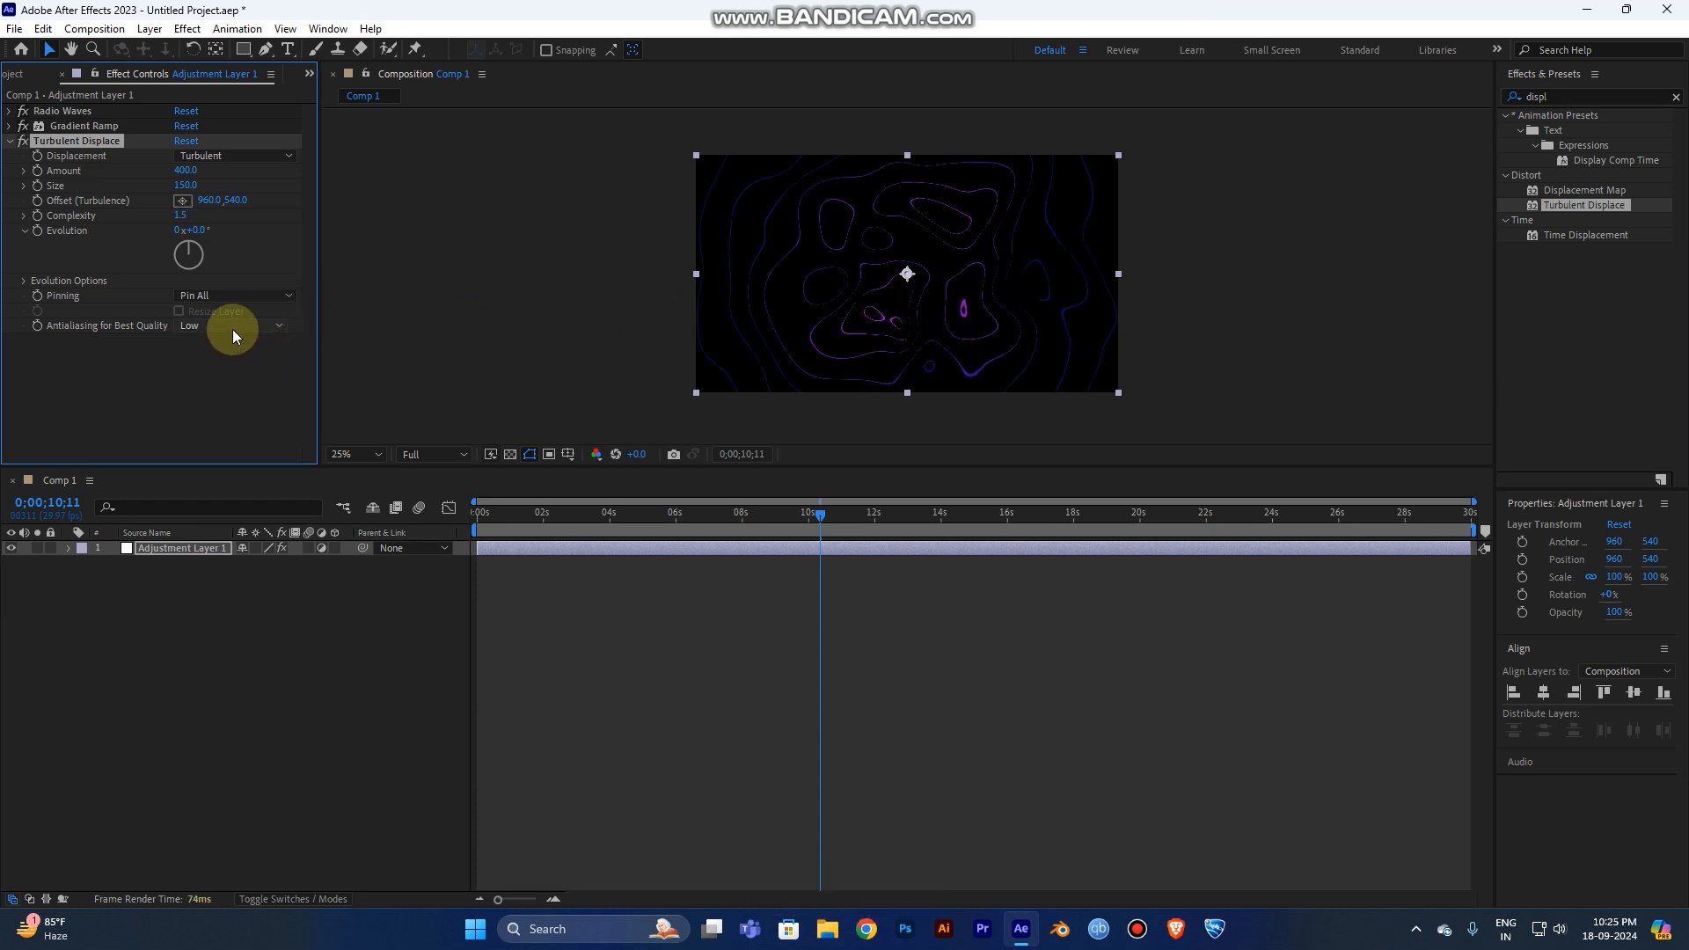
click(229, 325)
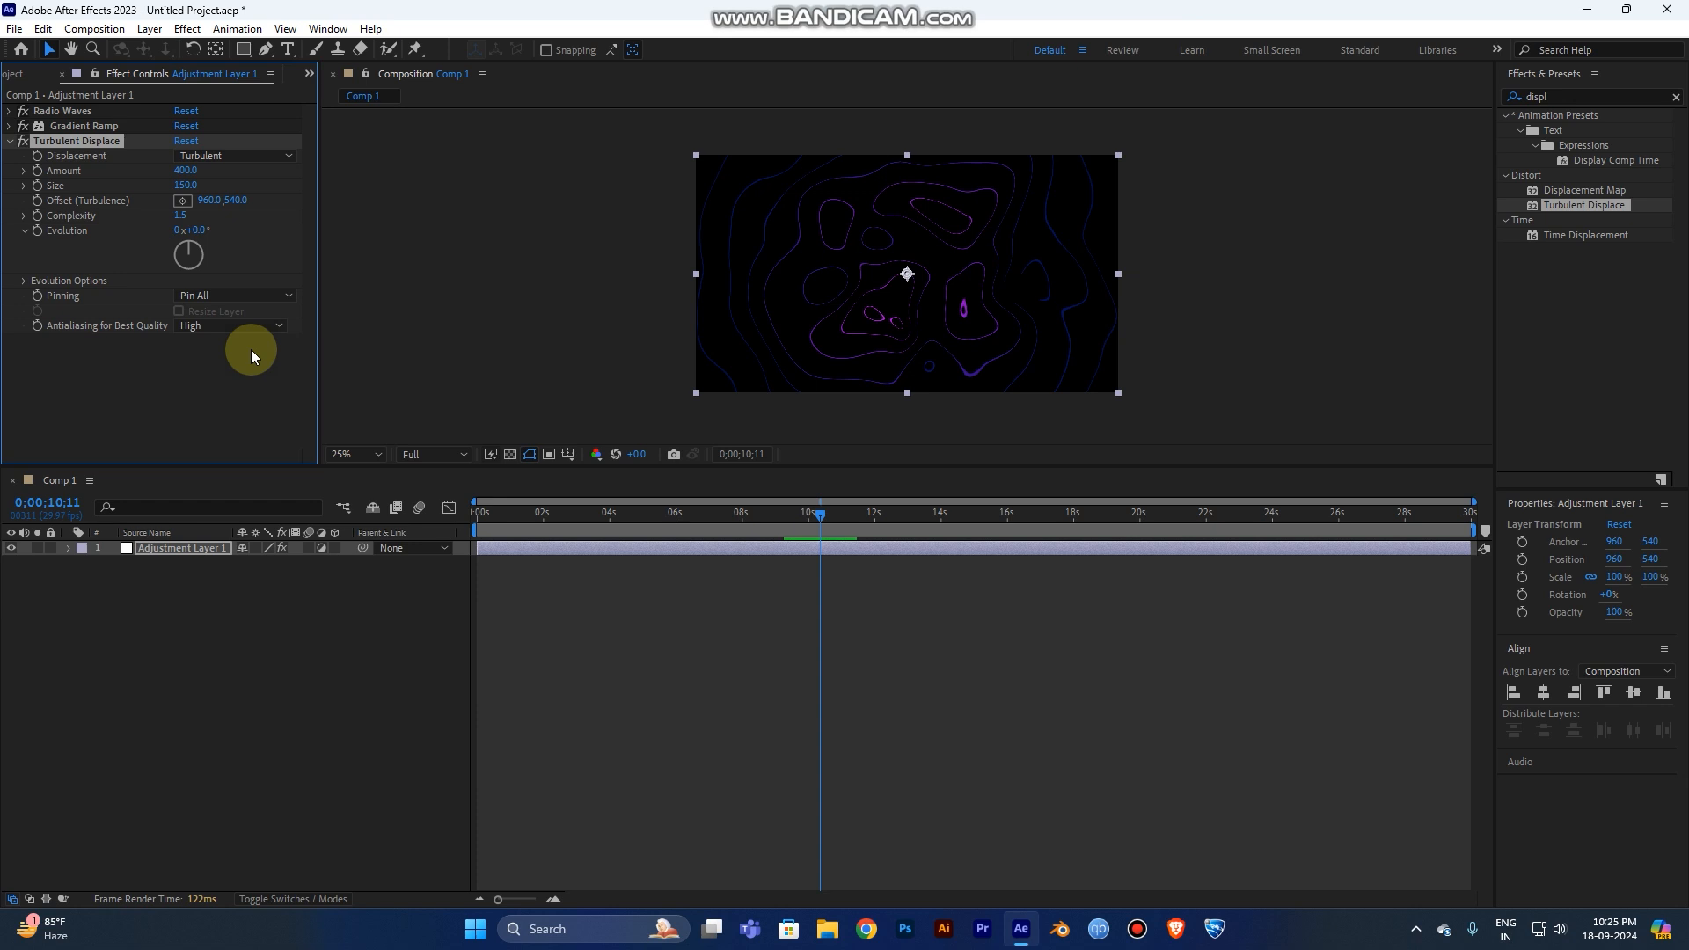
mouse_move(1061, 113)
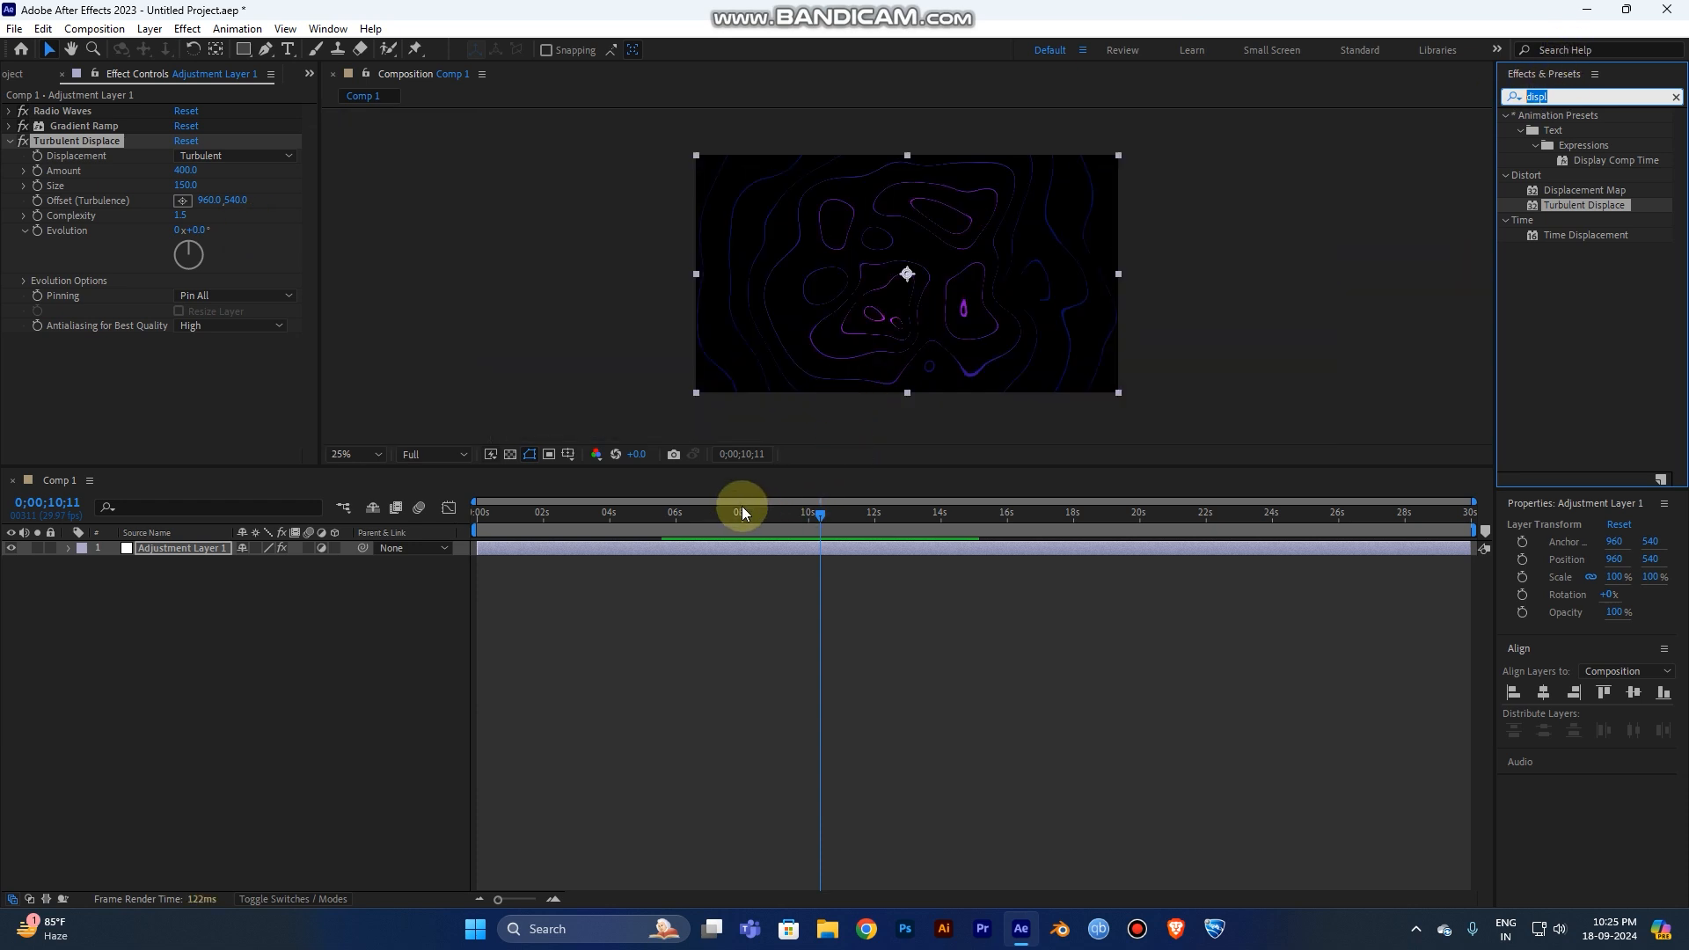
key(space)
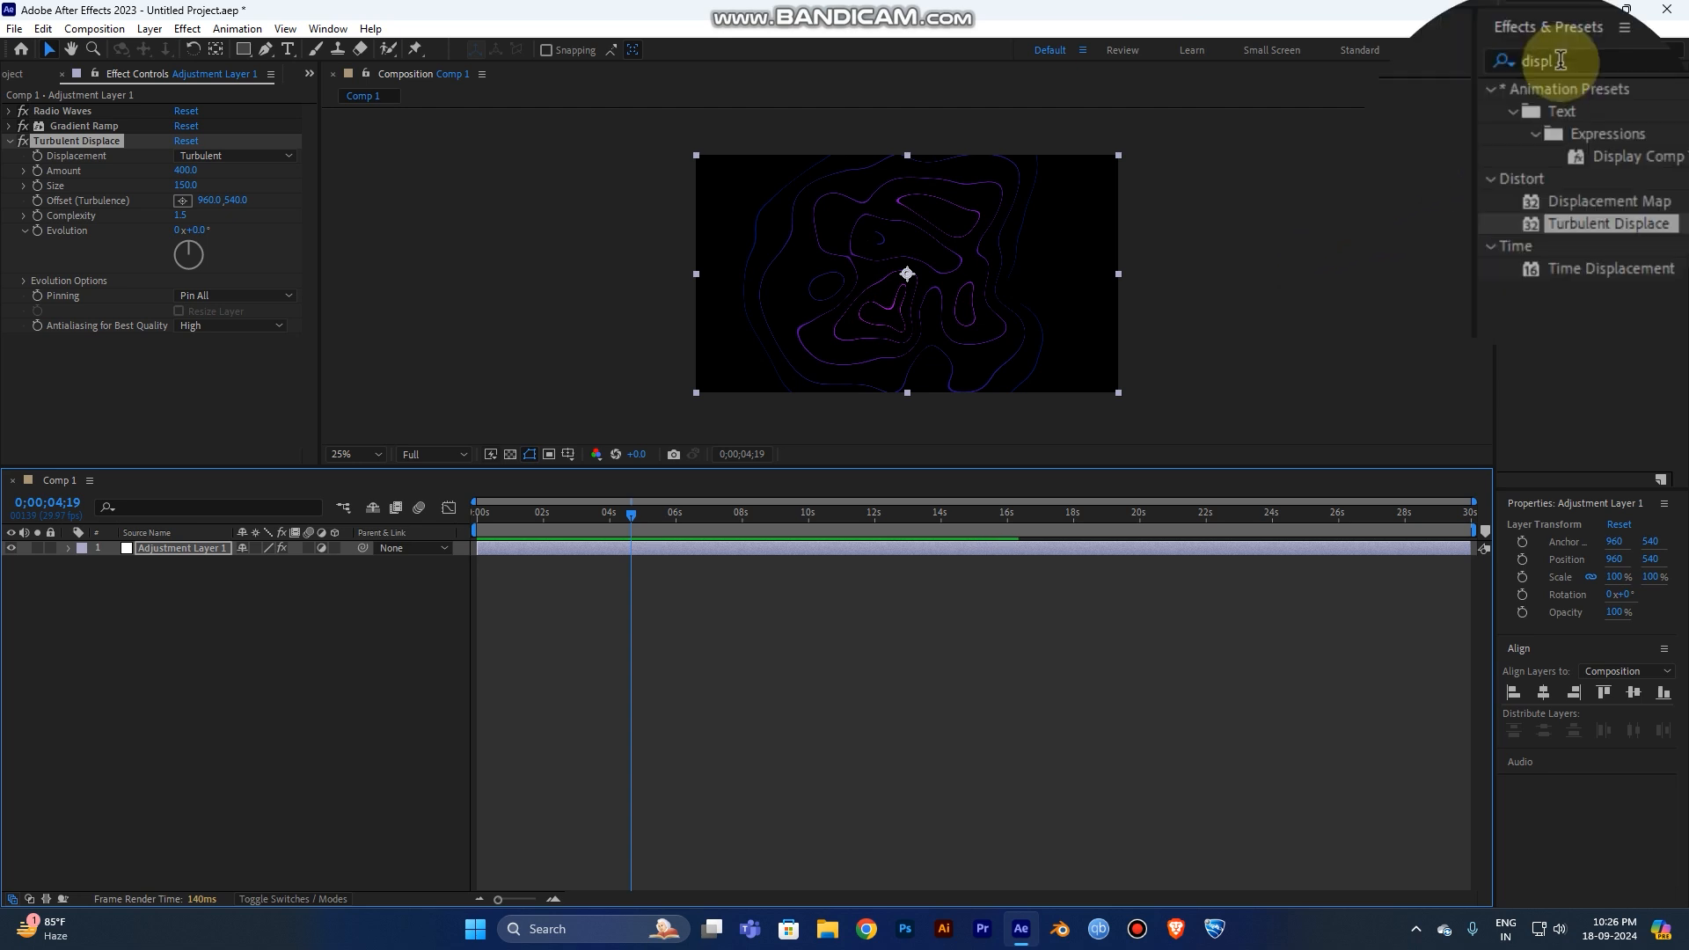
- Search 'echo' and apply the Echo effect to Adjustment Layer 1
text(ec)
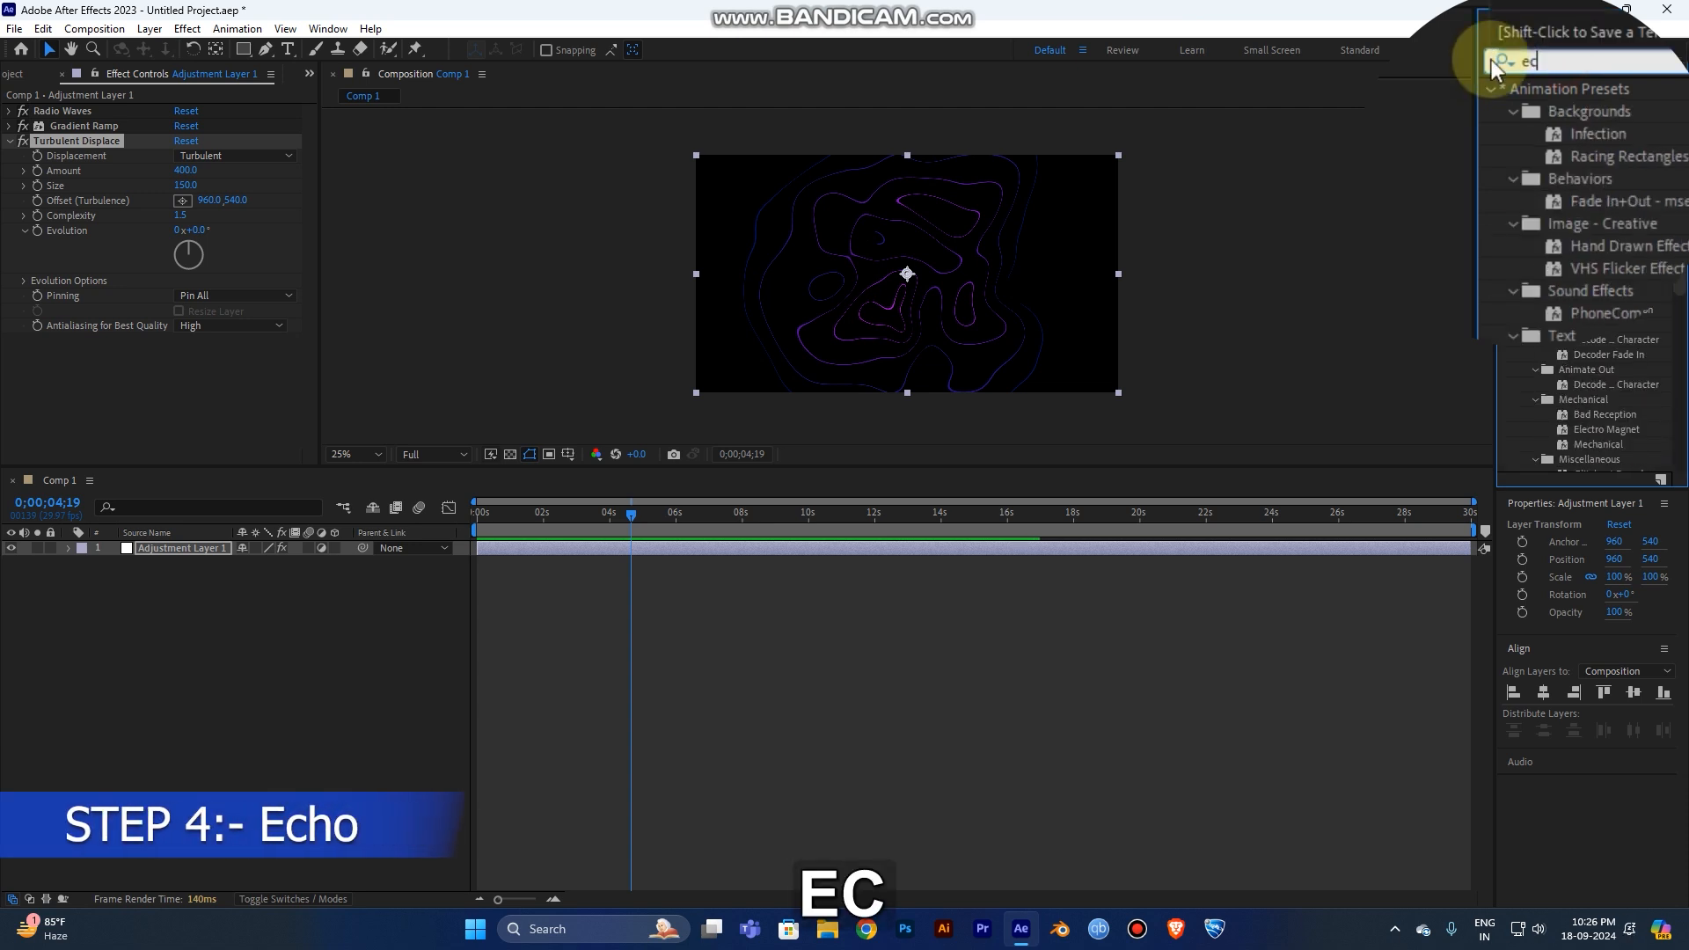
text(echo)
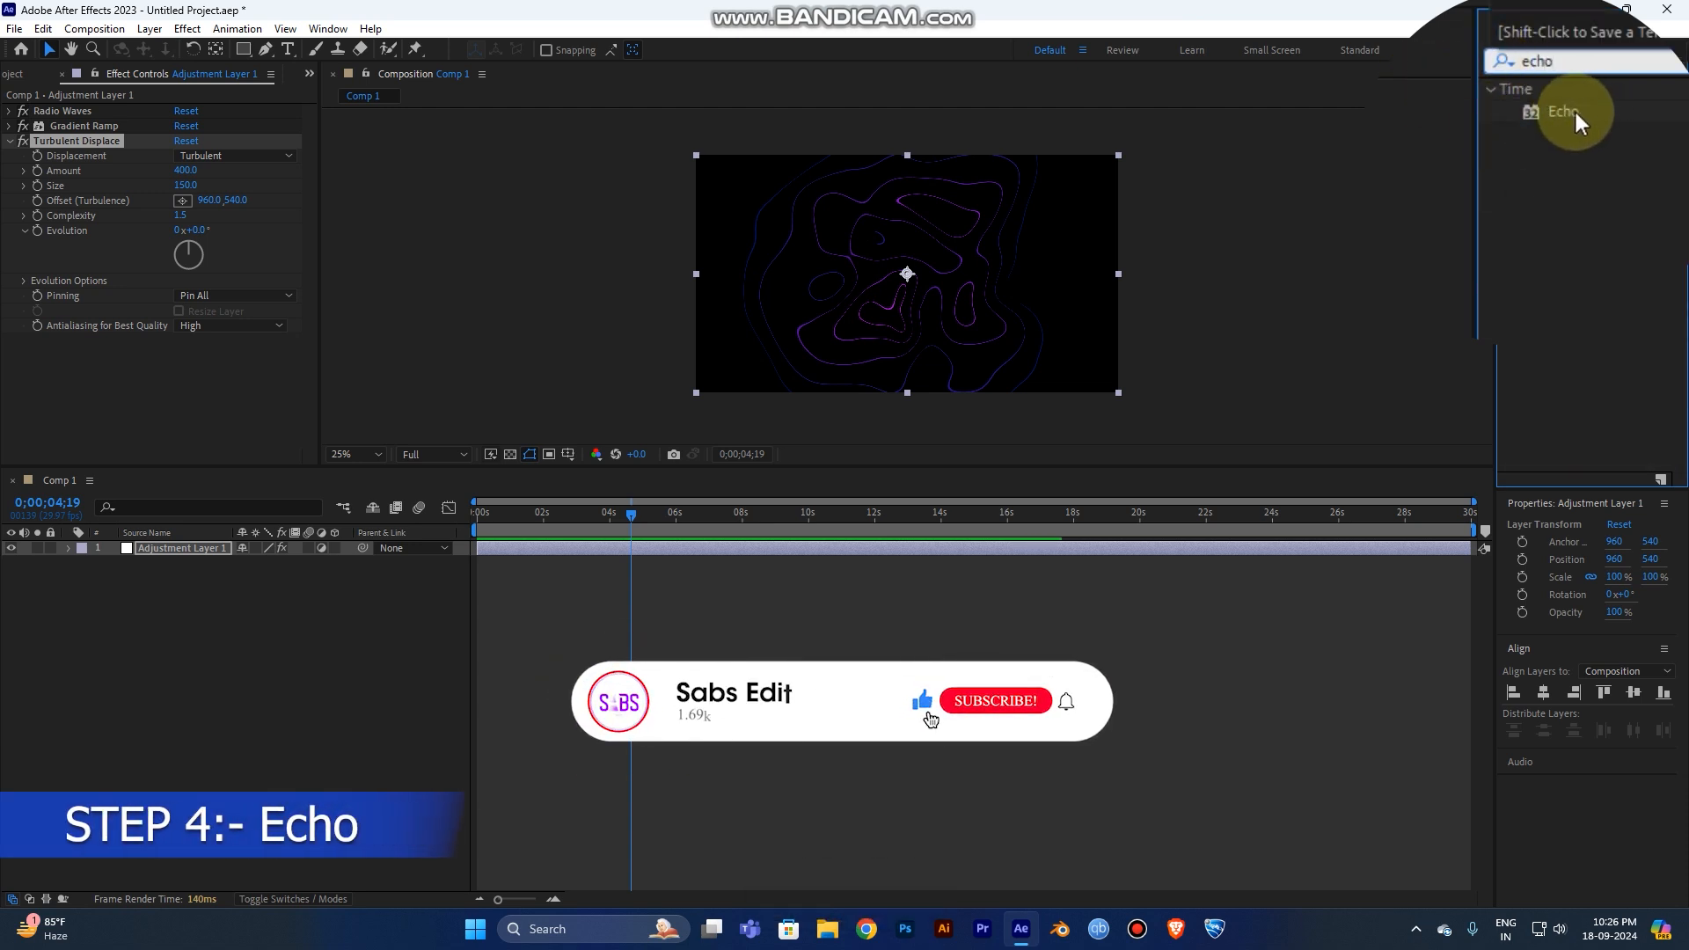
double_click(1563, 111)
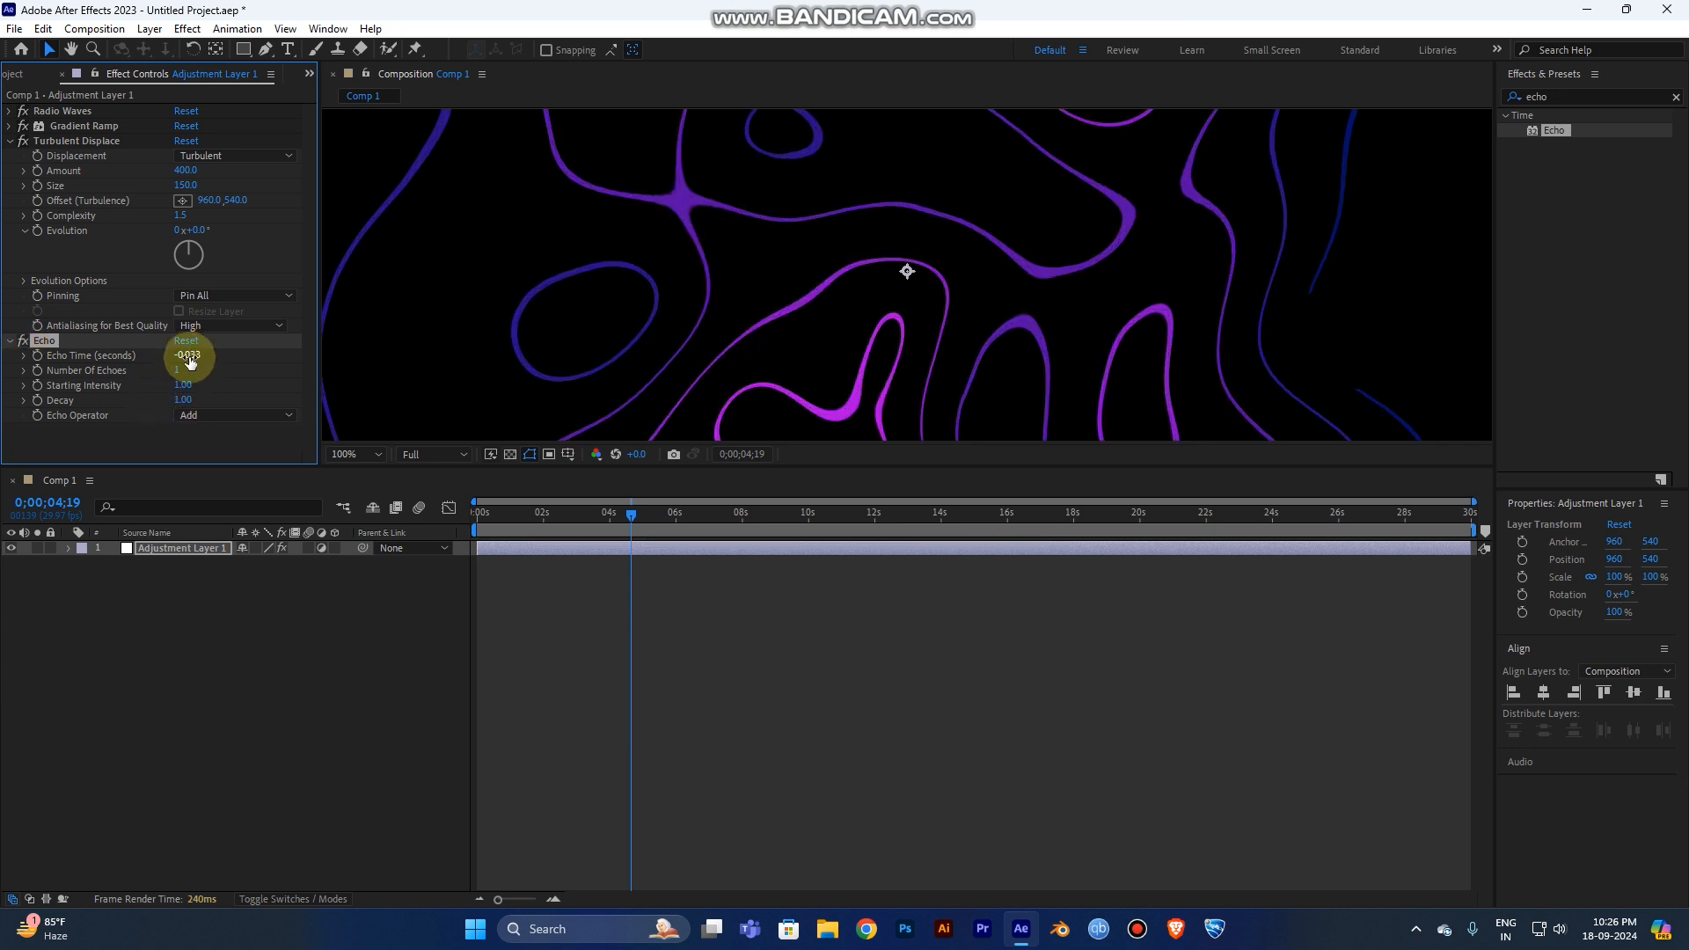
- Set Echo Time -0.015, 30 echoes, Starting Intensity 0.35 and Decay 0.85
click(9, 140)
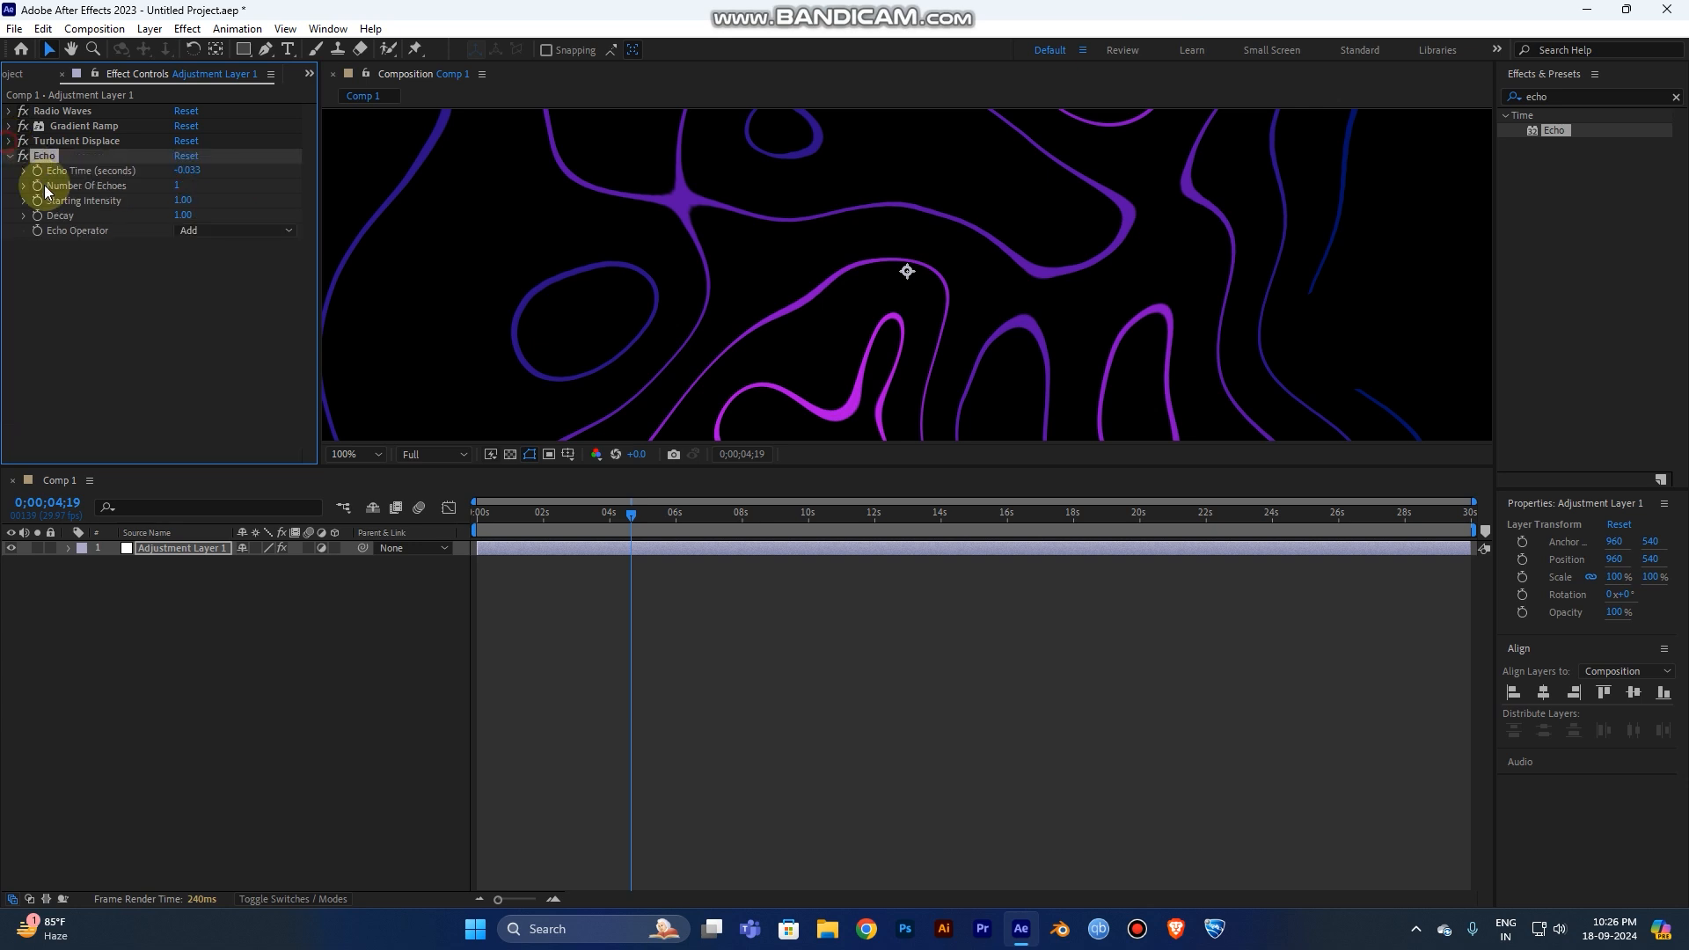
click(191, 170)
text(-.)
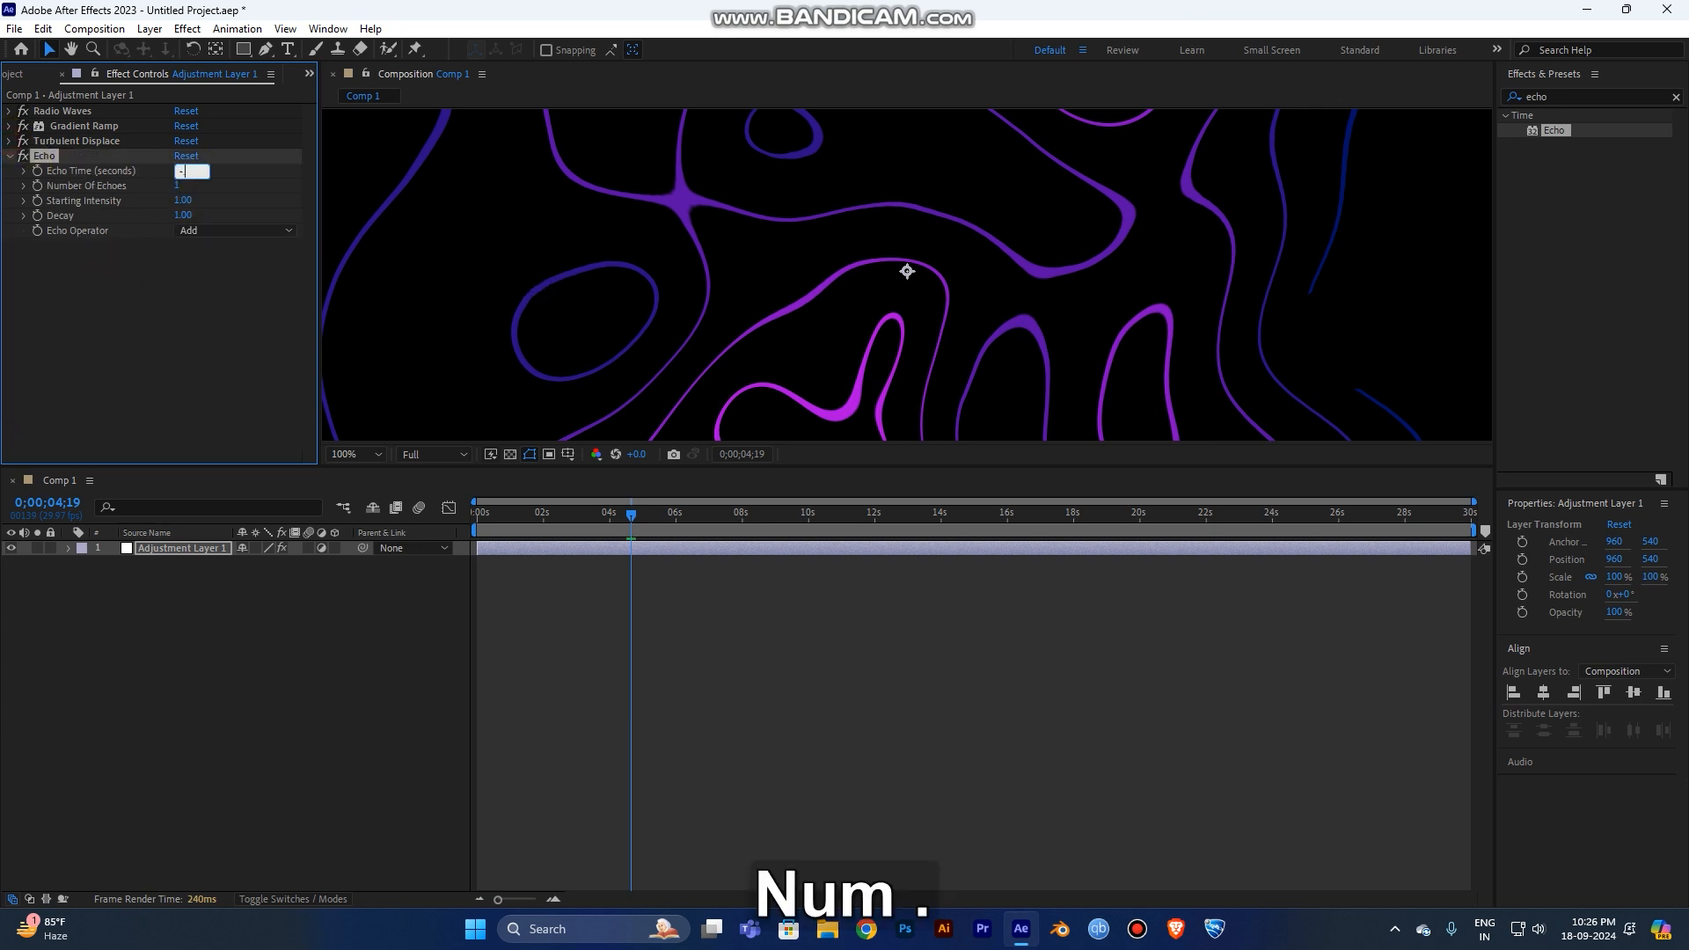
key(Enter)
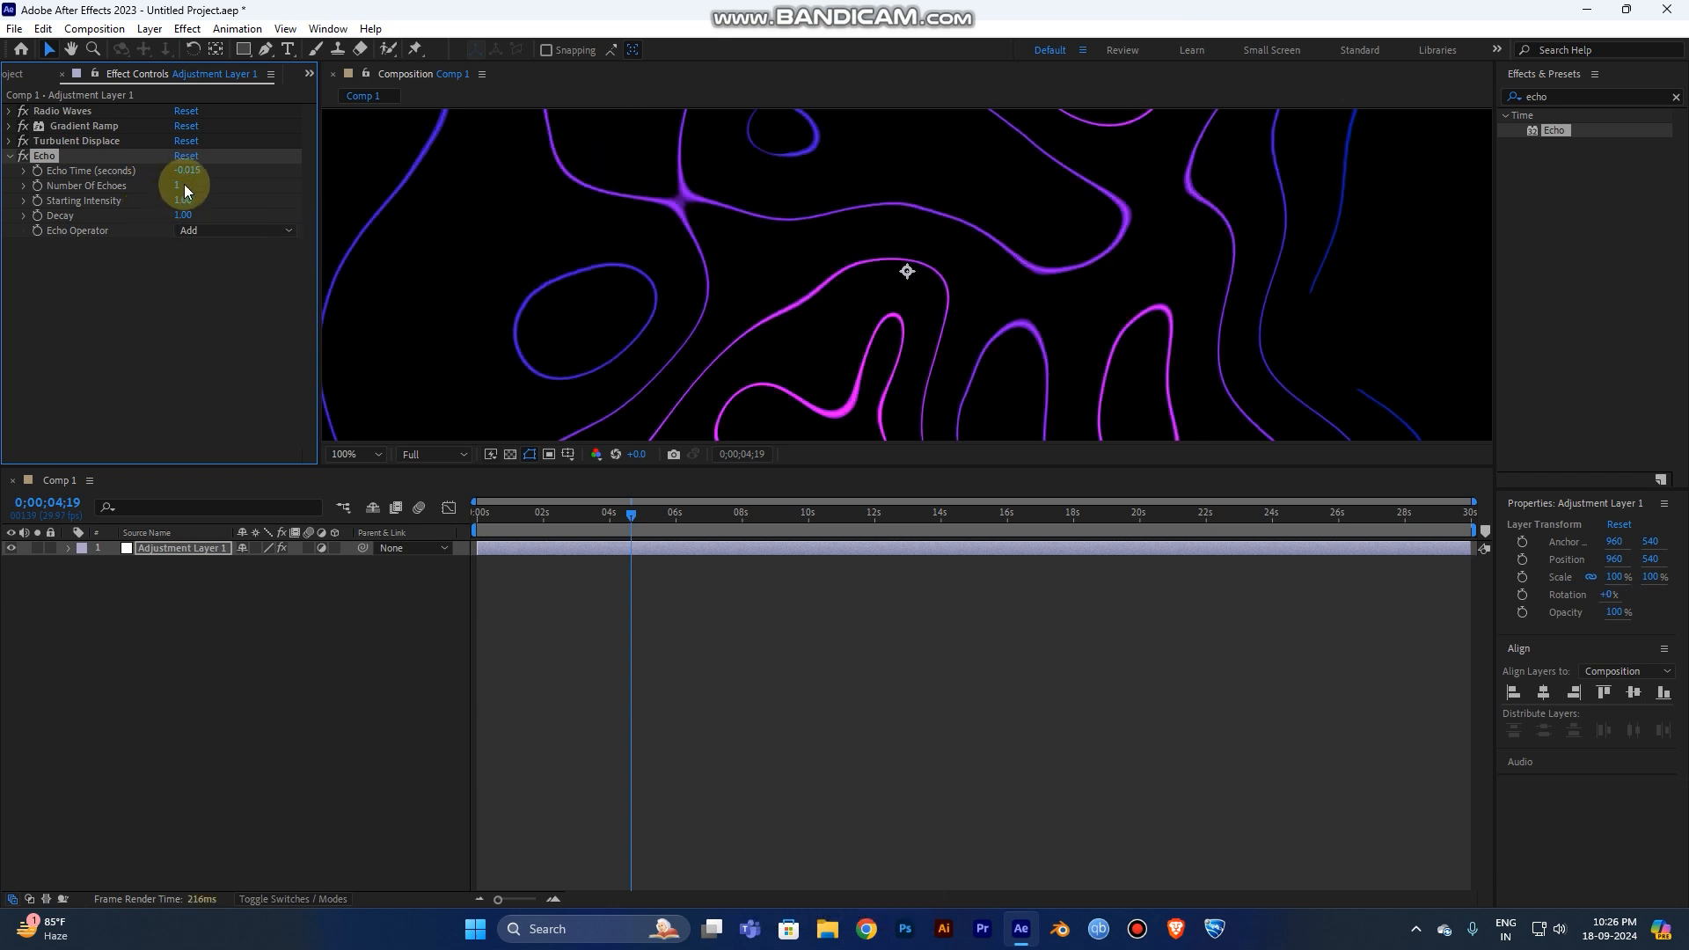
text(3)
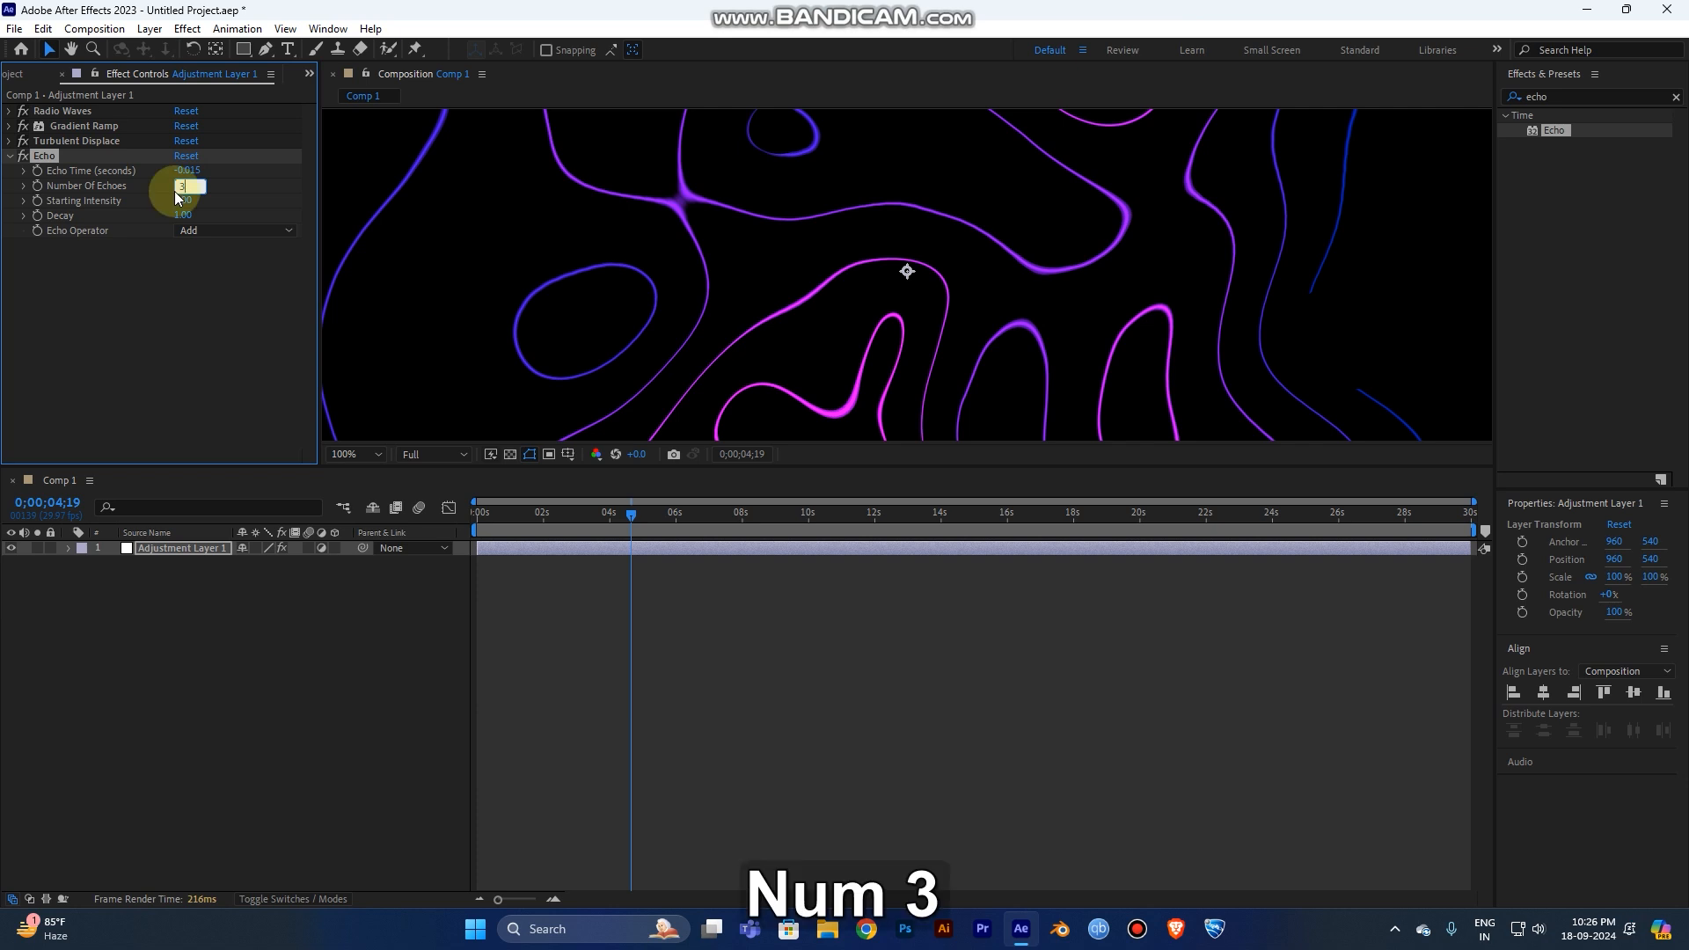
text(3)
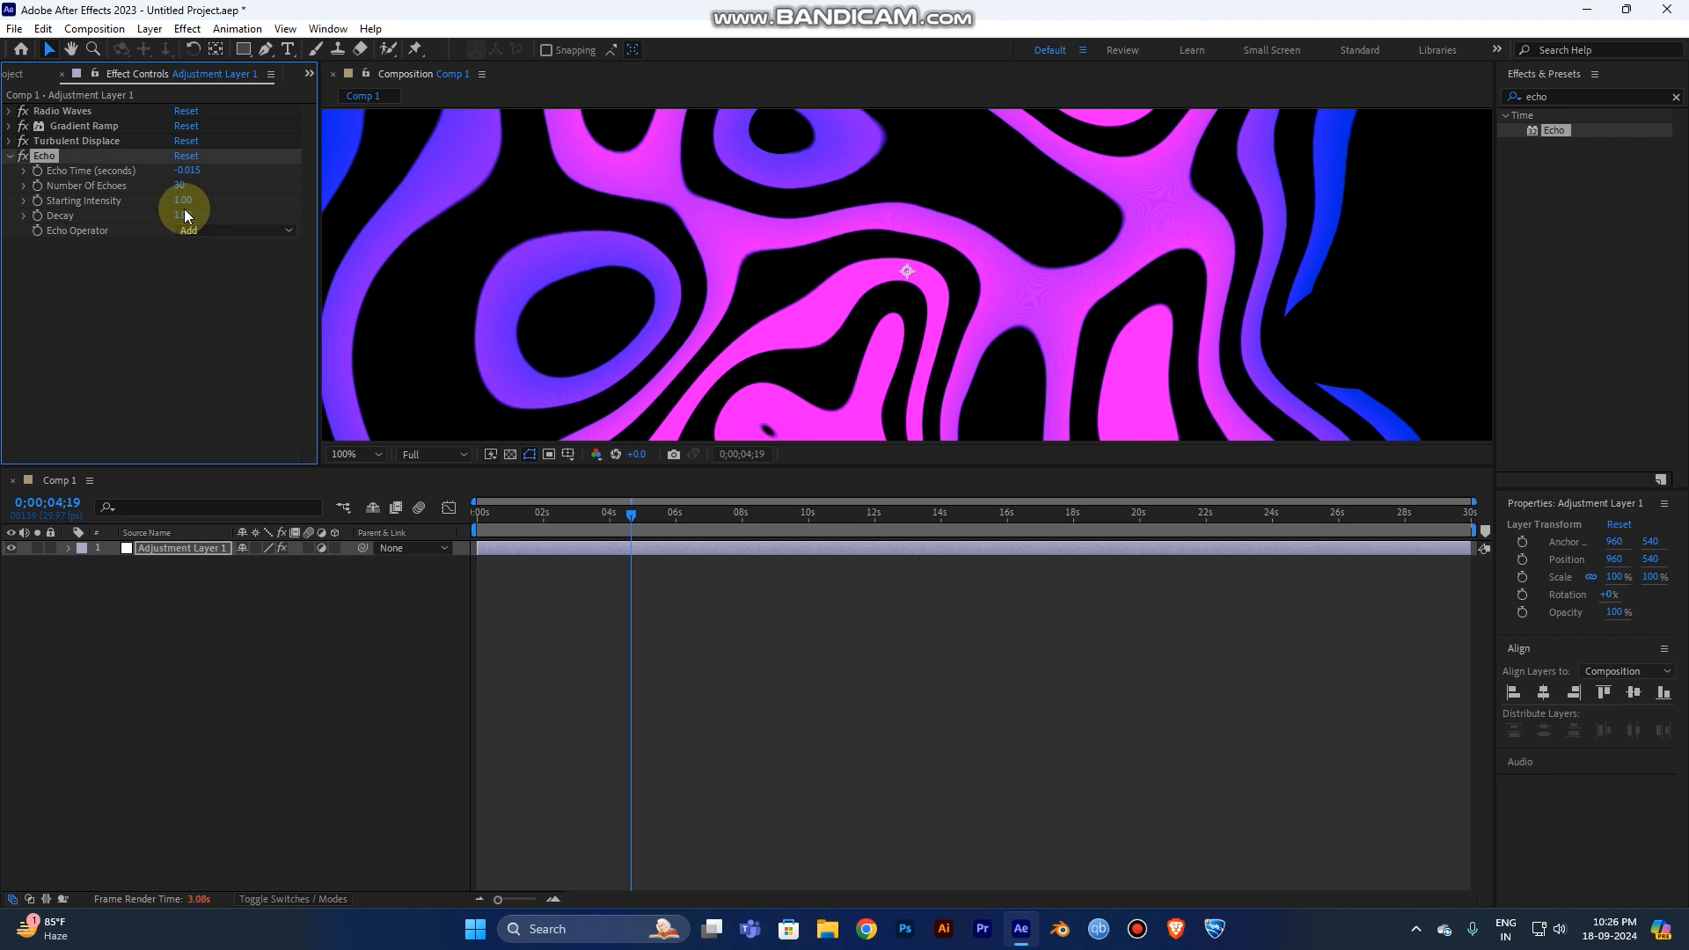
text(35)
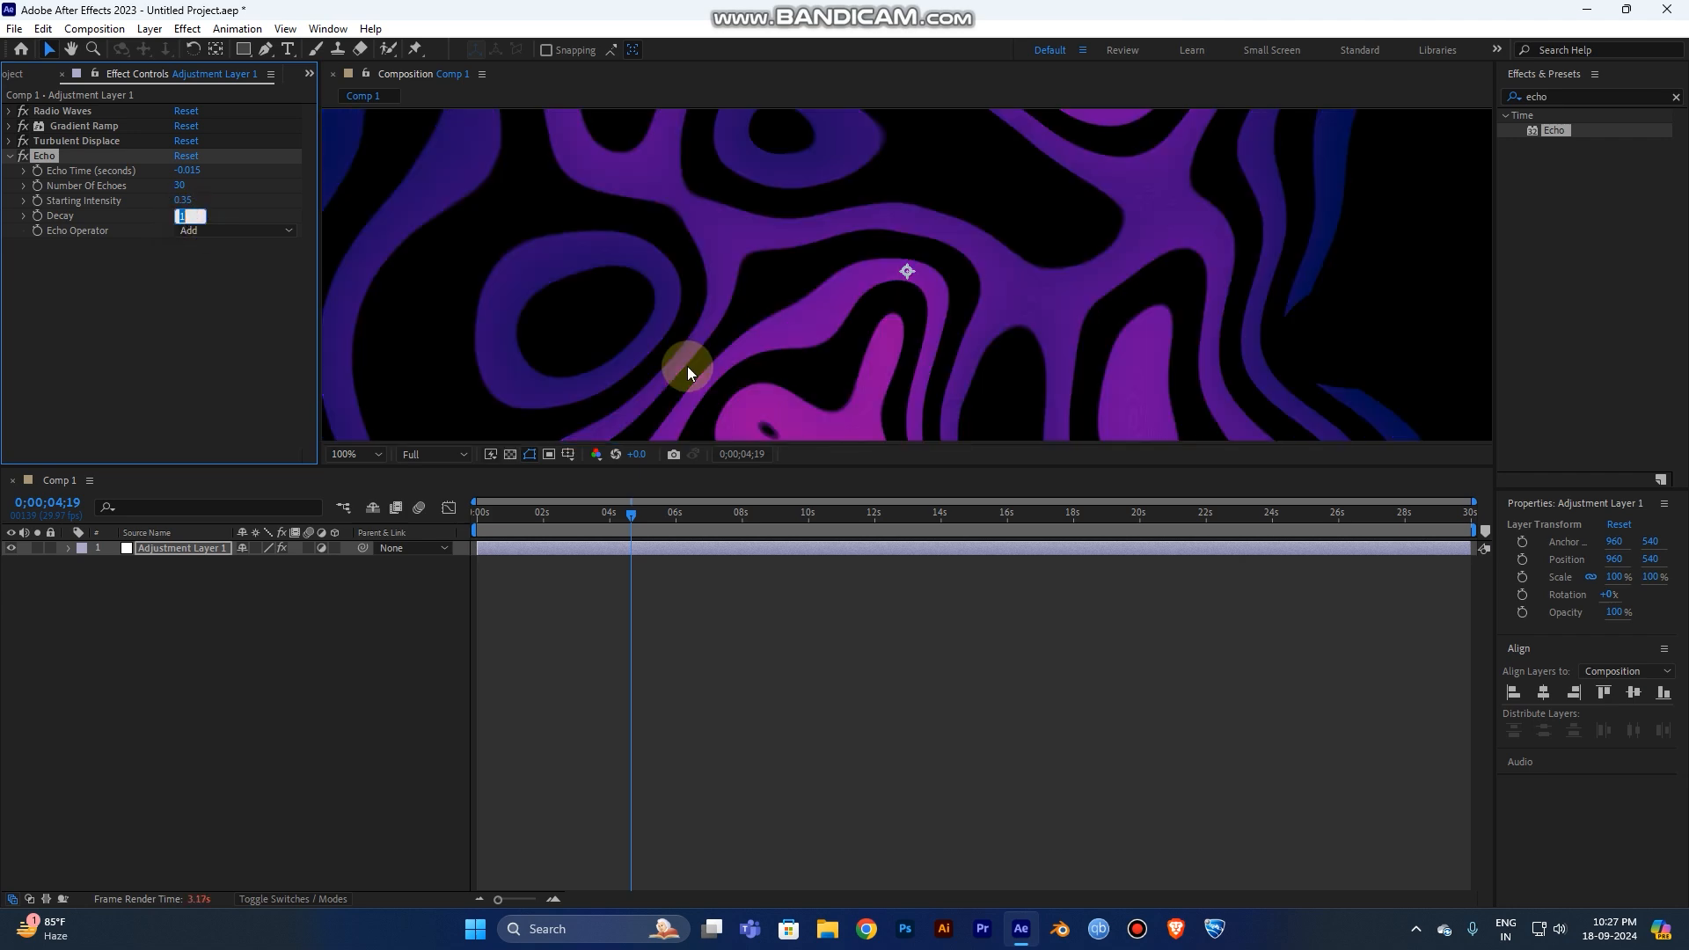
text(8)
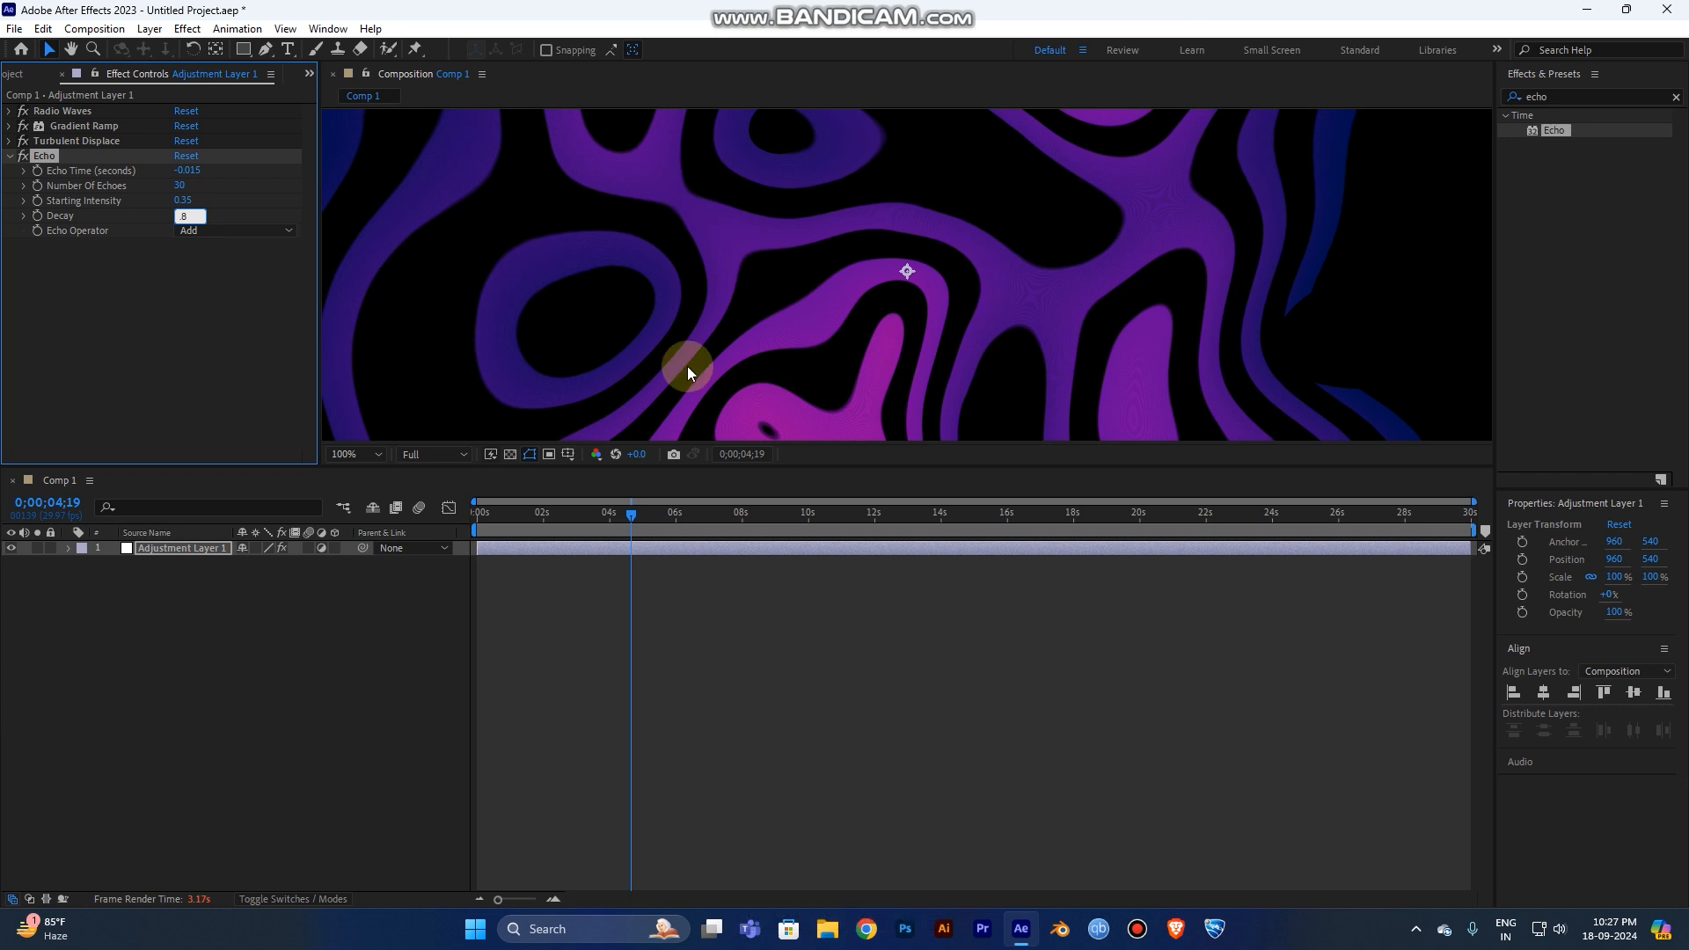
key(Enter)
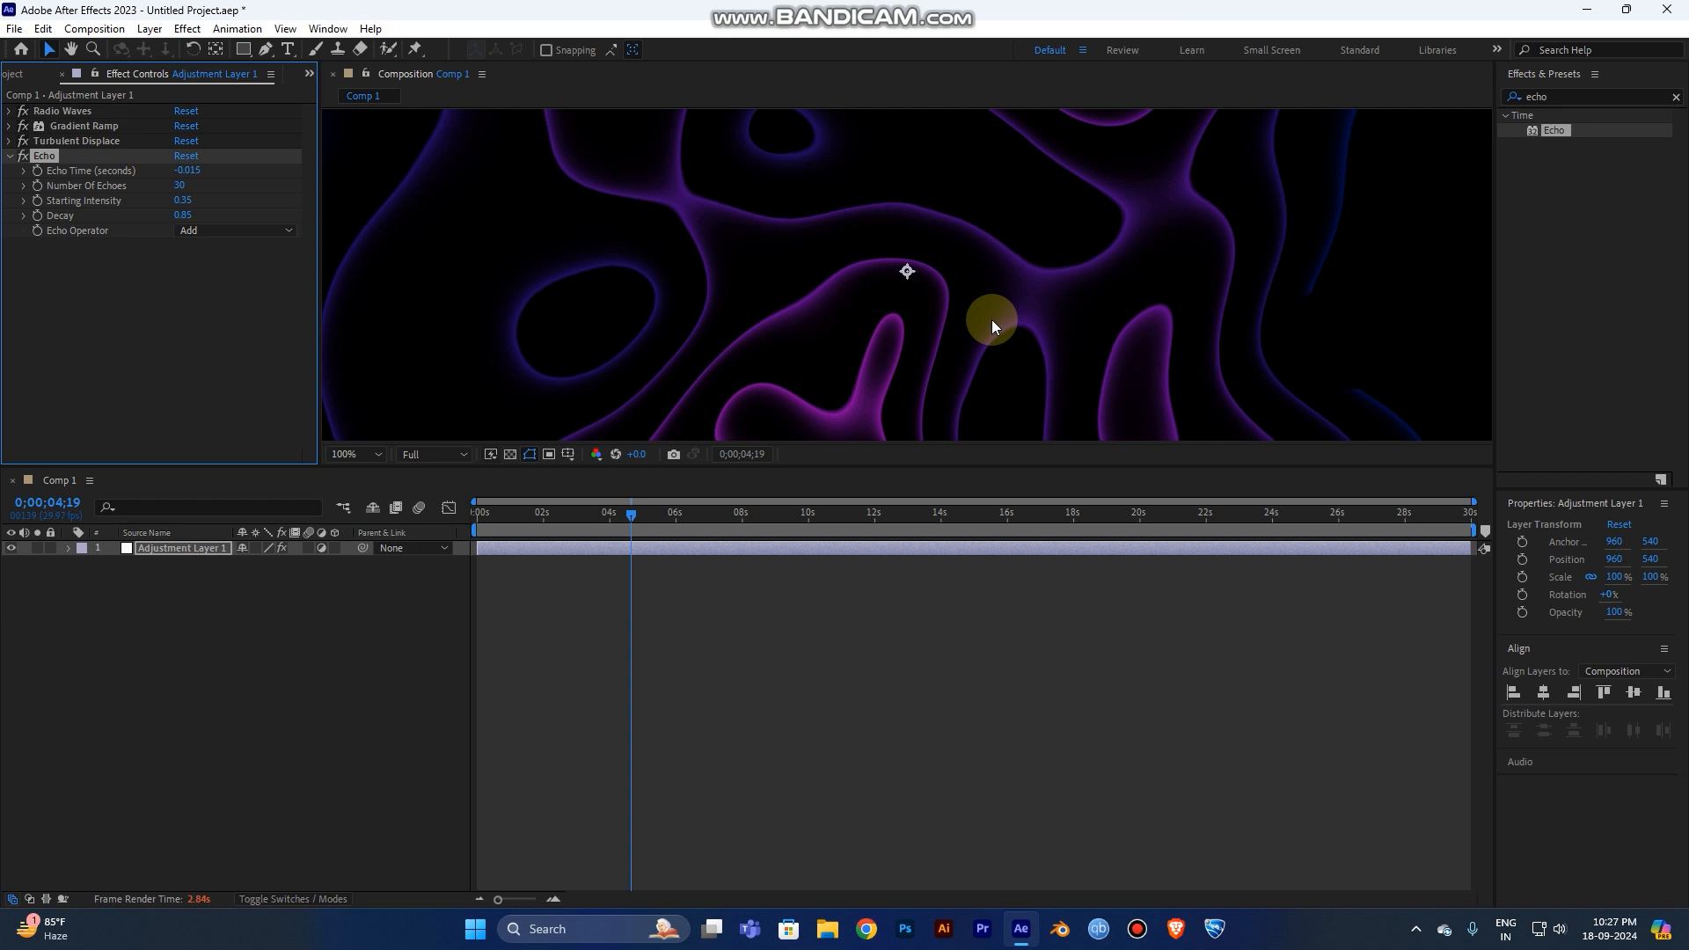
mouse_move(991, 326)
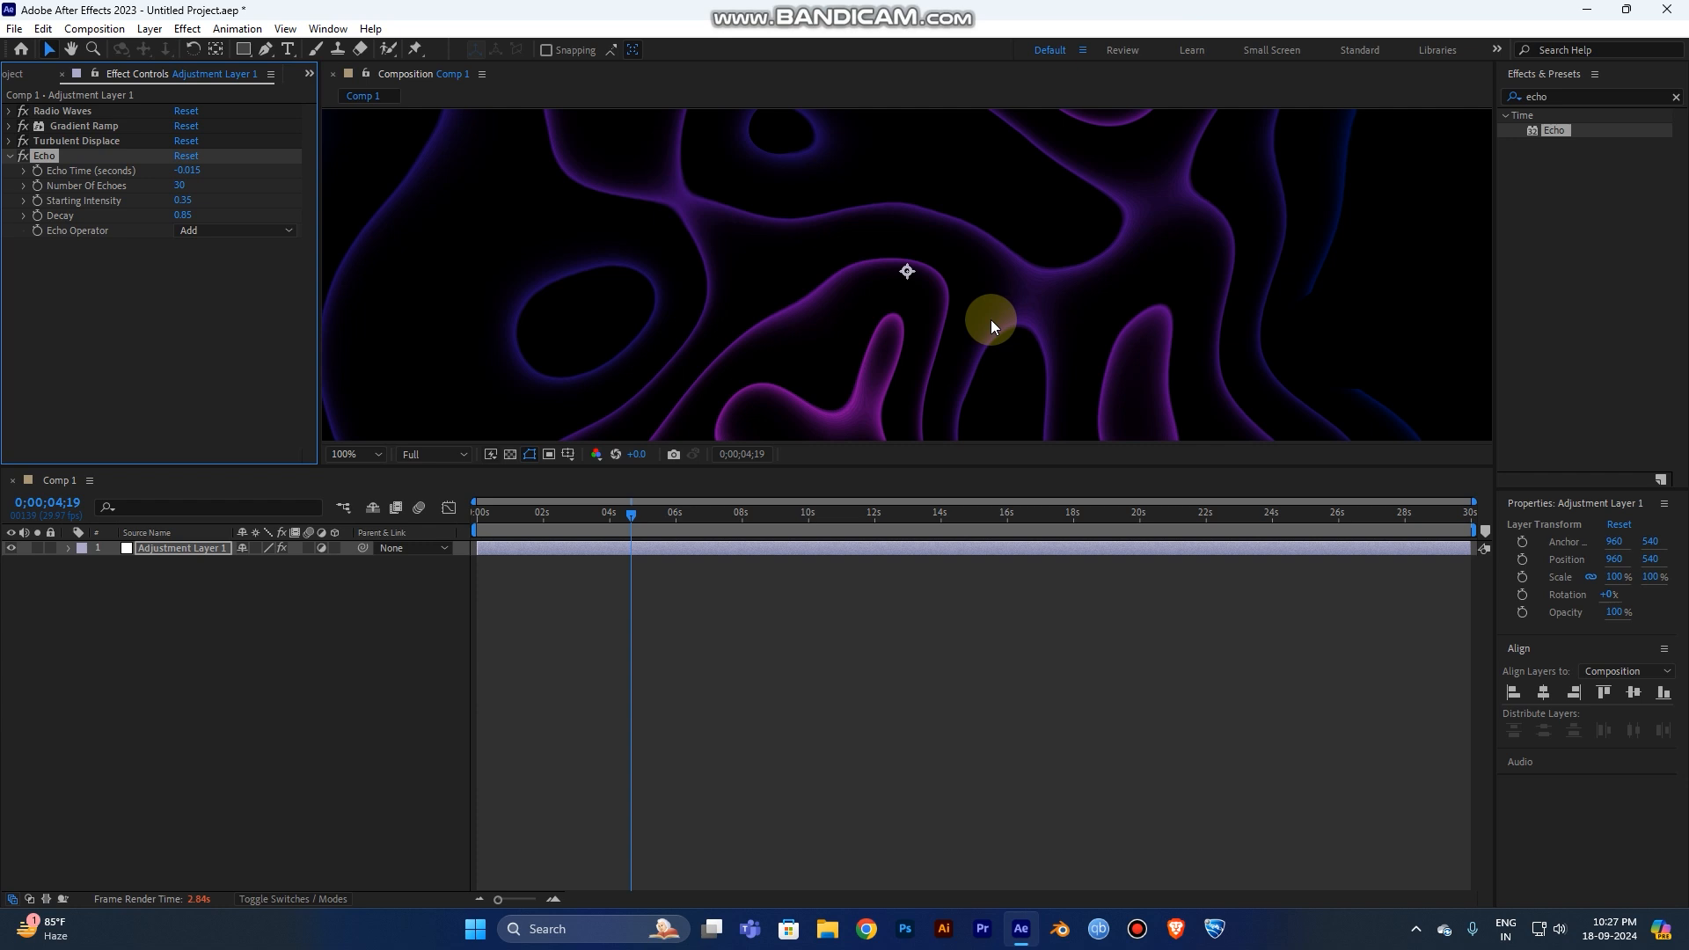
mouse_move(338, 197)
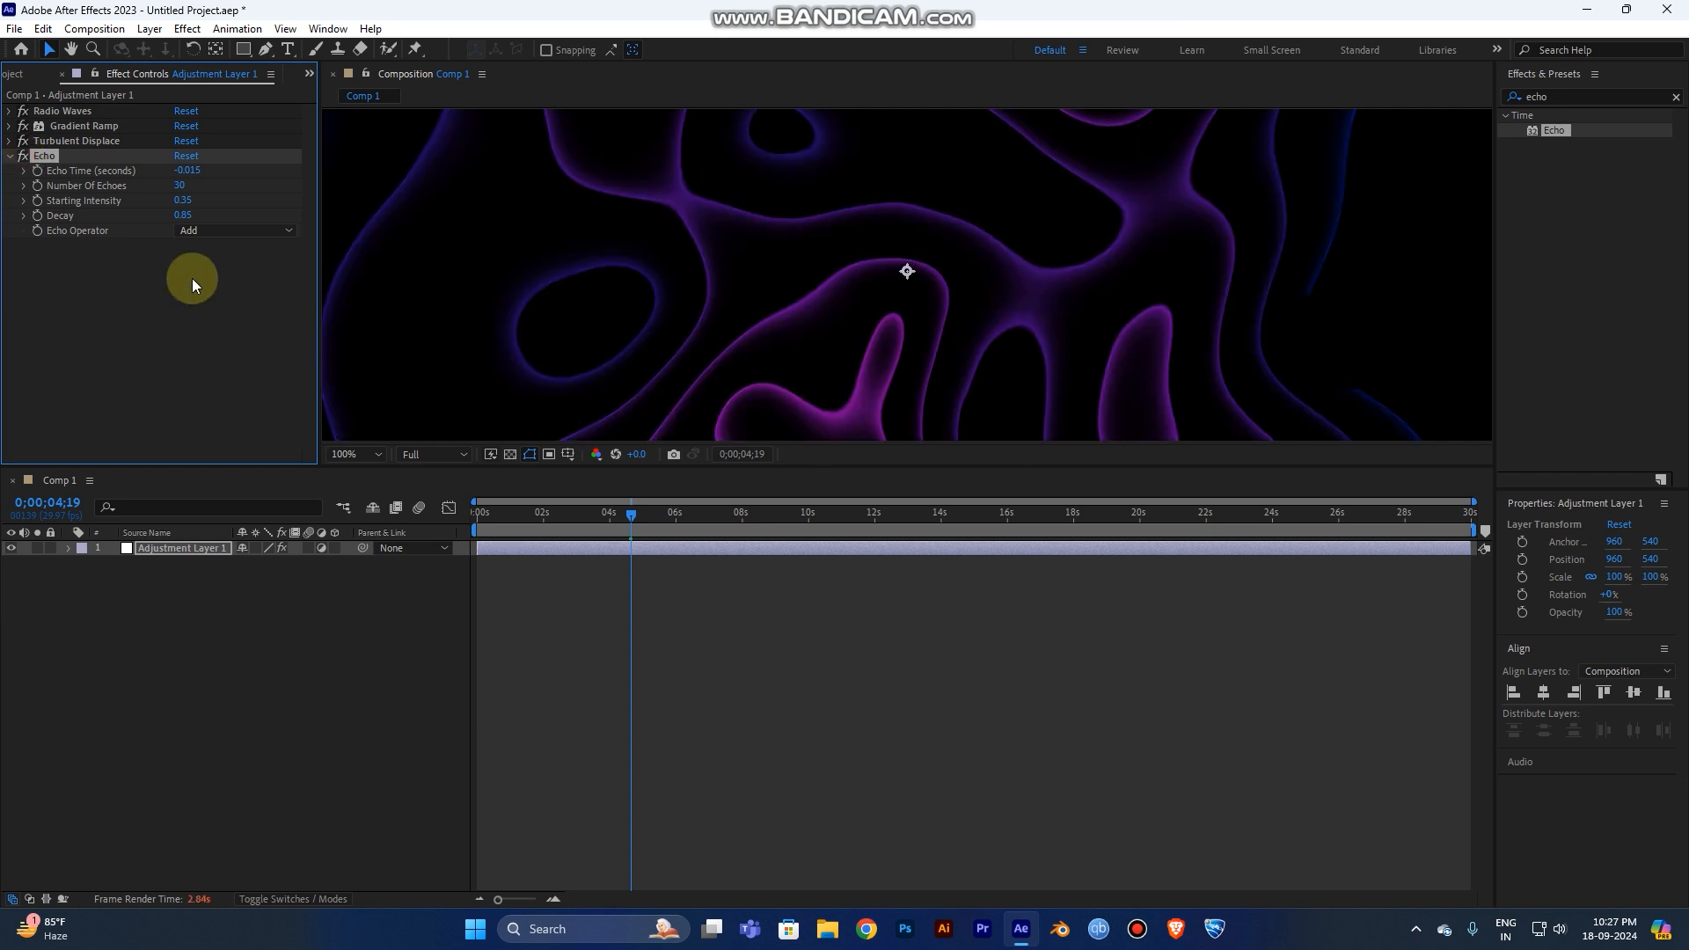
- Collapse the Echo effect settings in Effect Controls
click(10, 157)
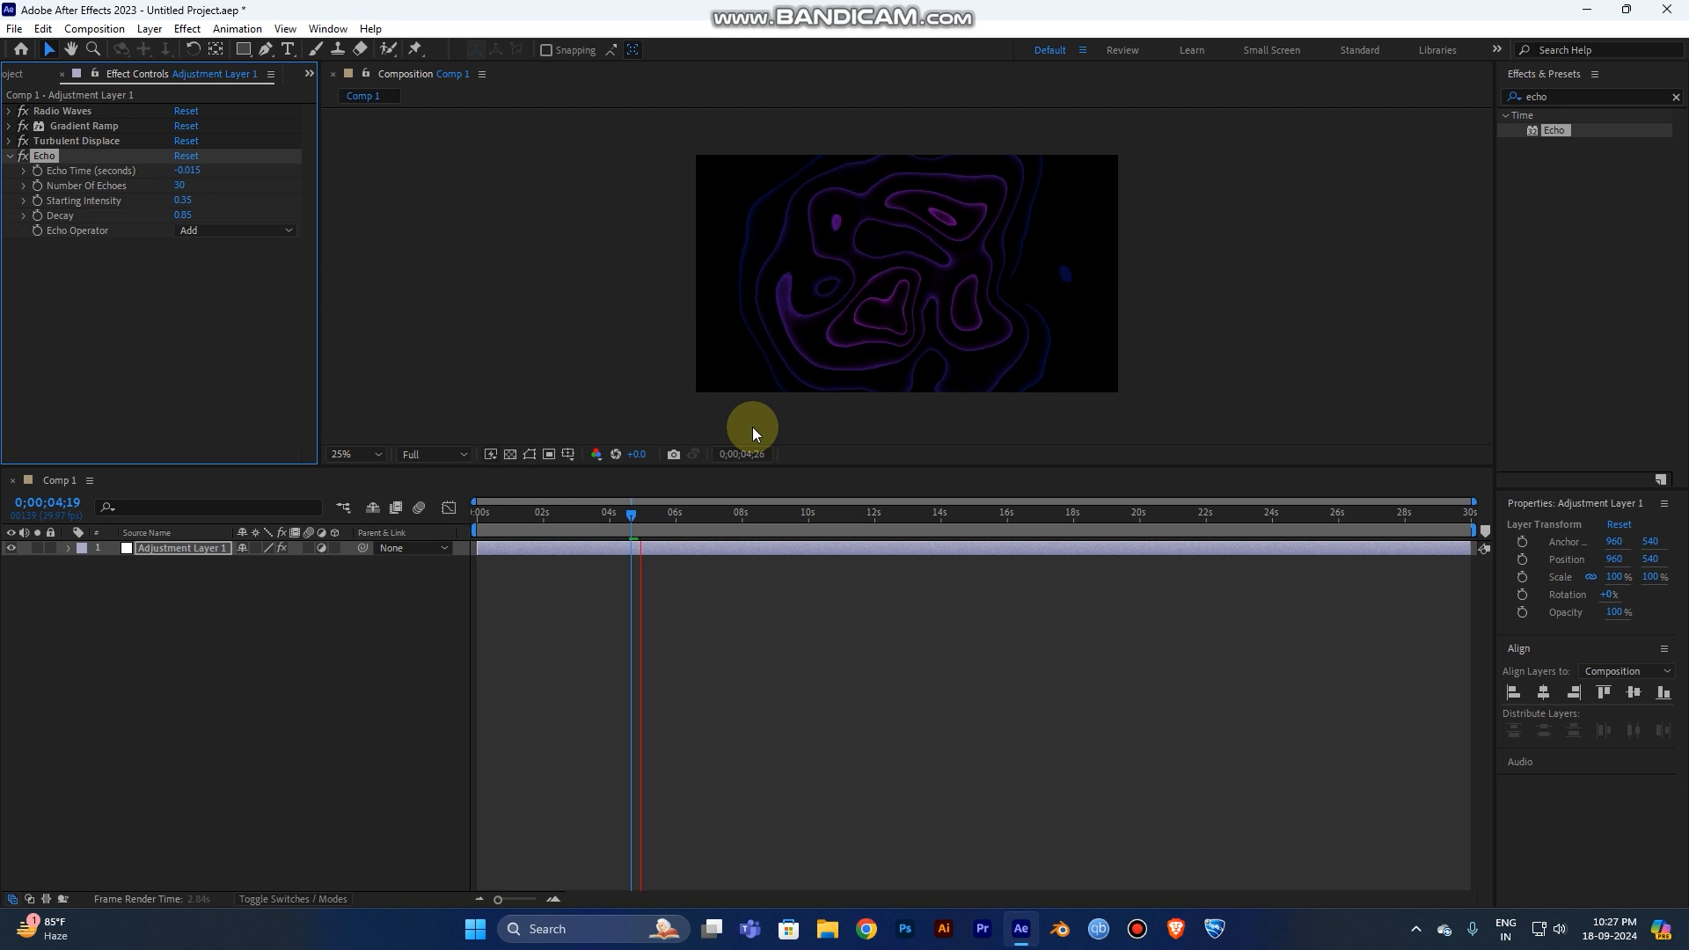
mouse_move(784, 436)
text(glow)
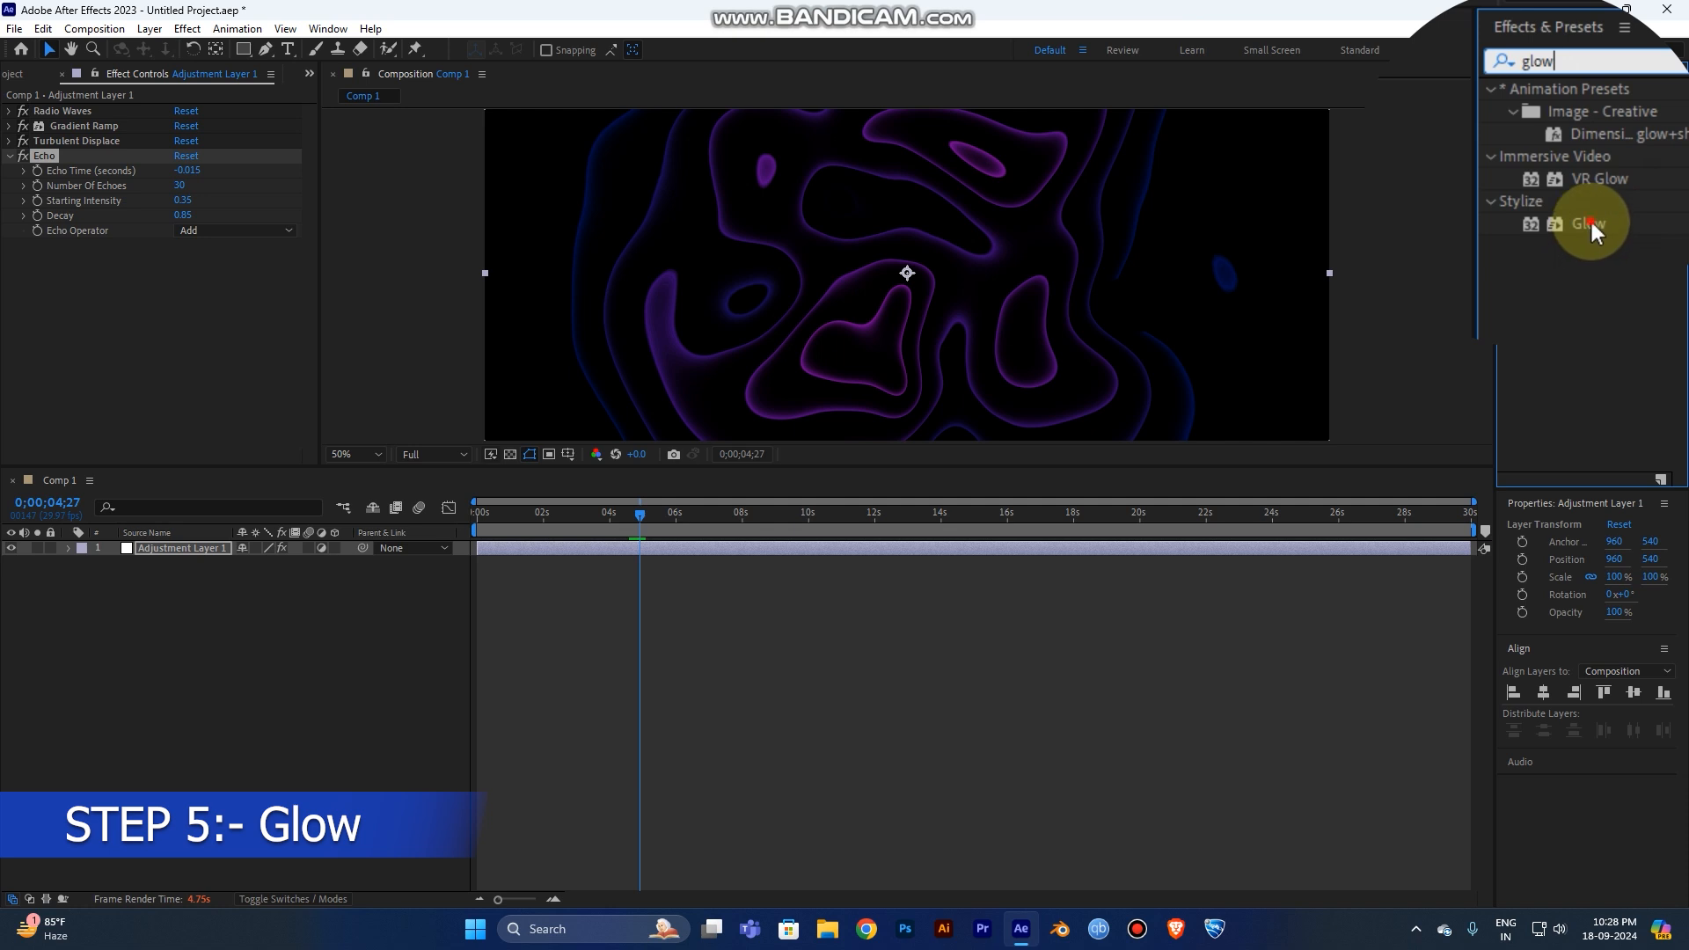
- Apply Glow to the adjustment layer and scrub Glow Radius to about 57
double_click(1590, 223)
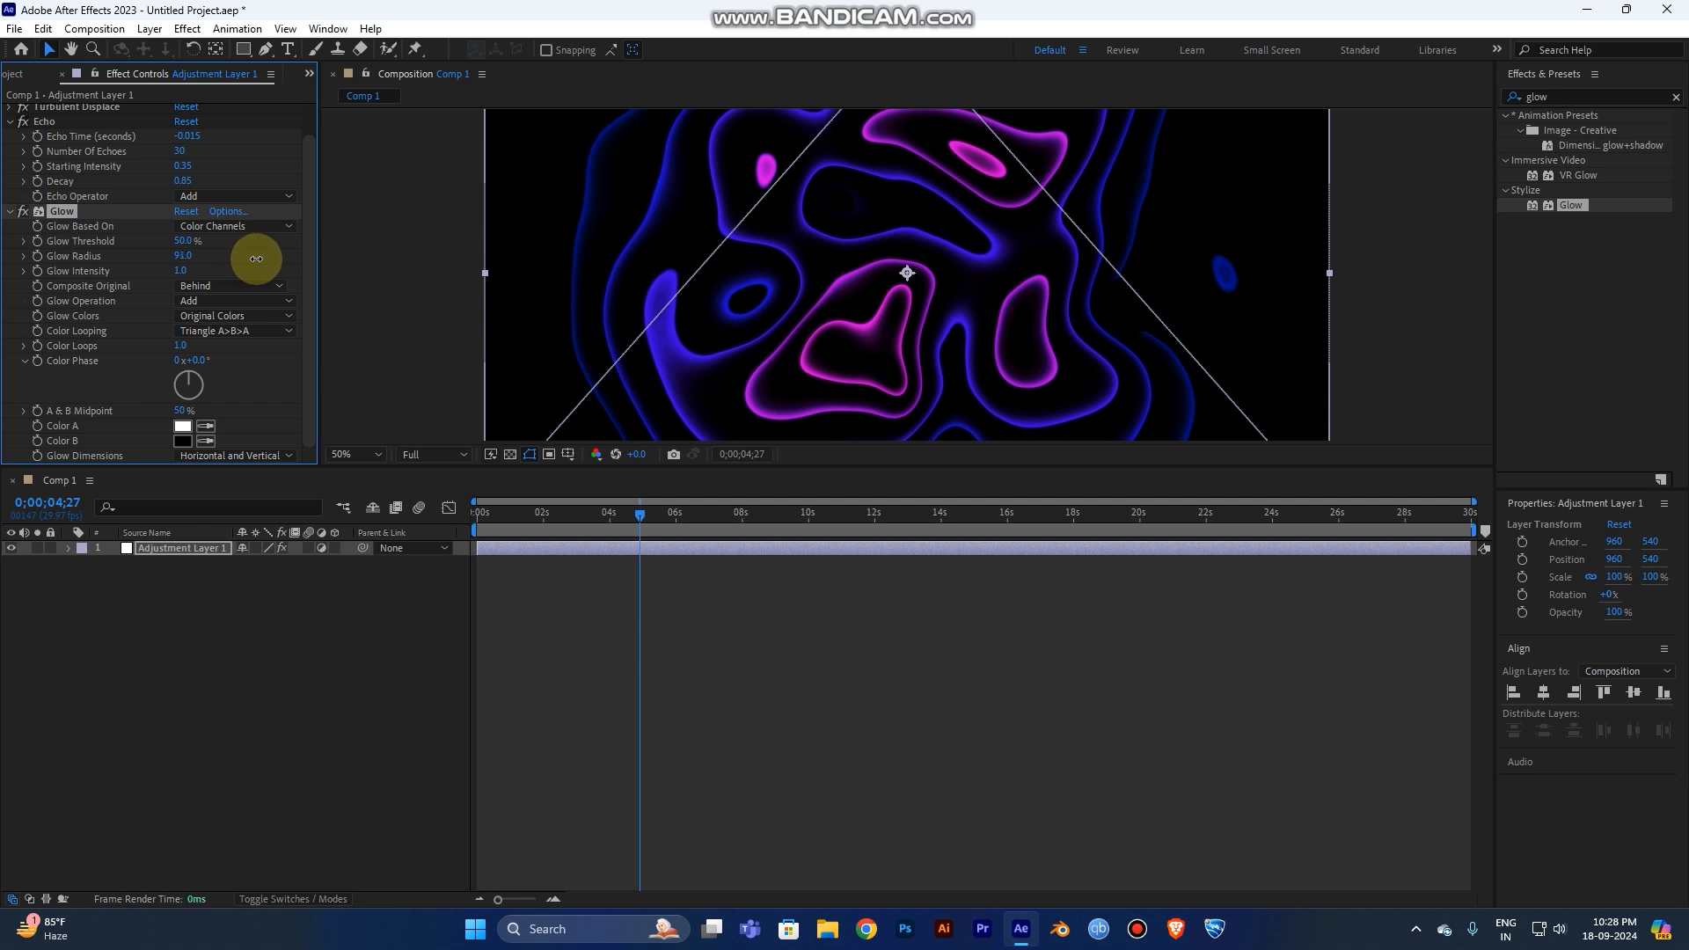
drag(257, 258, 226, 260)
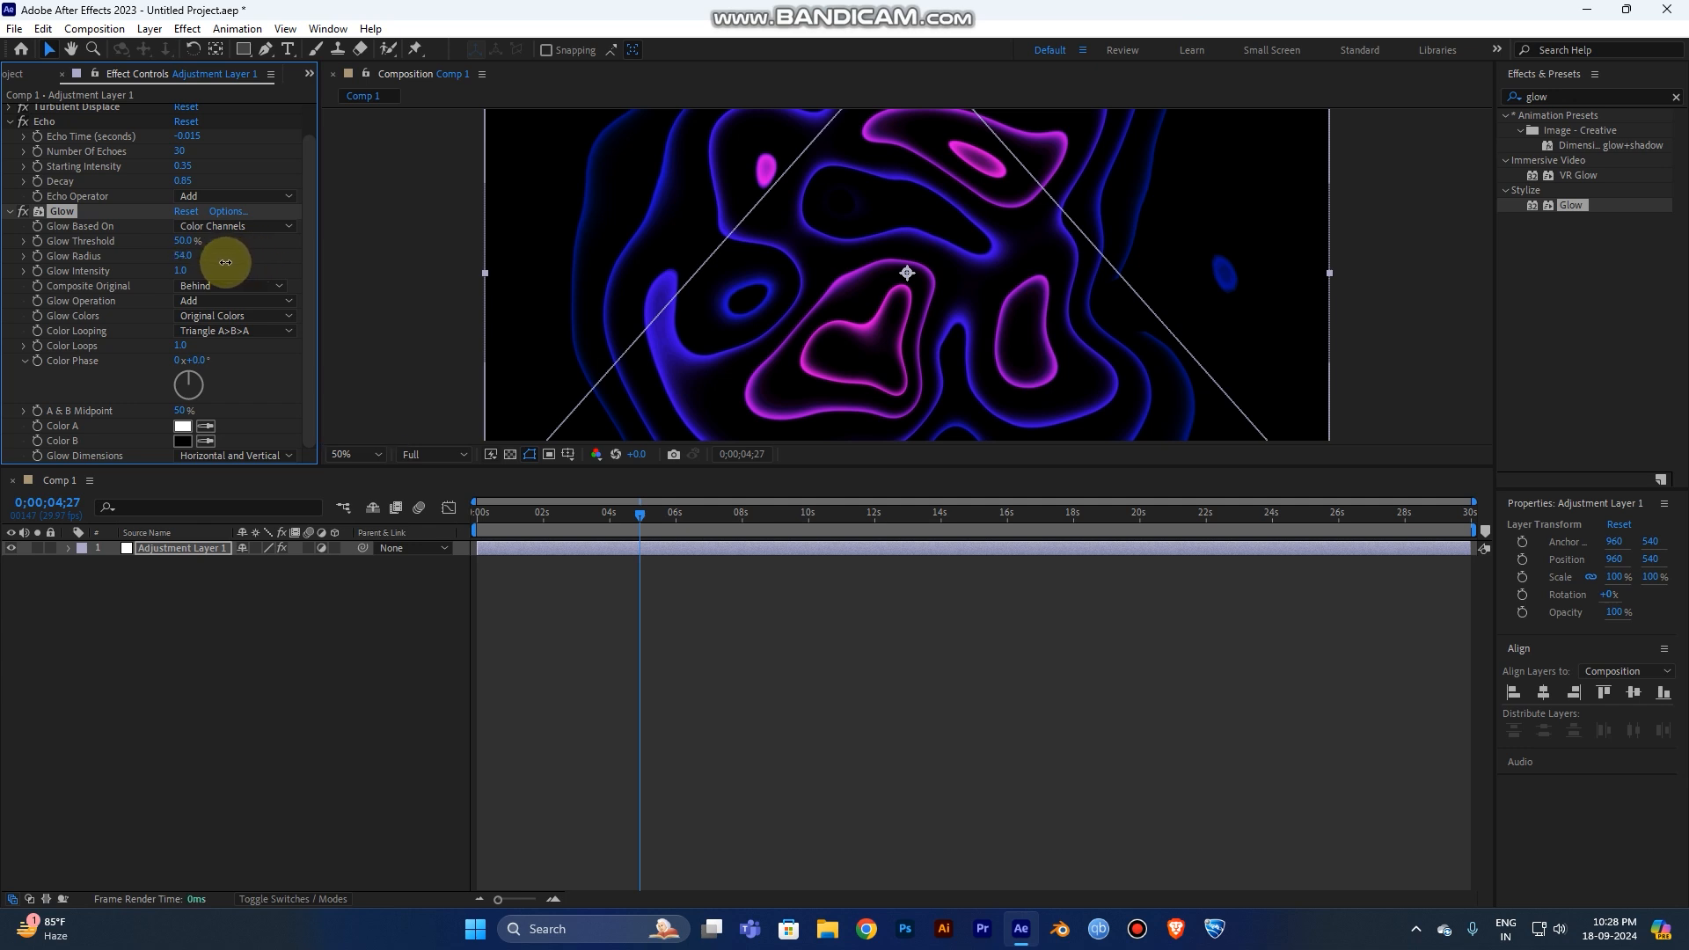
drag(182, 255, 193, 255)
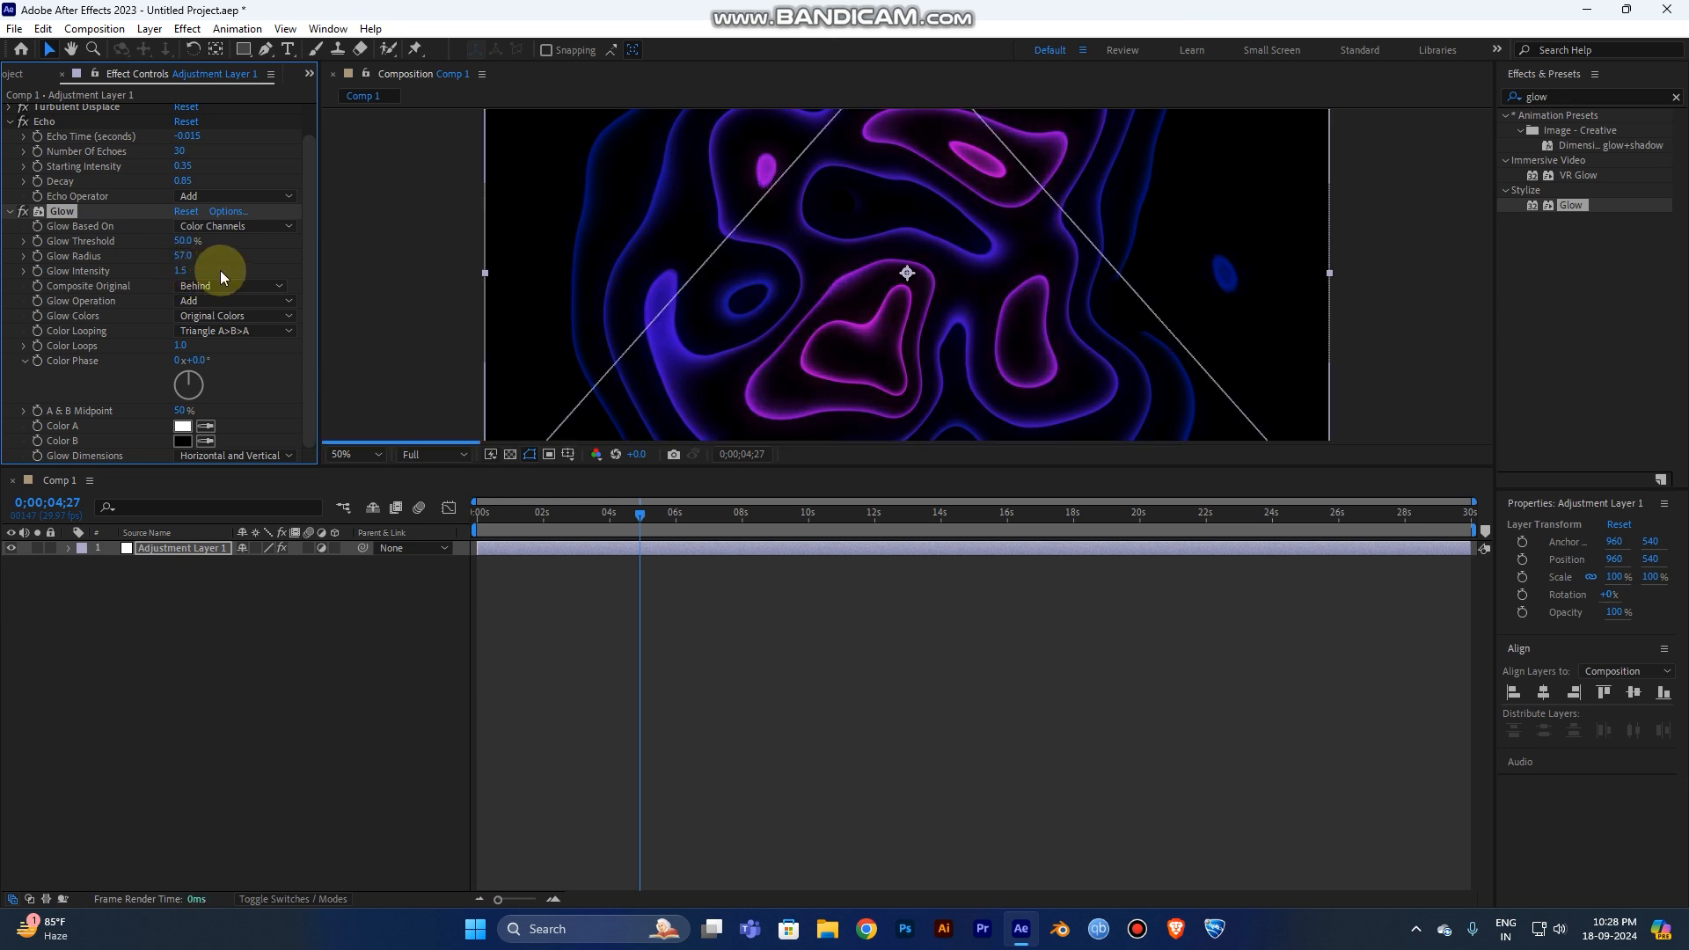
drag(183, 255, 221, 256)
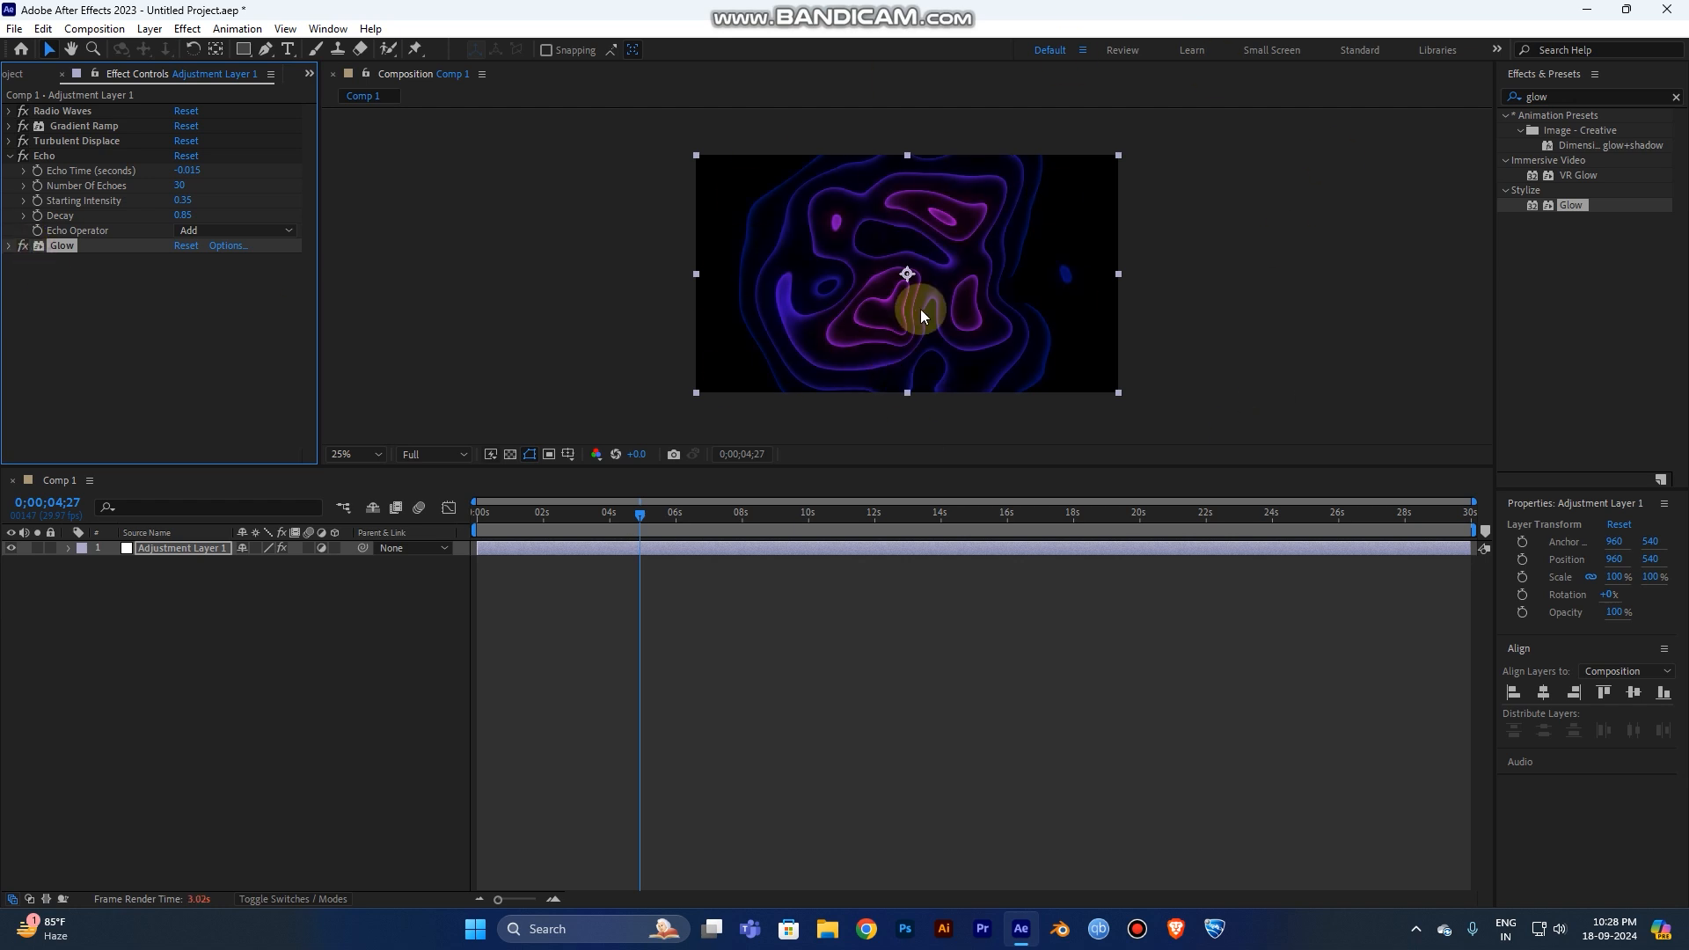
- Trim the work area to end near 19 seconds and return the playhead to 0:00:00:00
click(356, 454)
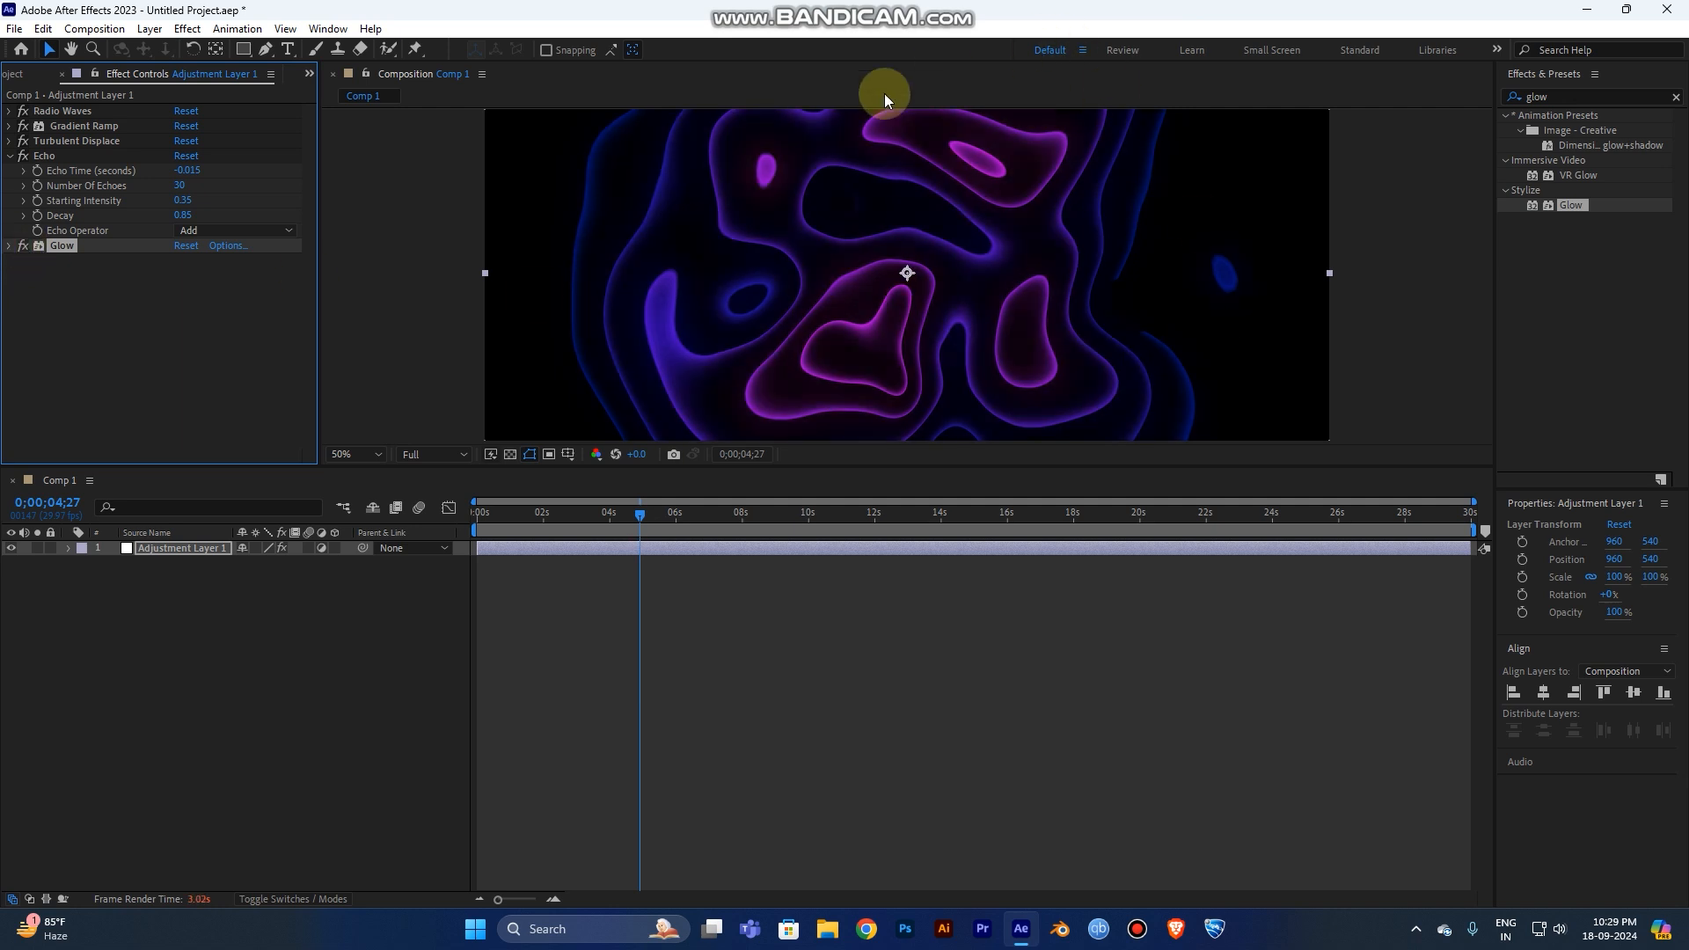
click(354, 454)
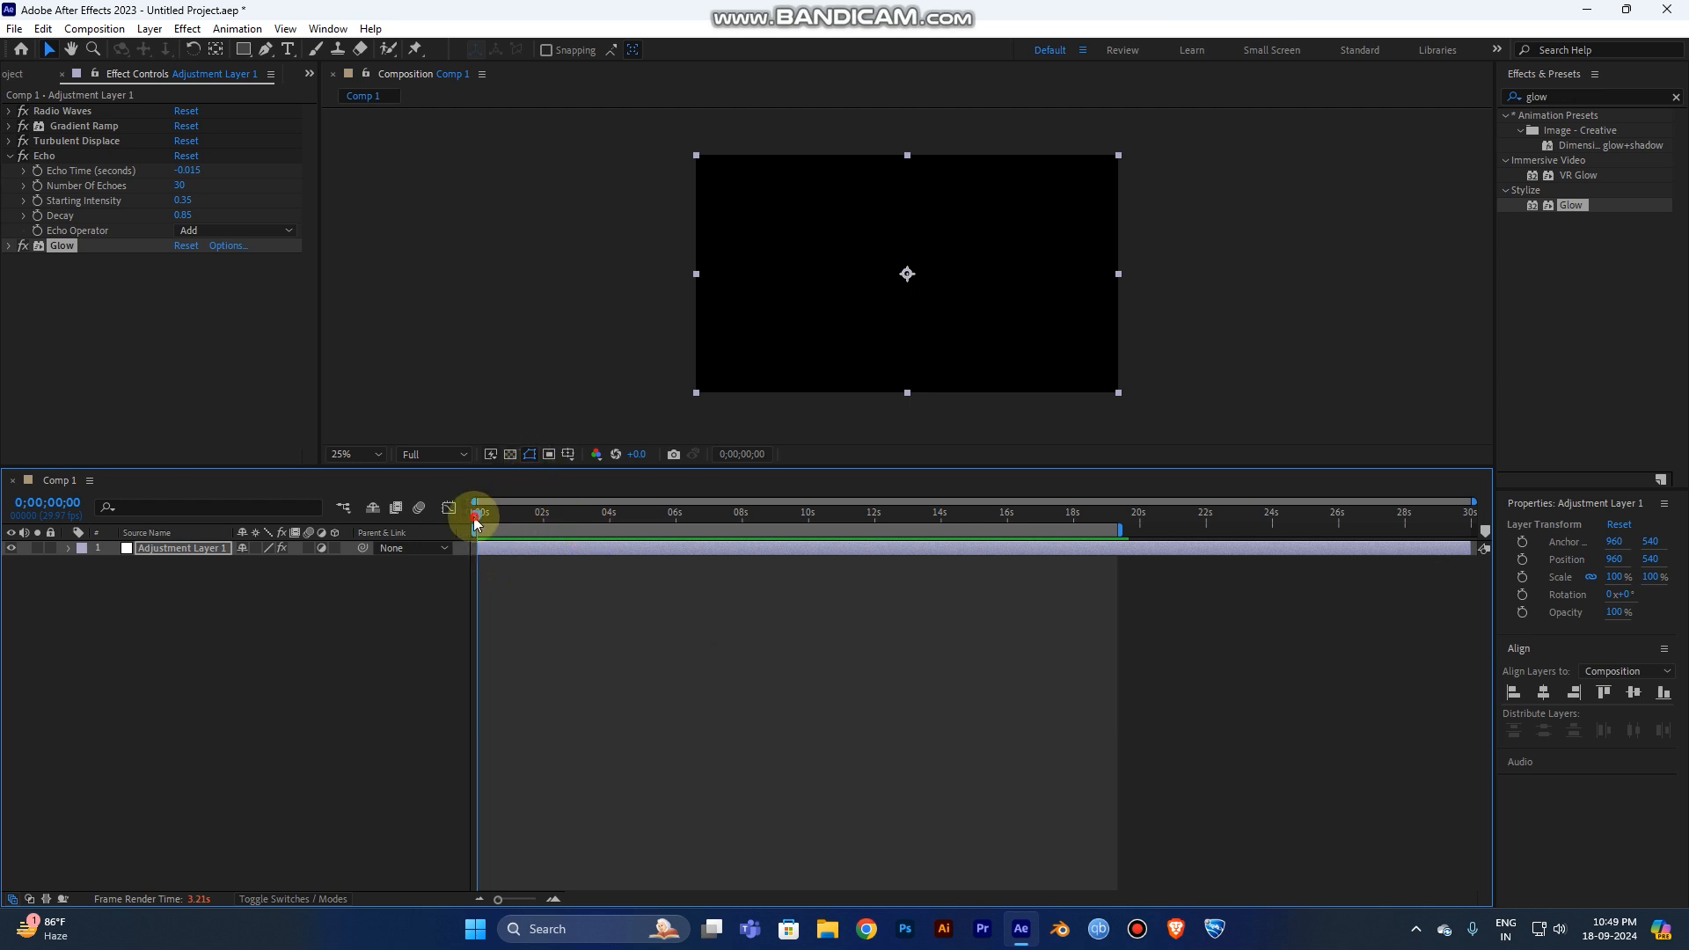
- Preview the glowing purple-blue contour animation from the start of the shortened work area
click(480, 512)
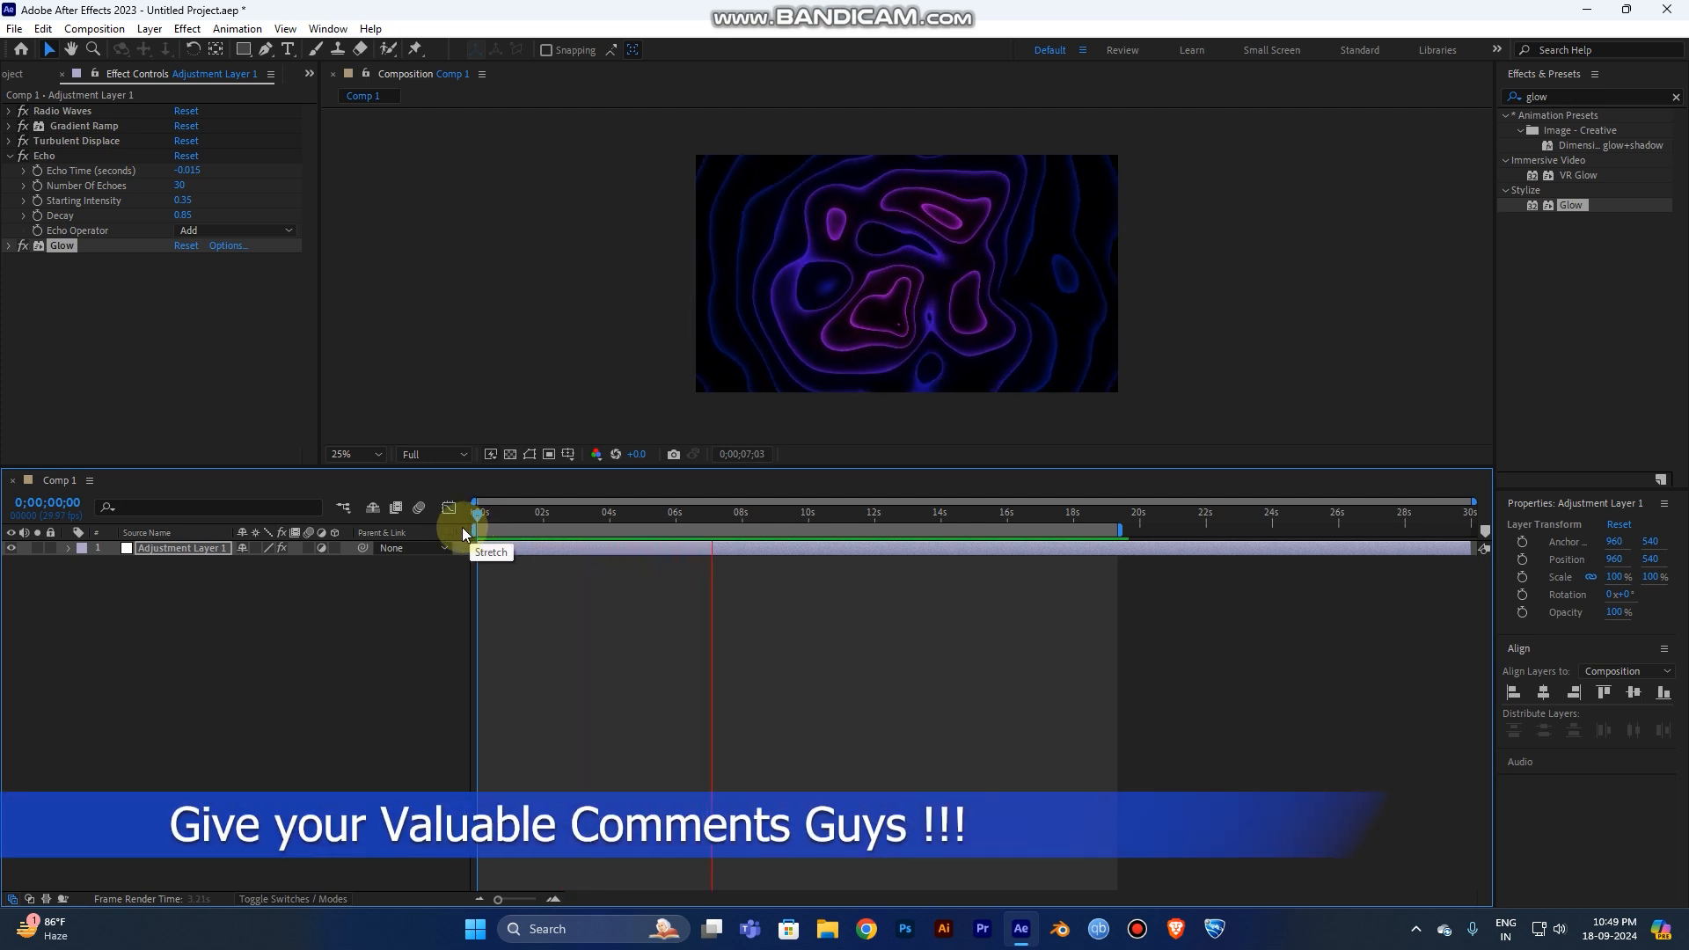
click(749, 512)
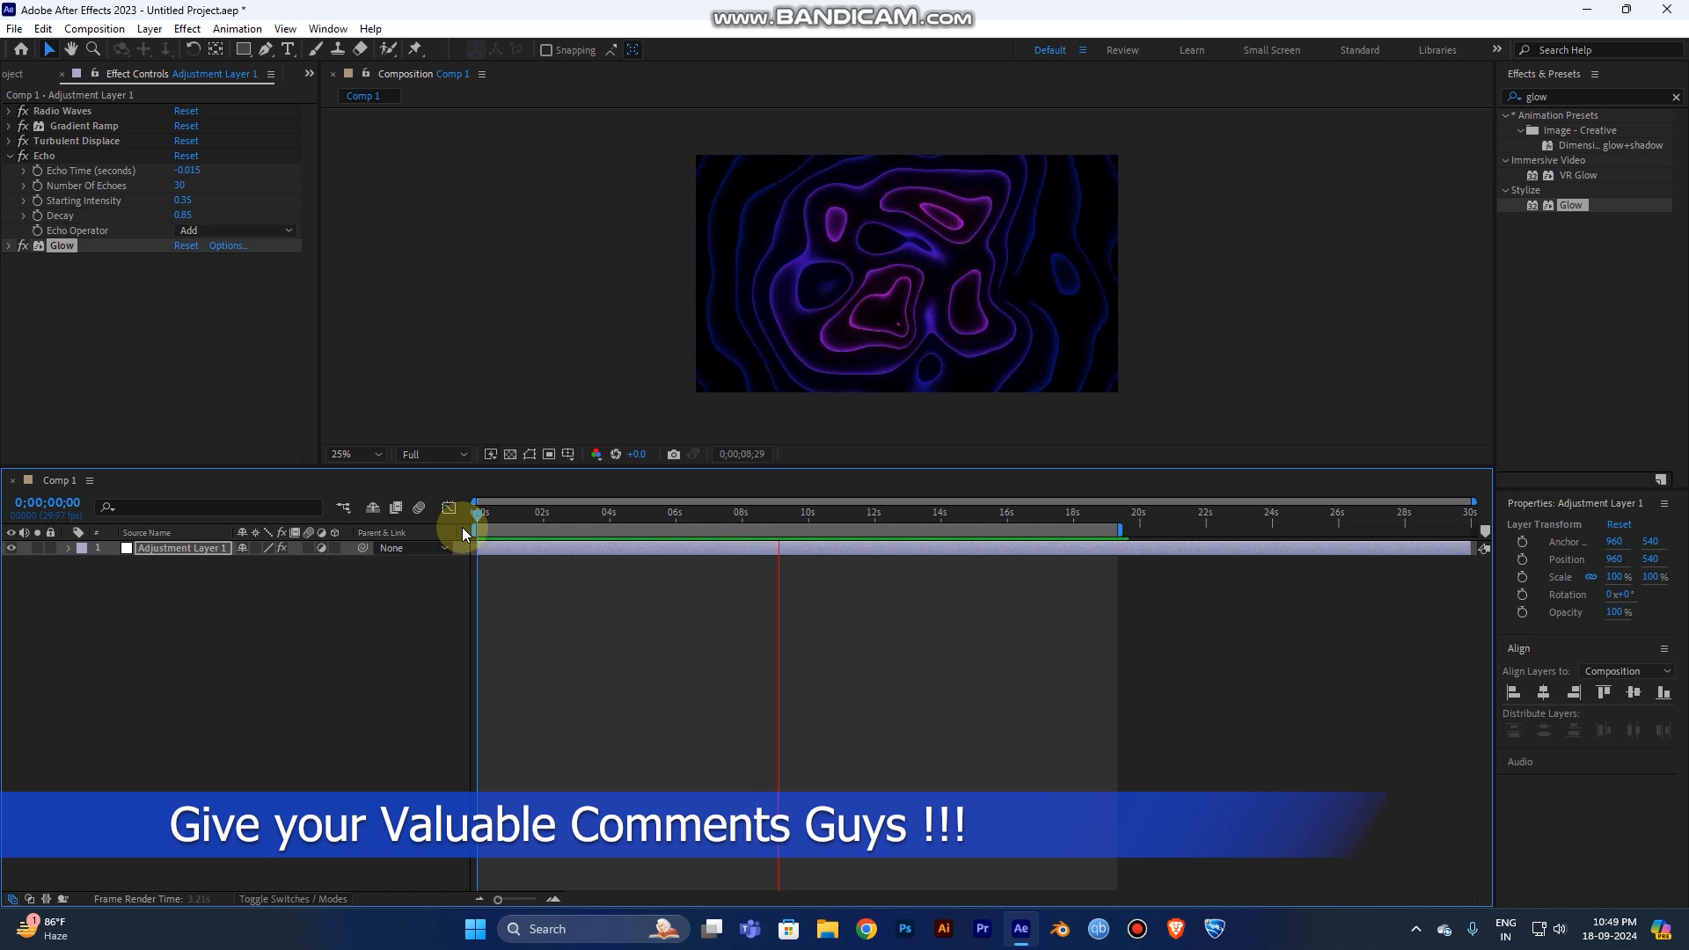